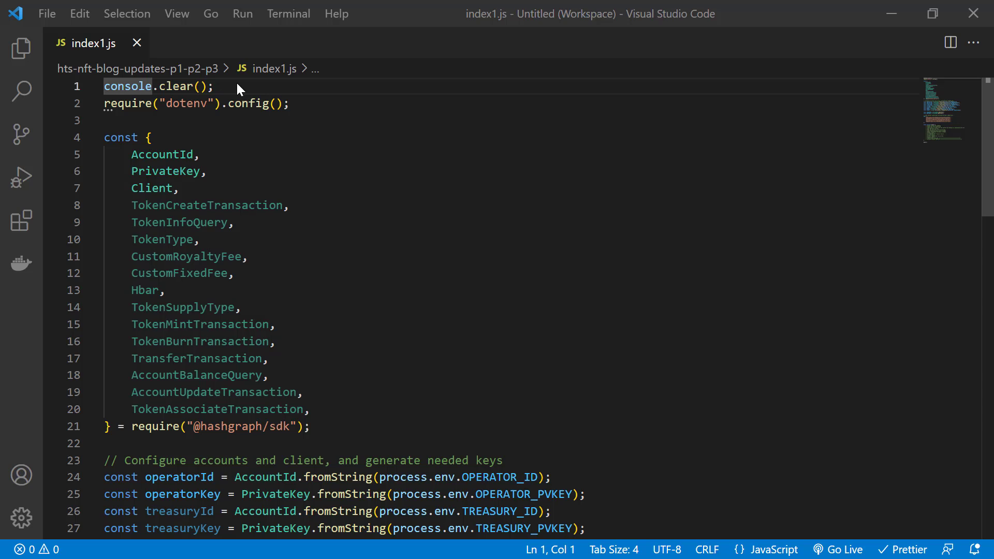
# Review the script's setup, highlighting the require call on line 21.
pyautogui.click(234, 87)
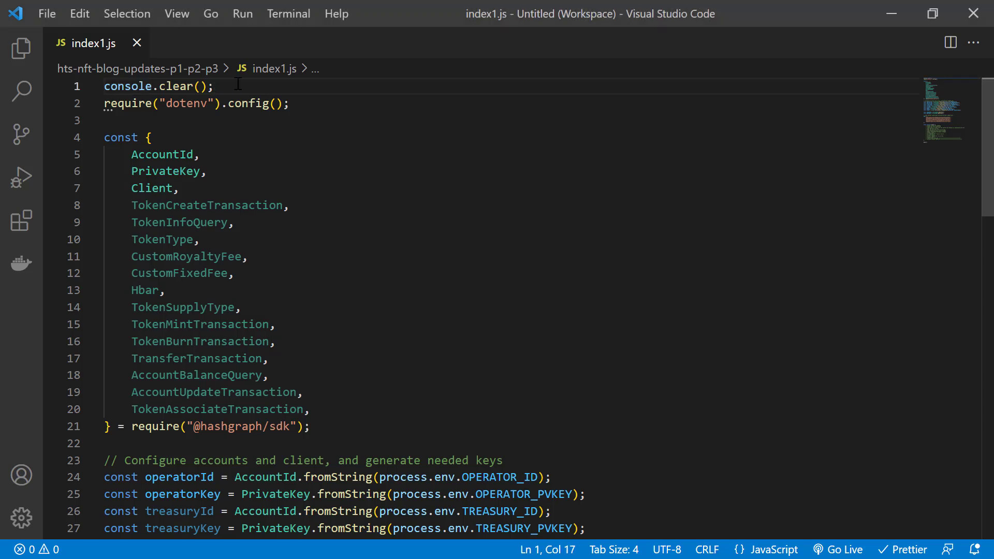
pyautogui.doubleClick(127, 86)
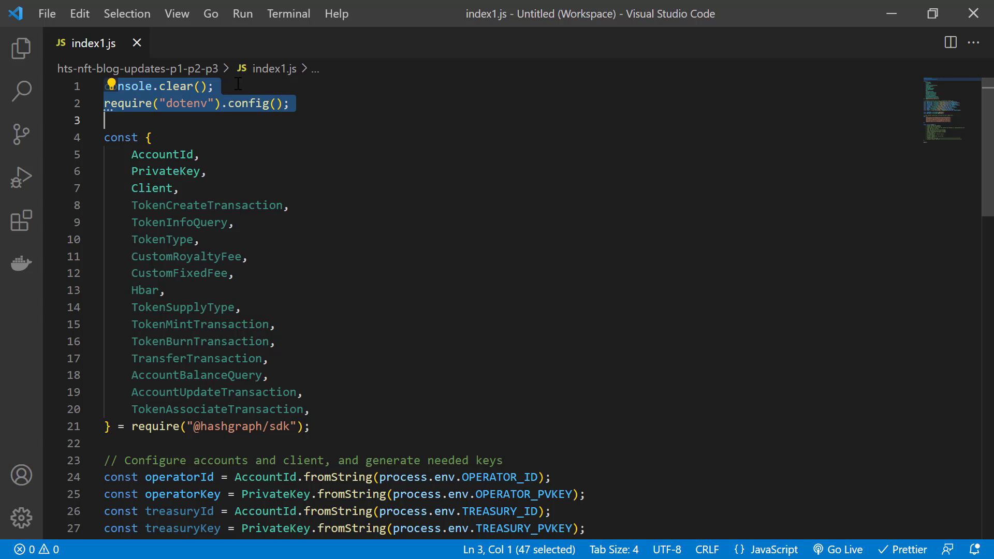
pyautogui.click(127, 137)
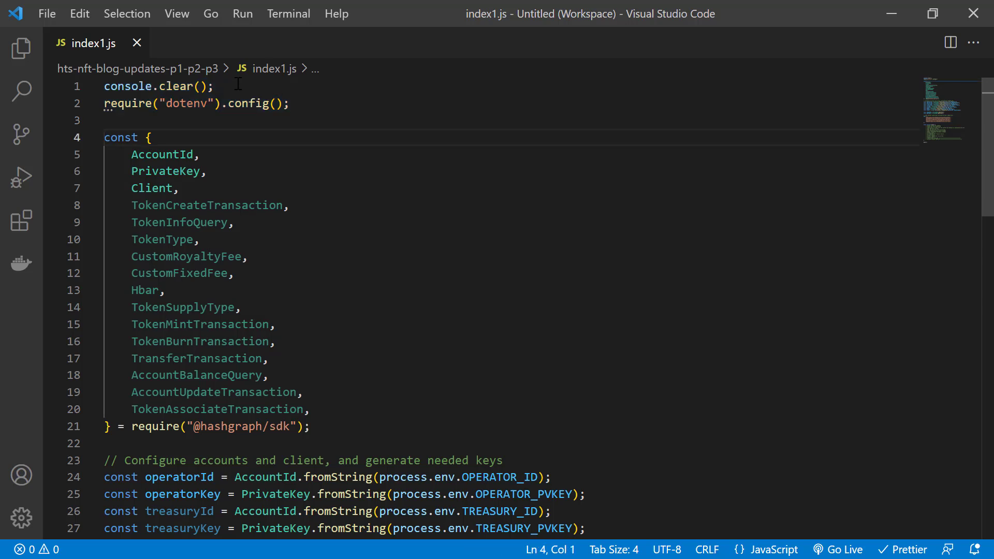
pyautogui.doubleClick(156, 426)
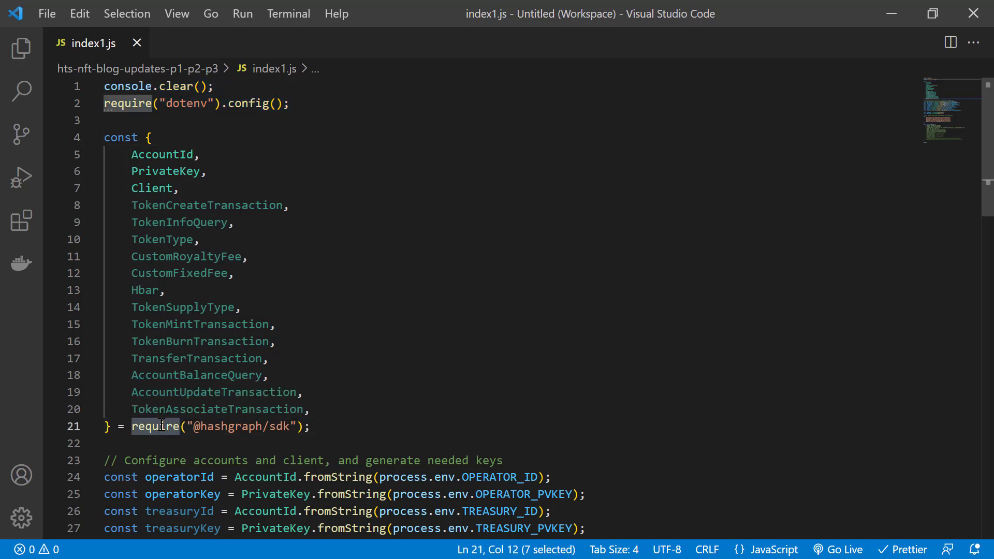
pyautogui.scroll(-3)
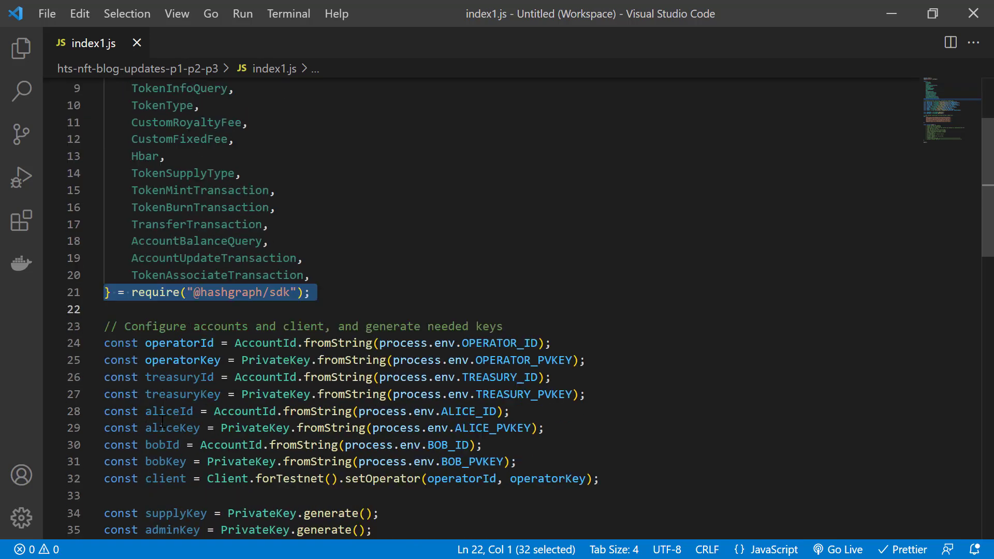
pyautogui.scroll(-3)
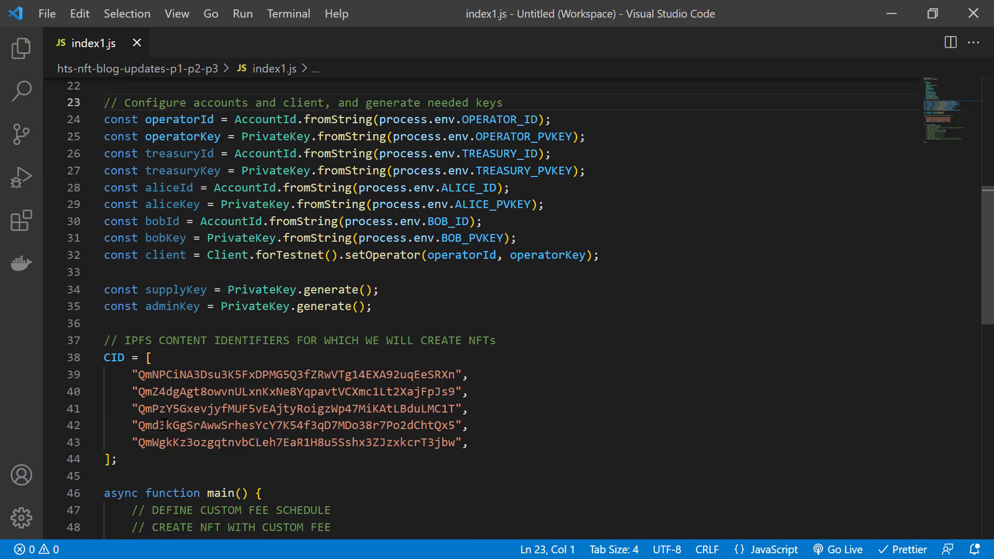
# Highlight the testnet client setup line, then preview LEAF2.jpg in IPFS Desktop.
pyautogui.moveTo(104, 255); pyautogui.dragTo(104, 273)
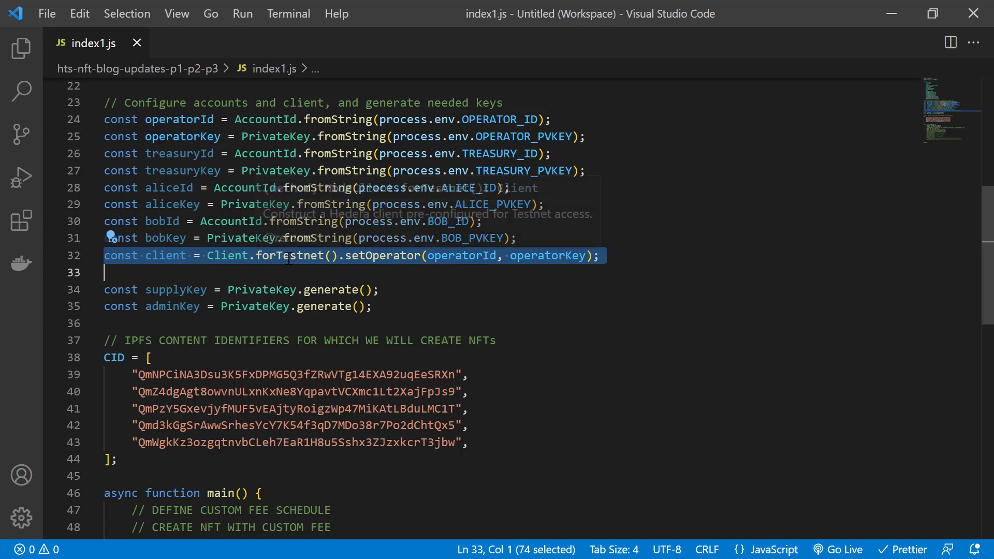
pyautogui.scroll(-3)
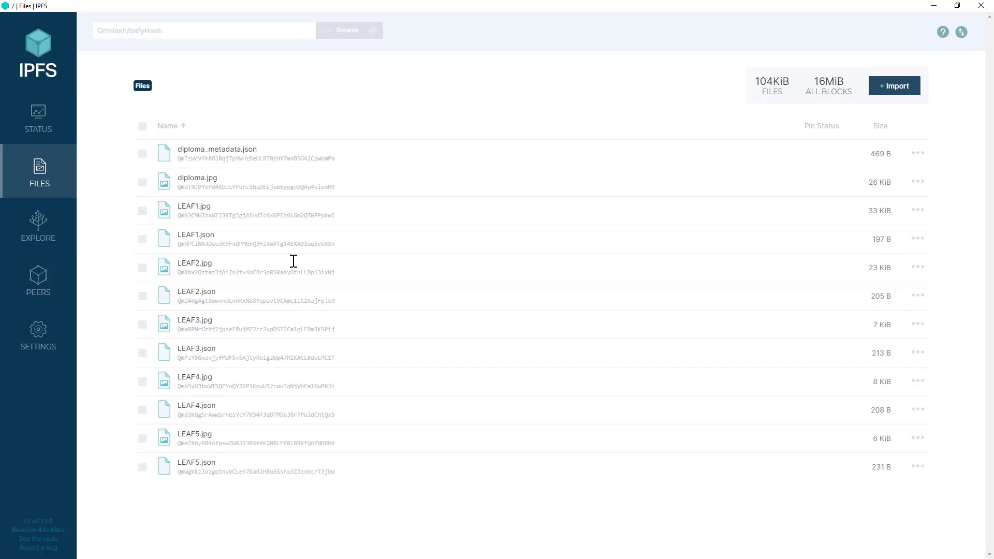
pyautogui.click(194, 263)
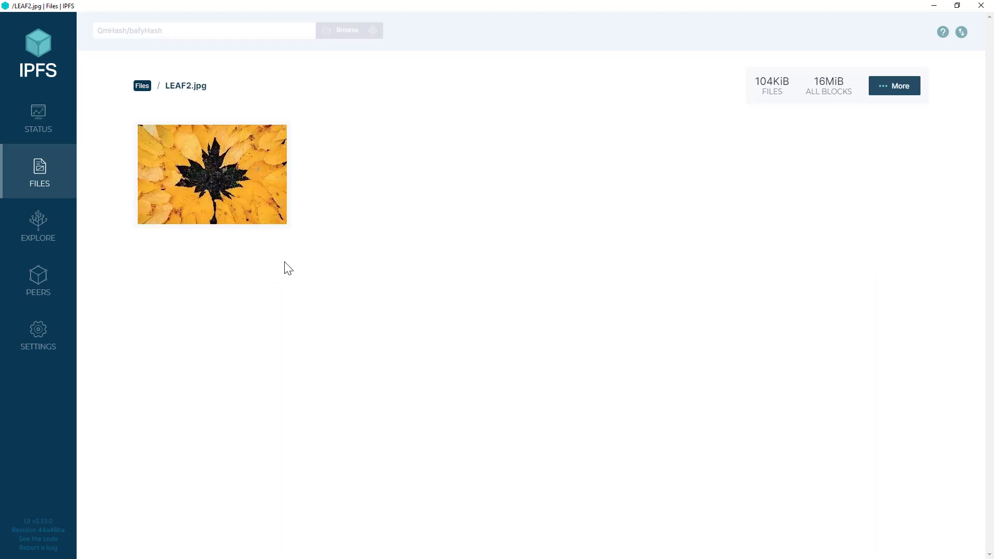
pyautogui.click(142, 86)
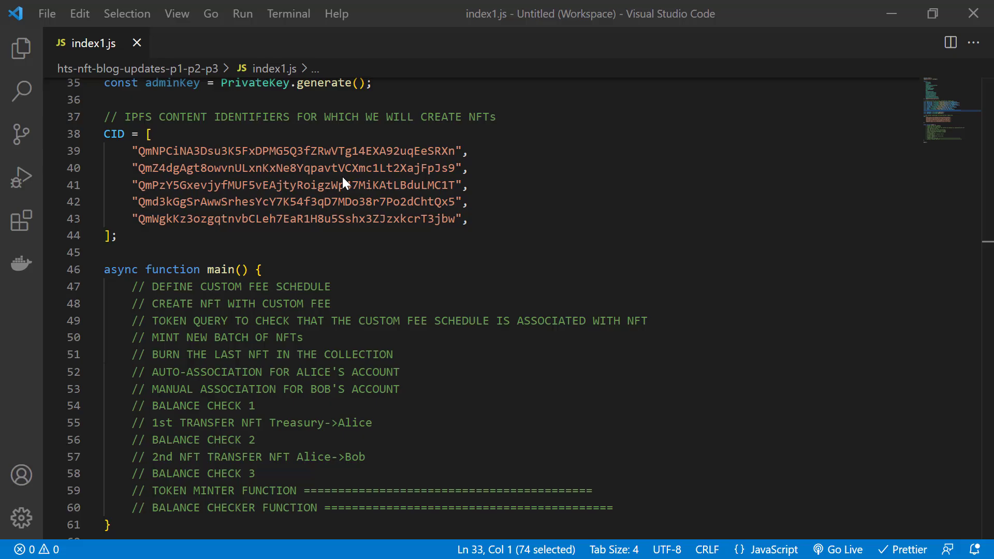
# Define nftCustomFee as a CustomRoyaltyFee of 5/10 to the treasury with 200 hbar fallback.
pyautogui.press('Enter')
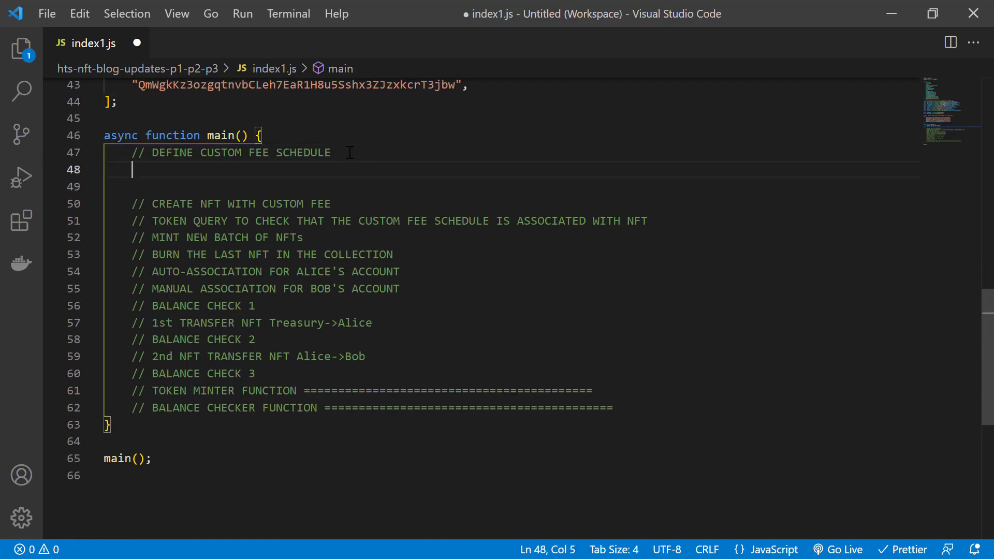
pyautogui.write('let nftCustomFee')
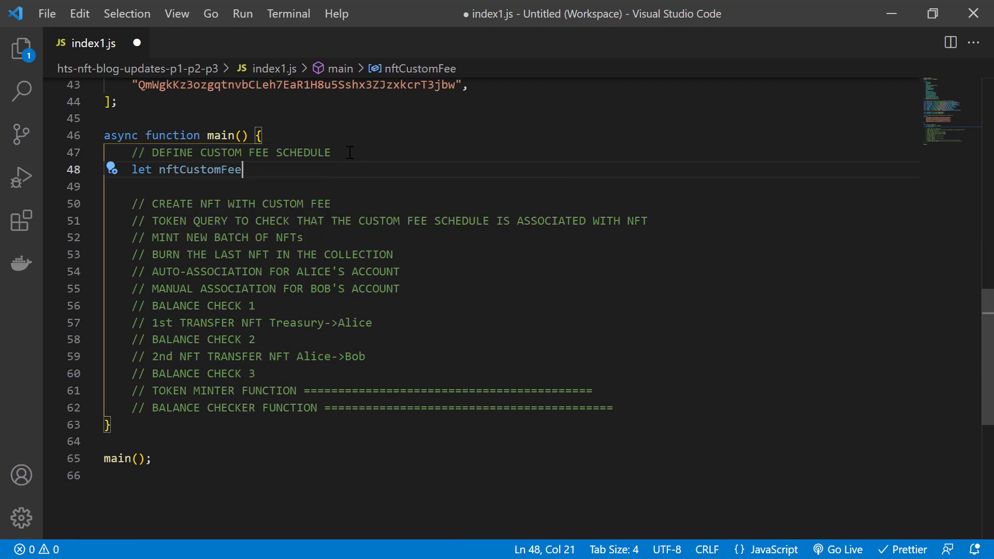
pyautogui.write('= await new CustomRoyaltyFee')
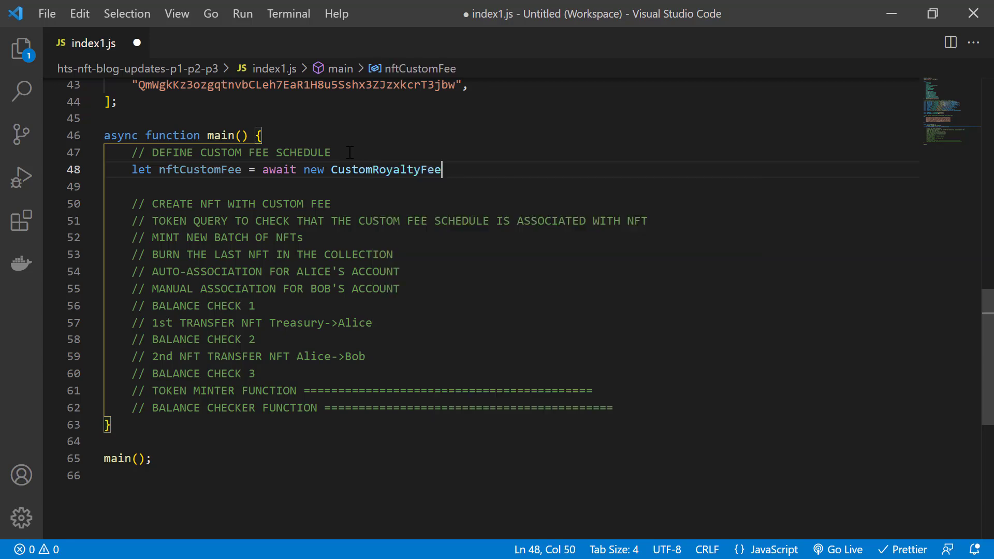
pyautogui.write('()')
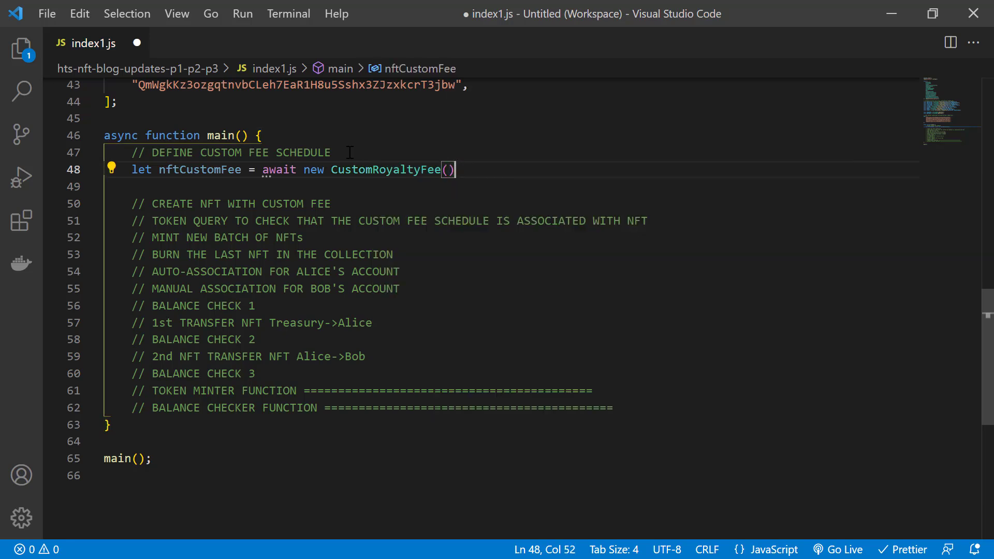
pyautogui.write('.setNumerator(5')
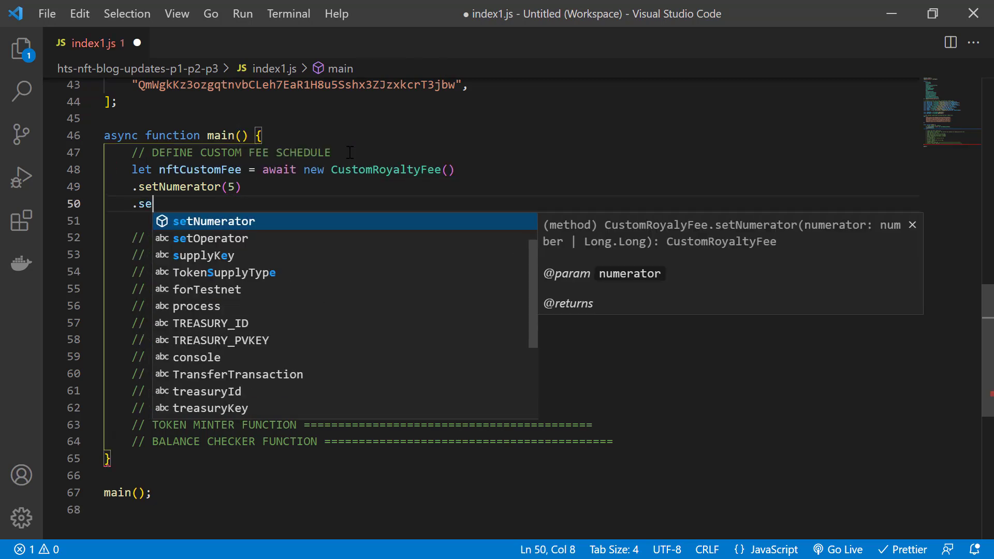
pyautogui.write('tDenominator(10)')
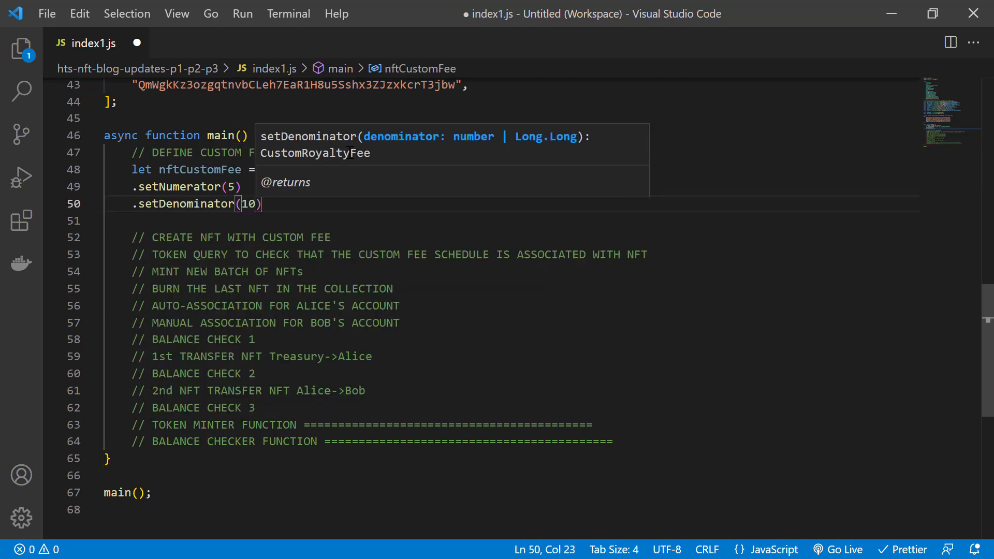
pyautogui.write('.setFeeCollectorAccountId(treasuryId')
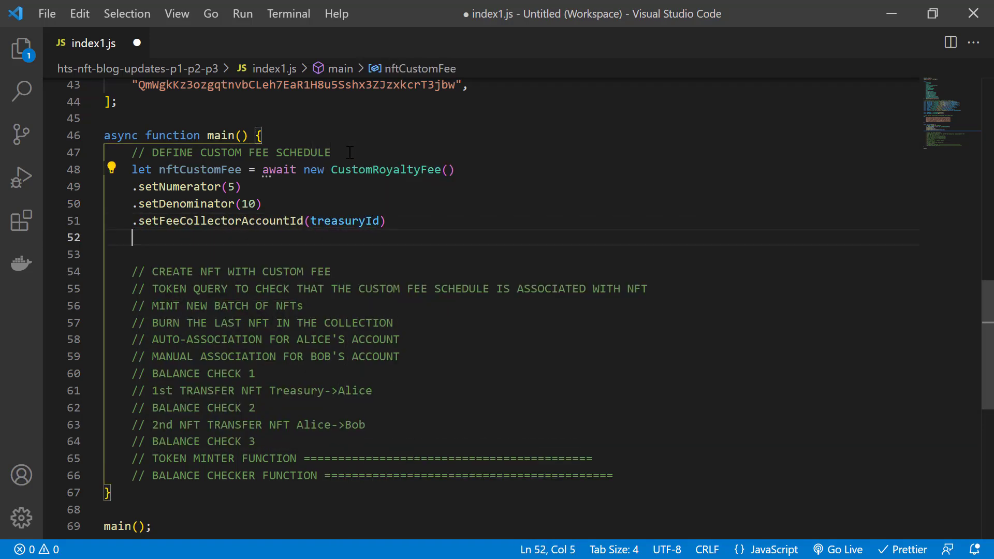
pyautogui.write('.setFallbackFee')
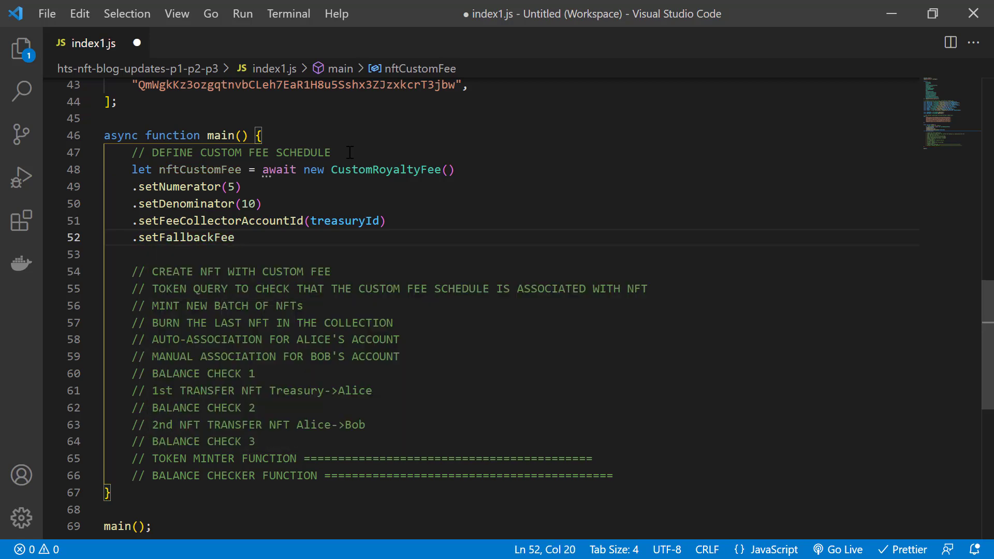
pyautogui.write('(new CustomFixedFee().')
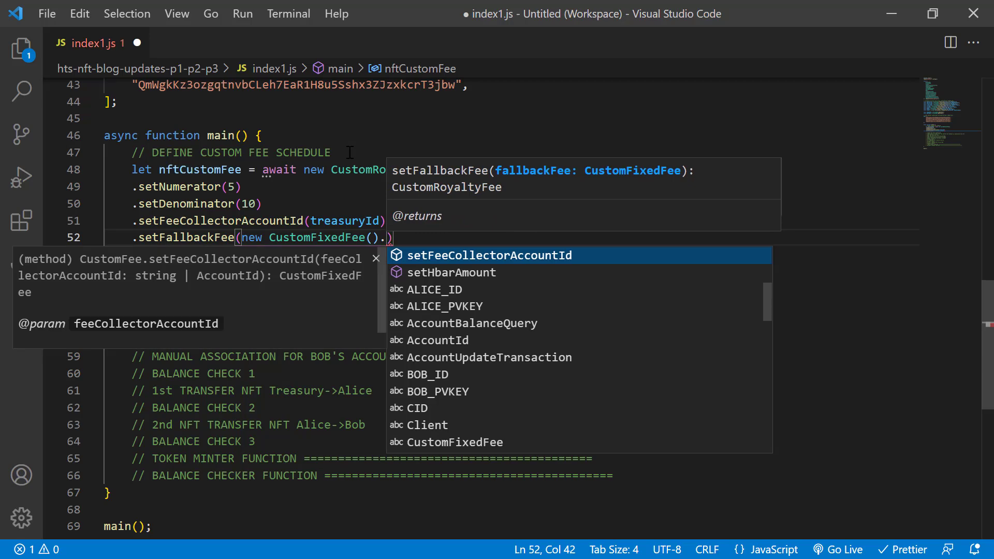
pyautogui.write('setHbarAmount(')
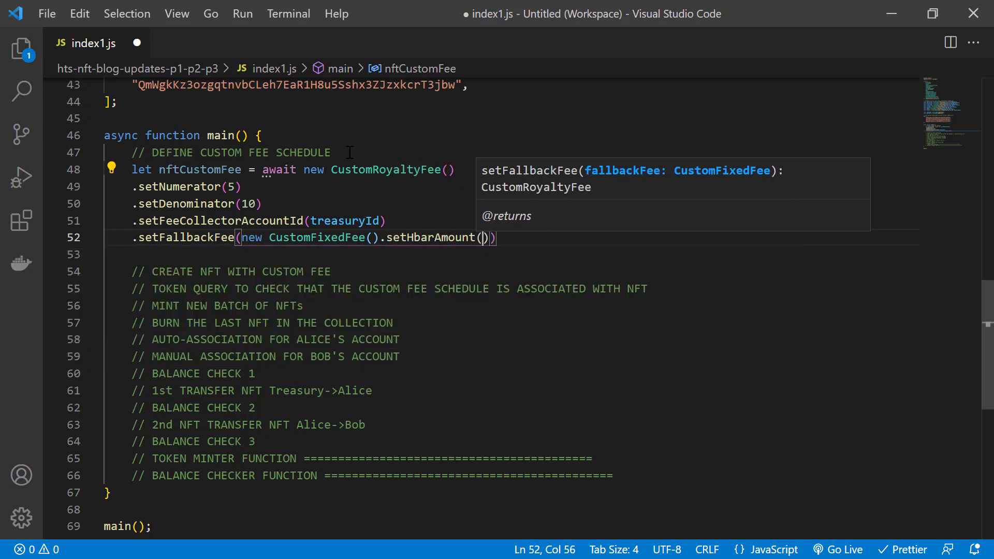
pyautogui.write('new Hbar')
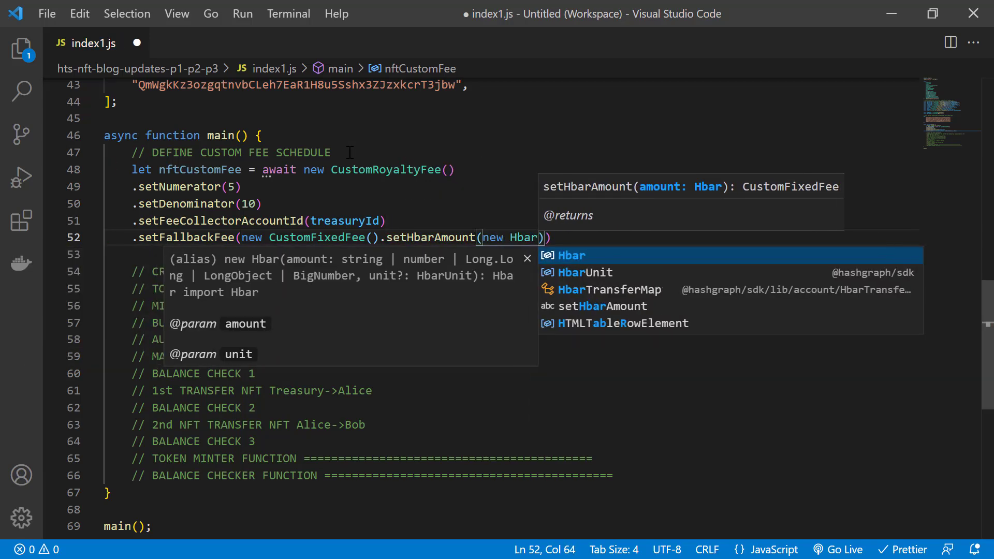
pyautogui.write('200')
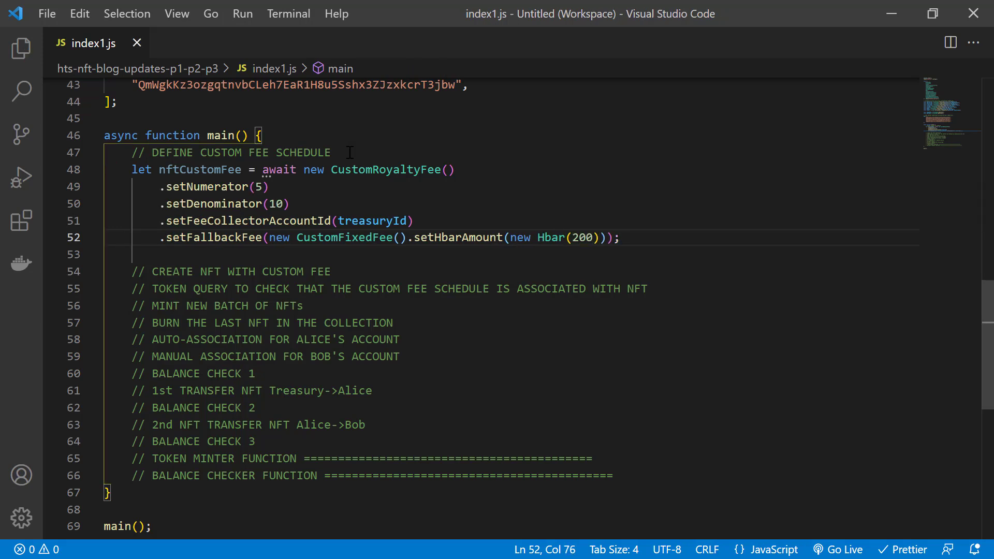
# Start nftCreate with name 'Fall Collection', symbol 'LEAF' and NonFungibleUnique token type.
pyautogui.press('Enter')
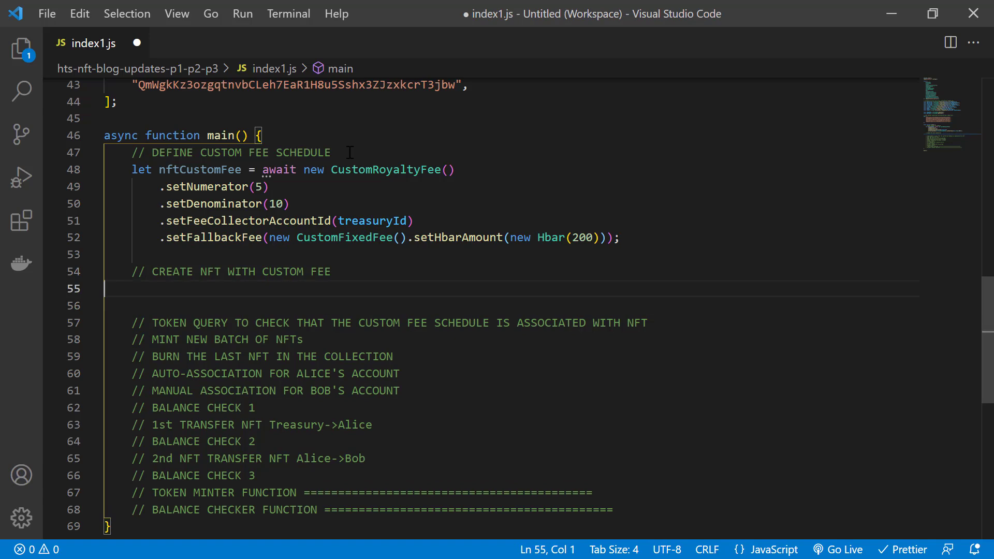
pyautogui.write('let nftCreate = await new TokenCreateTransaction(')
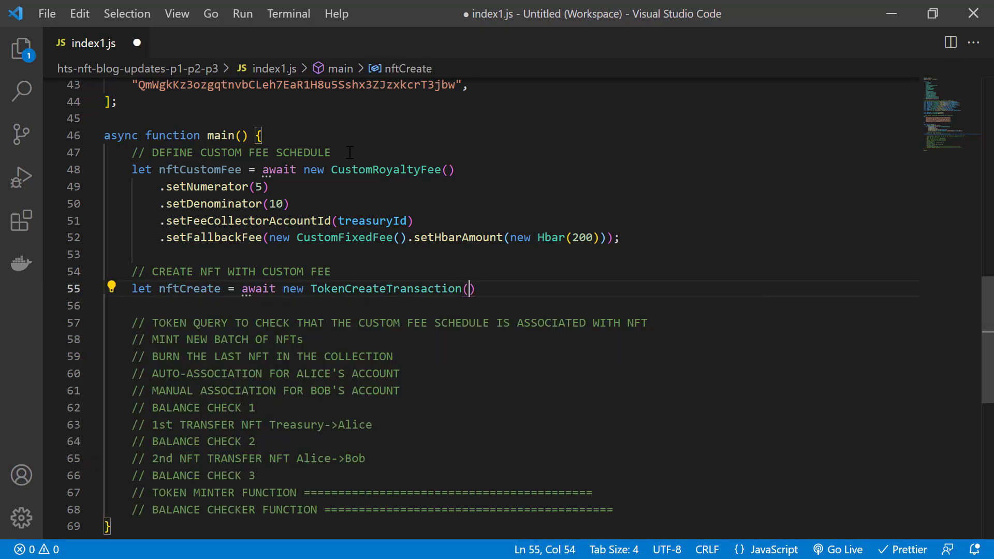
pyautogui.write('.setTokenName("')
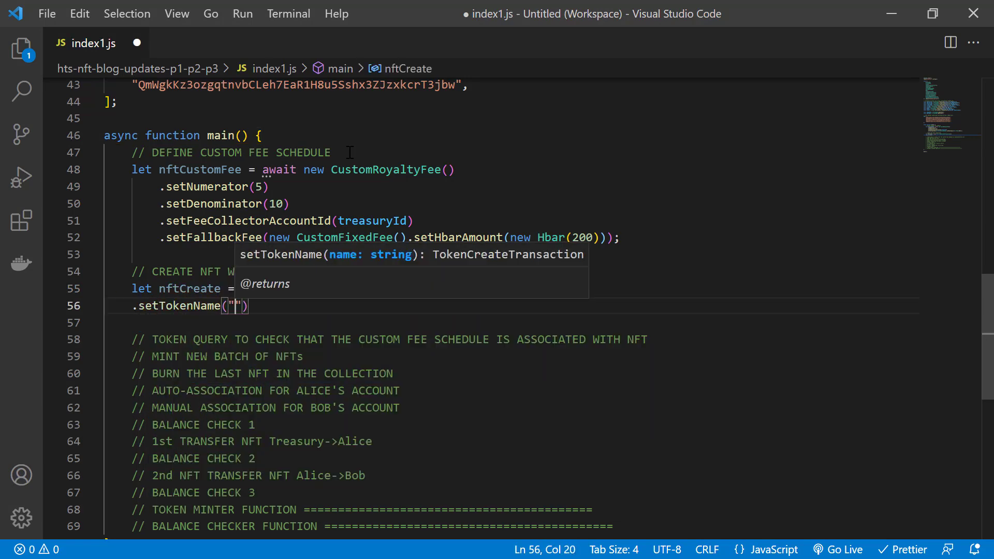
pyautogui.write('Fall Collection')
pyautogui.write('.setTokenSymbol')
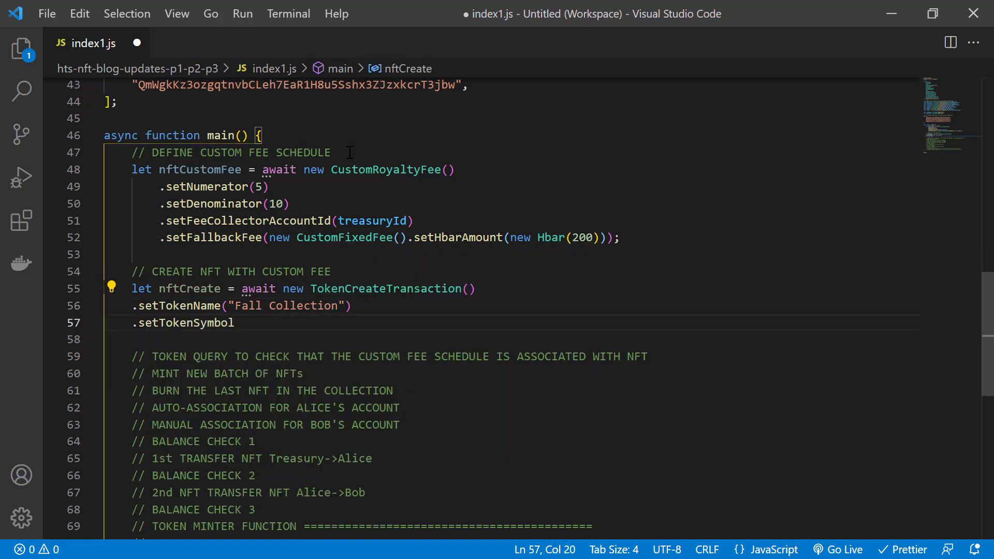
pyautogui.write('("LEAF")')
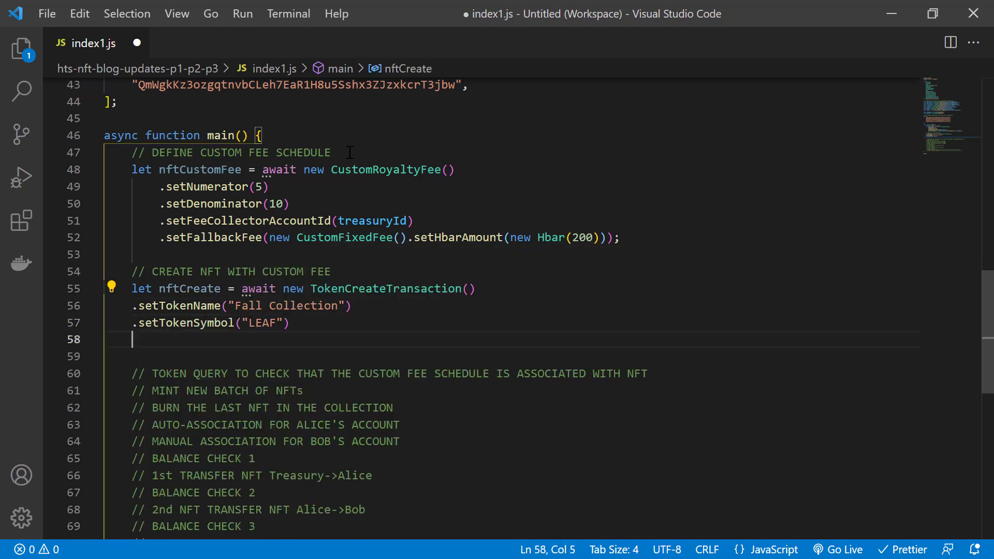
pyautogui.write('.setTokenType')
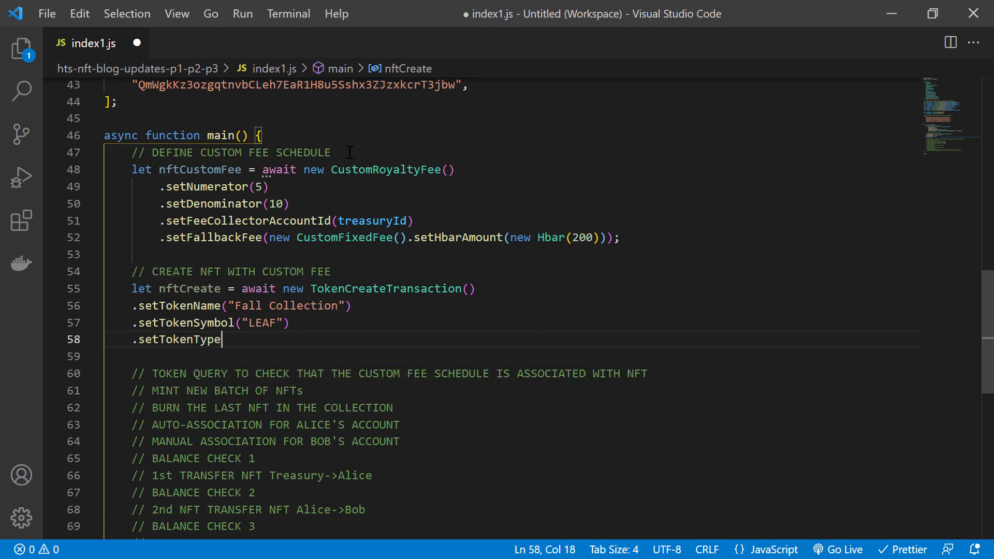
pyautogui.write('(TokenType)')
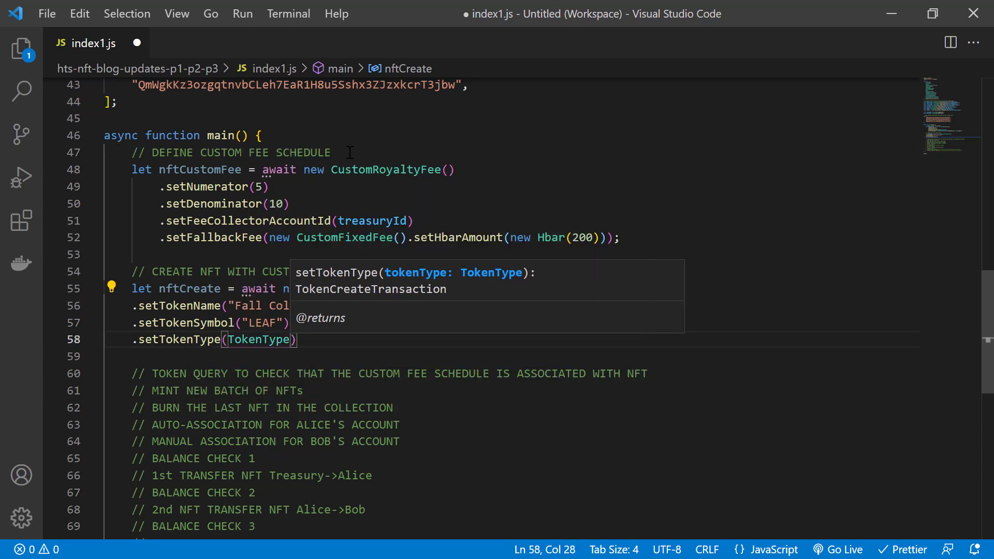
pyautogui.write('.NonFungibleUnique')
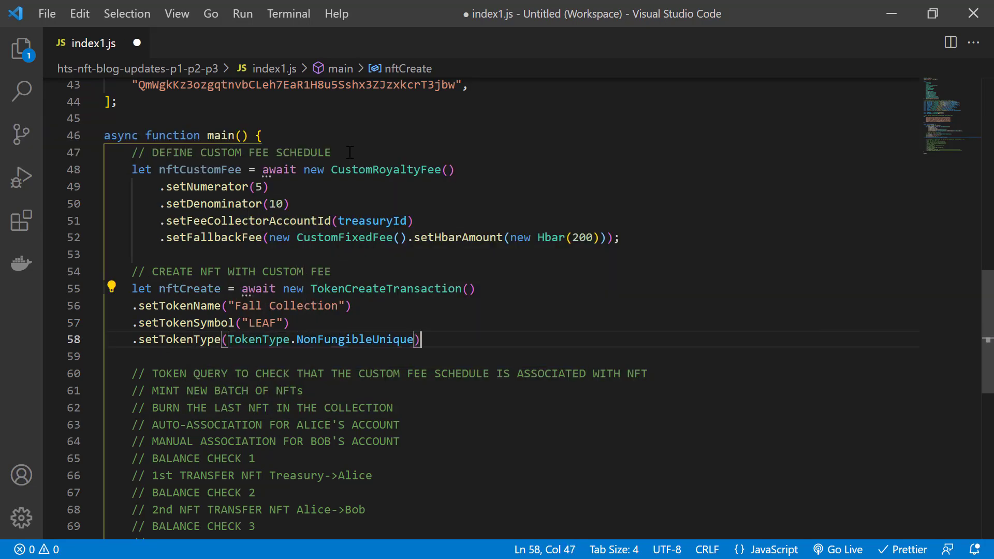
# Set decimals, initial supply, treasury, max supply CID.length and the nftCustomFee custom fee.
pyautogui.write('.setDecimals(')
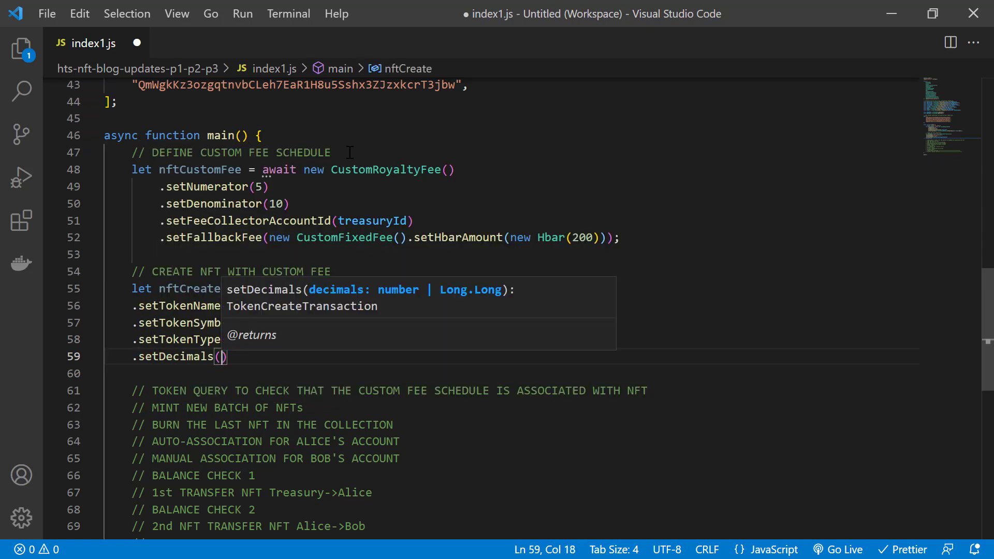
pyautogui.write('.setInitialSupply(0')
pyautogui.write('.setTreasuryAccountId')
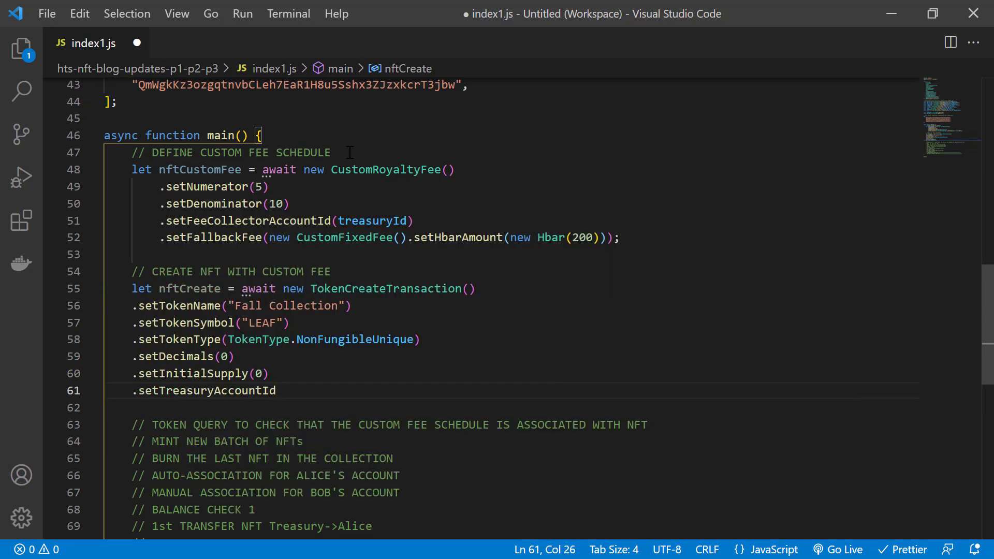
pyautogui.write('(treas')
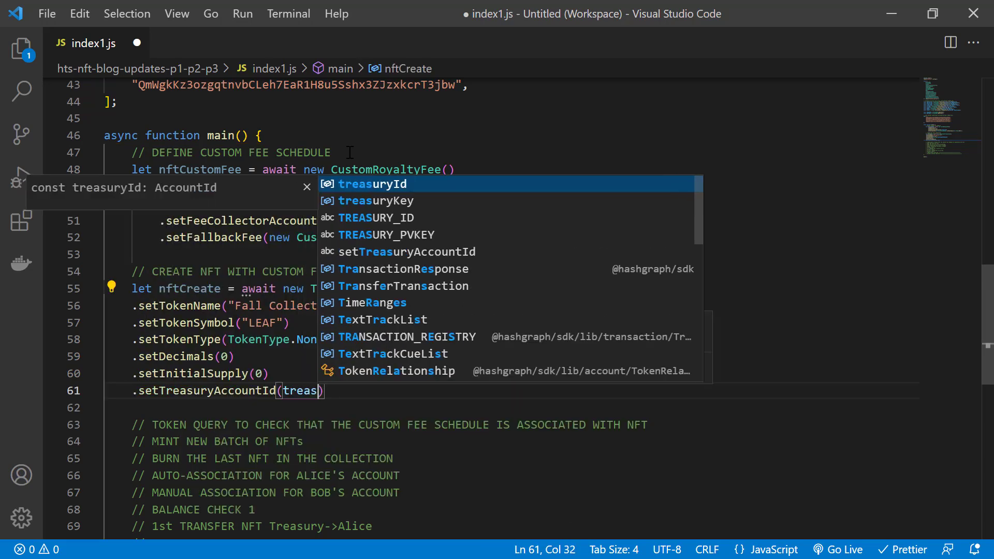
pyautogui.write('.setSy')
pyautogui.write('.setMaxSupply')
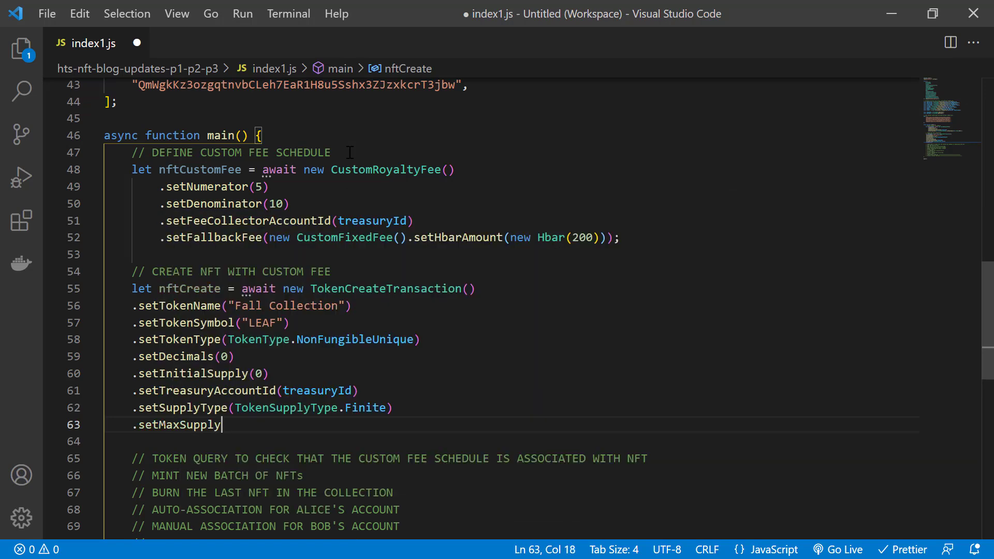
pyautogui.write('(CID.length)')
pyautogui.write('.setCustomFees')
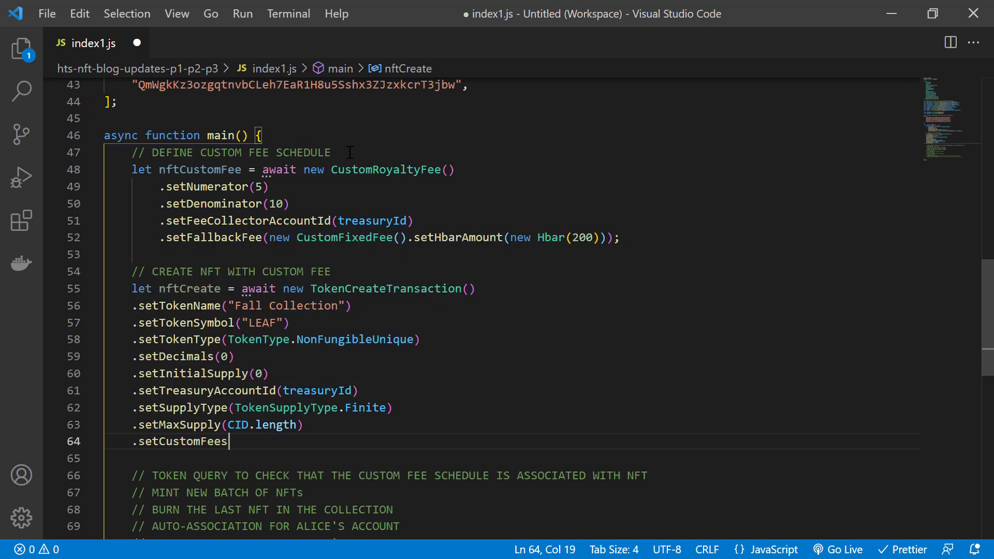
pyautogui.write('([nft')
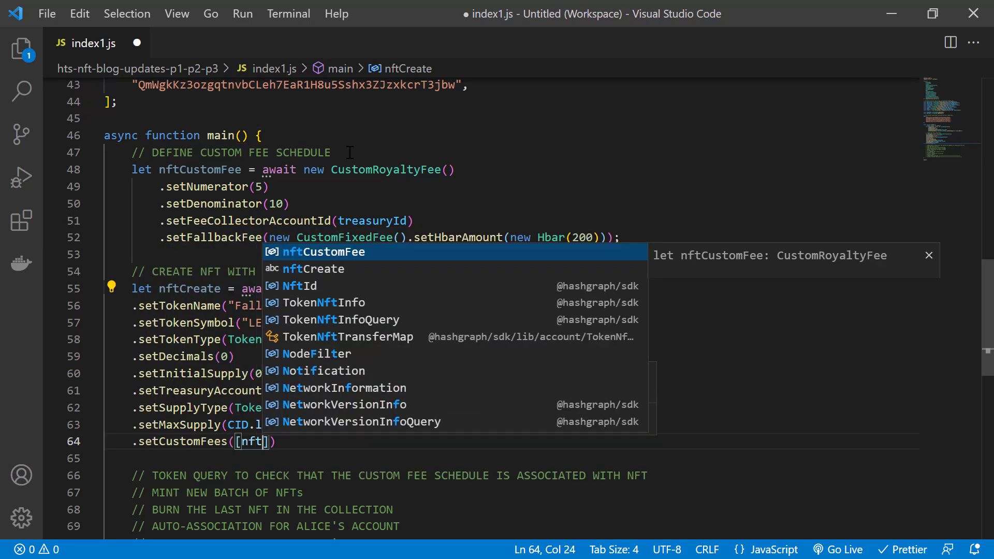
pyautogui.press('Tab')
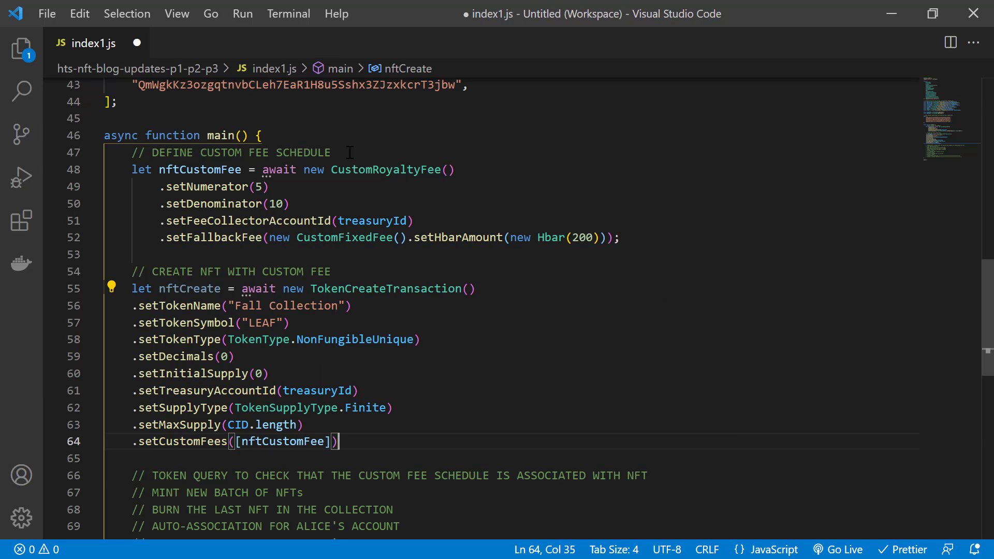
# Add adminKey and supplyKey, then freeze the transaction with the client.
pyautogui.write('.setAdminKey')
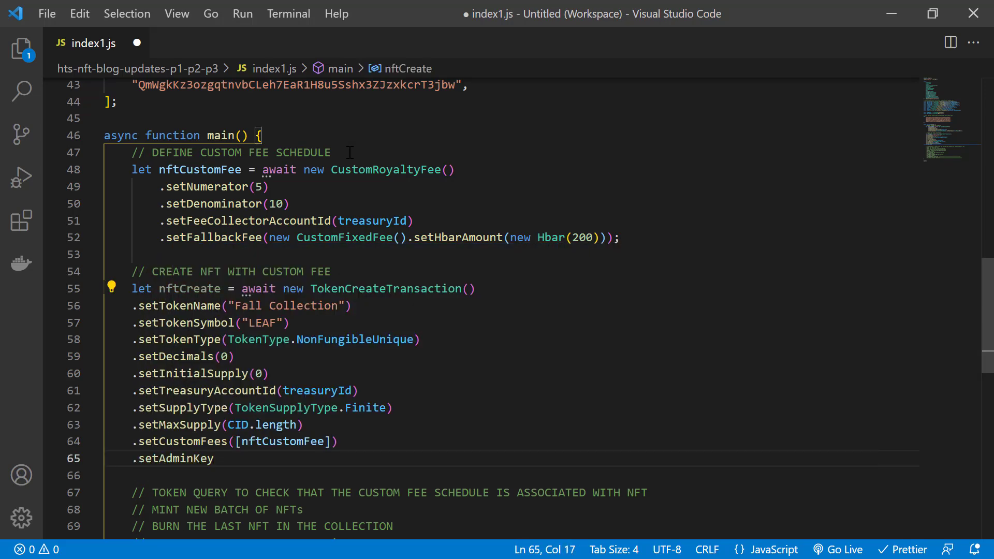
pyautogui.write('(ad')
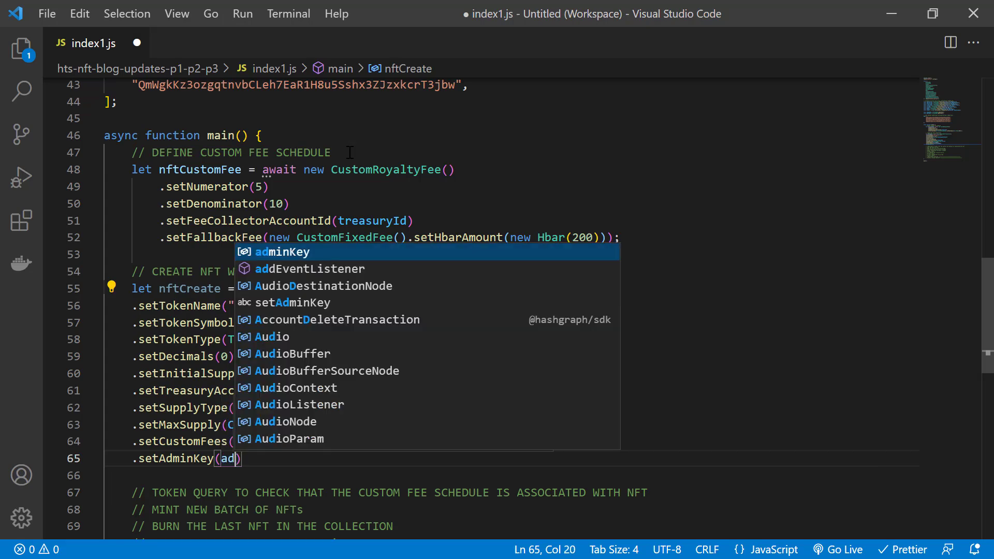
pyautogui.press('Enter')
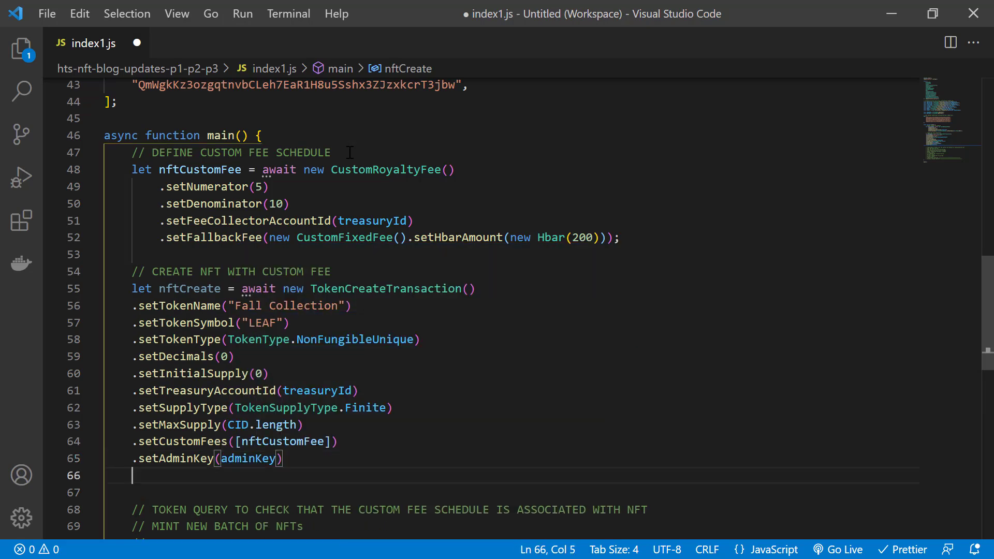
pyautogui.write('.setSupplyKey')
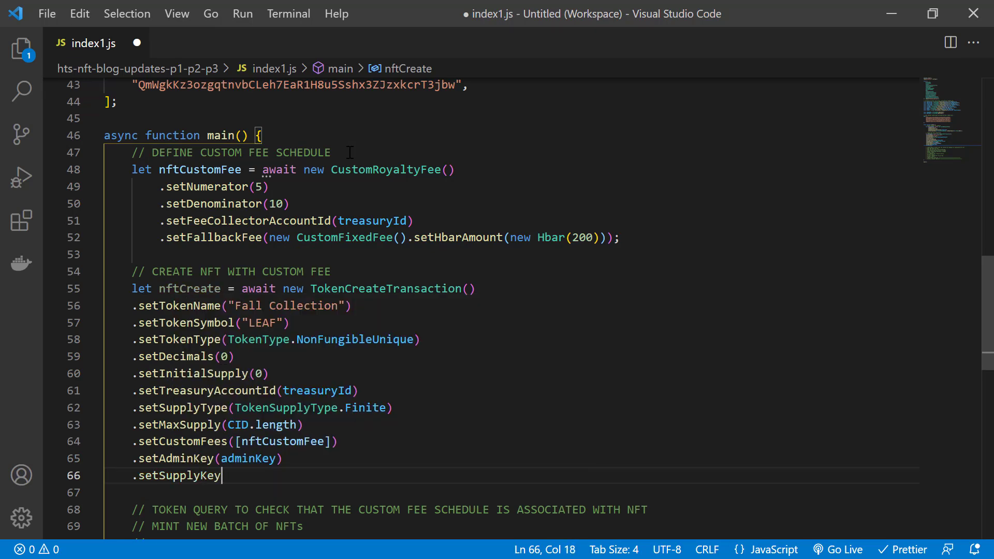
pyautogui.write('(supplyKey')
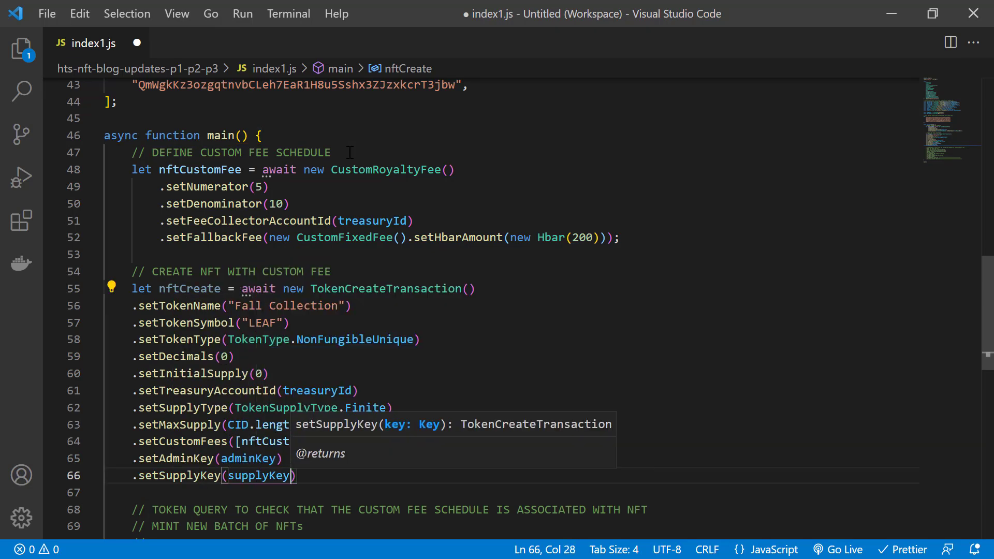
pyautogui.write('.freeze')
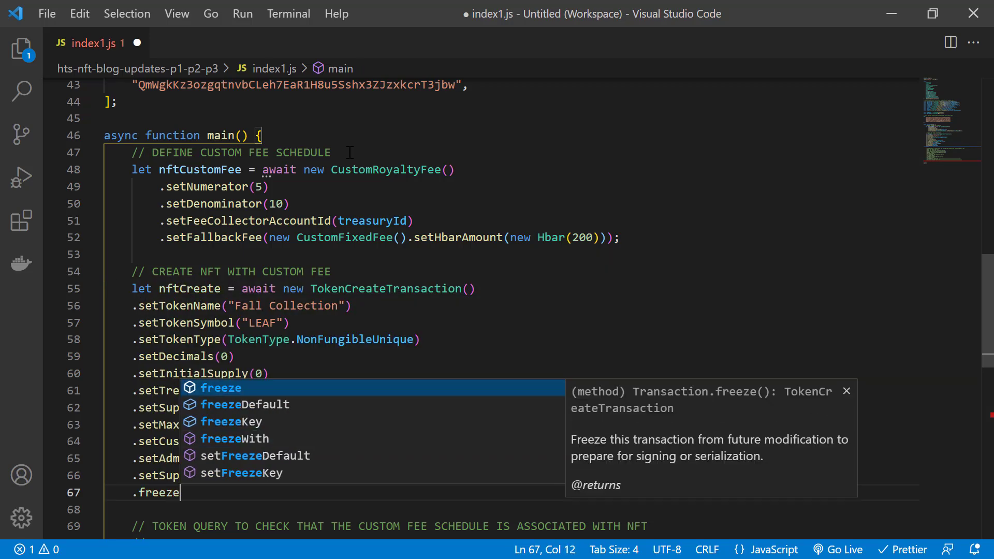
pyautogui.write('With(client')
pyautogui.write('let nftCreate')
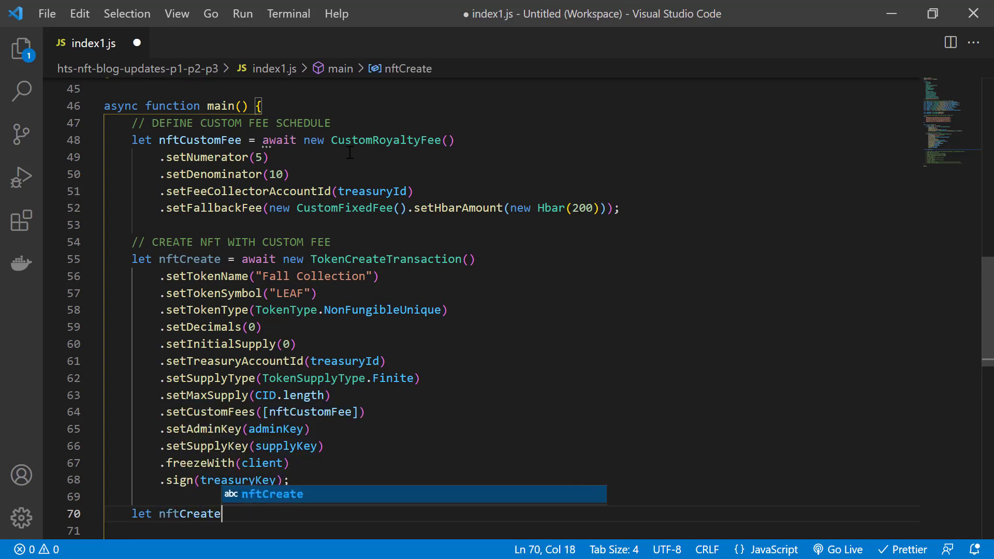
# Sign with adminKey, submit, get the receipt and log 'Created NFT with Token ID'.
pyautogui.write('Sign = await nftCreate.sign(')
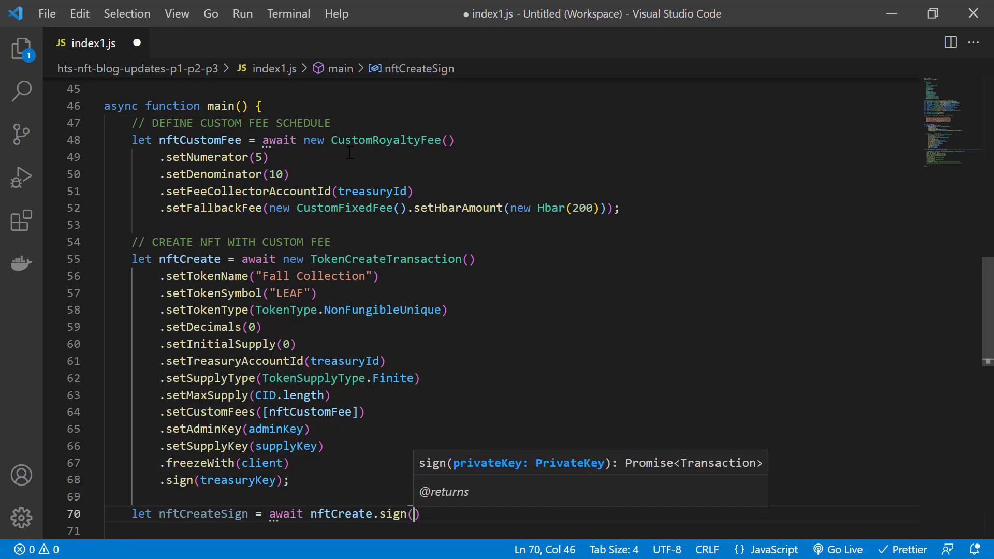
pyautogui.write('adminKey')
pyautogui.write('let nftCreateR')
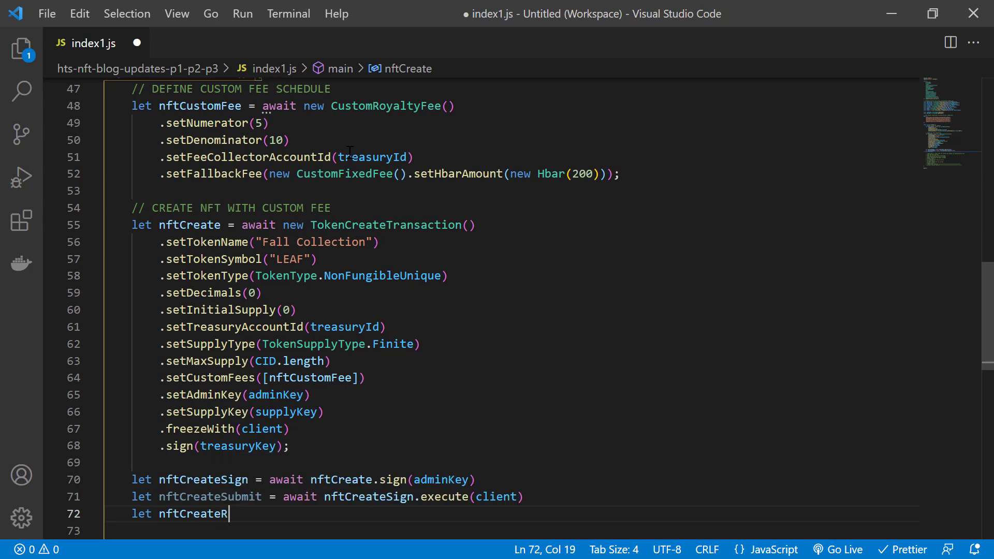
pyautogui.write('x = await nftCreateSubmit.getReceipt(client);')
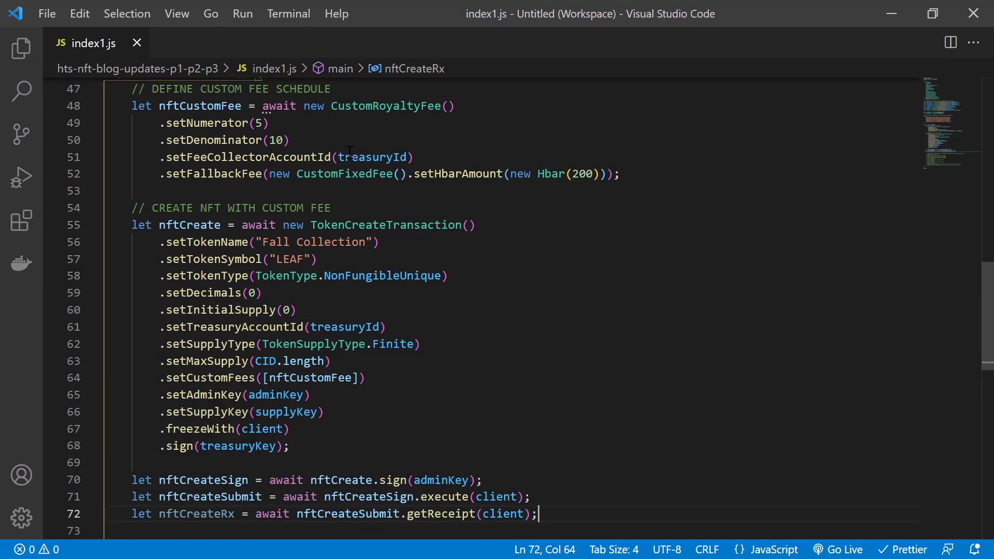
pyautogui.write('let tokenId = nftCreateRx.tokenId;')
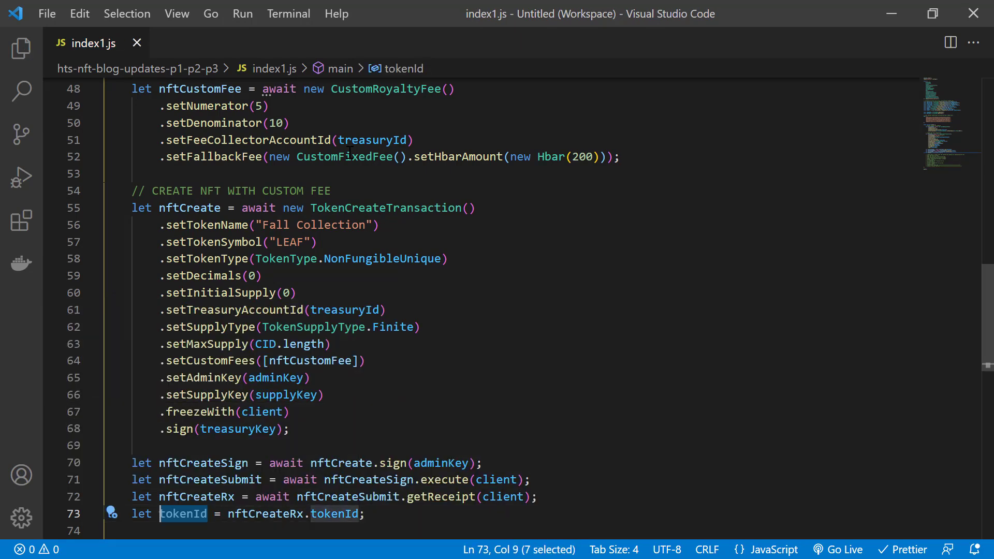
pyautogui.write('console.log(`${tokenId}`);')
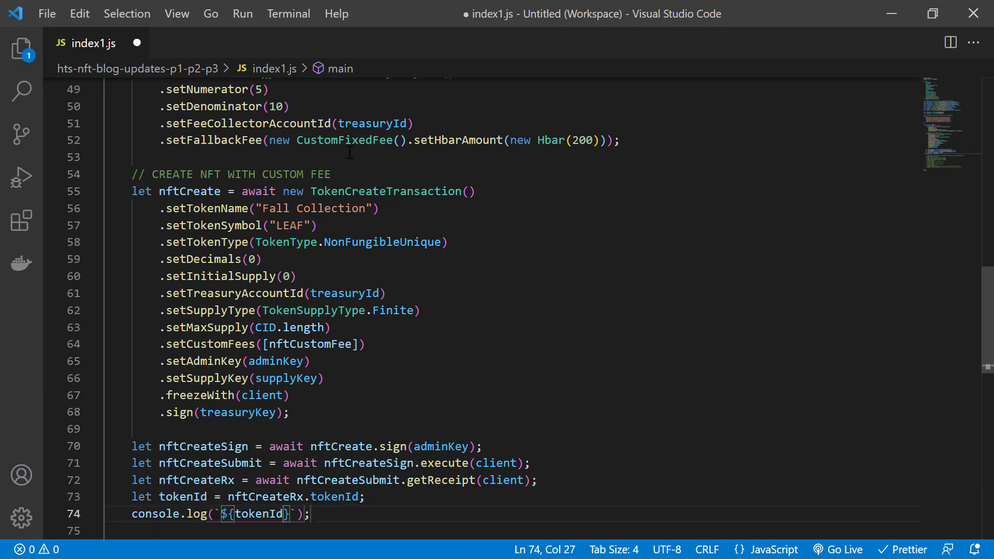
pyautogui.write('Created NFT with Token ID:')
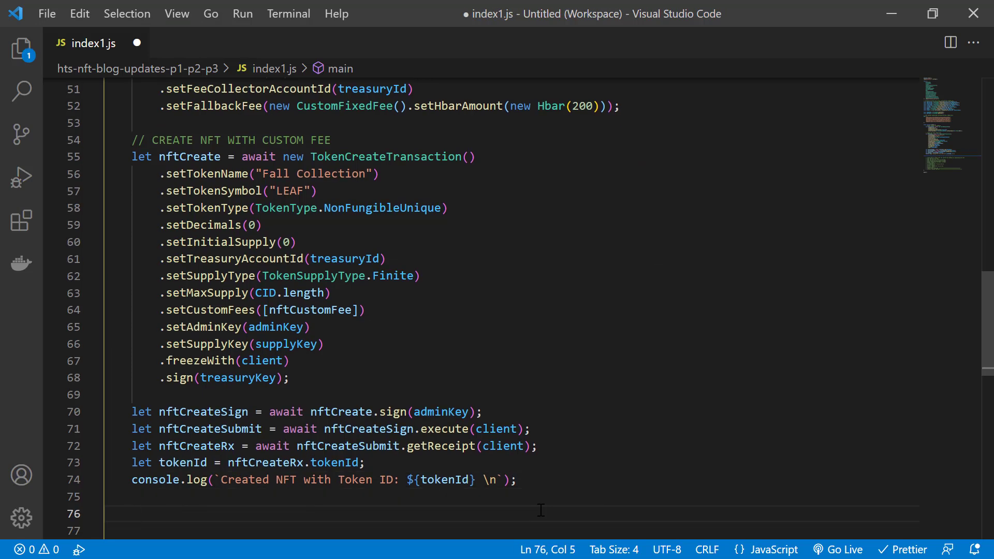
# Run a TokenInfoQuery for tokenId and log customFees[0] in a console table.
pyautogui.write('var tokenInfo')
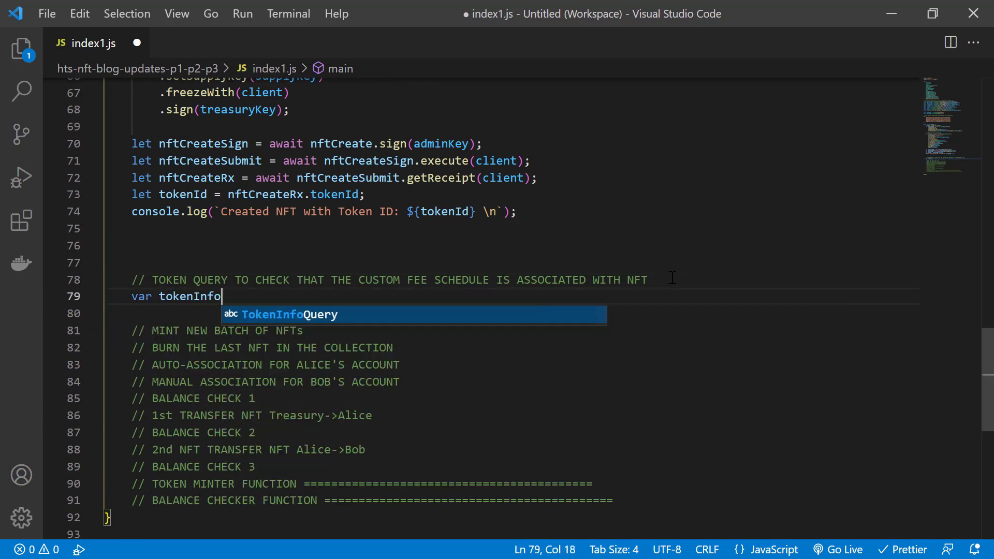
pyautogui.write('= await new TokenInfoQuery().setTokenId(tokenId)')
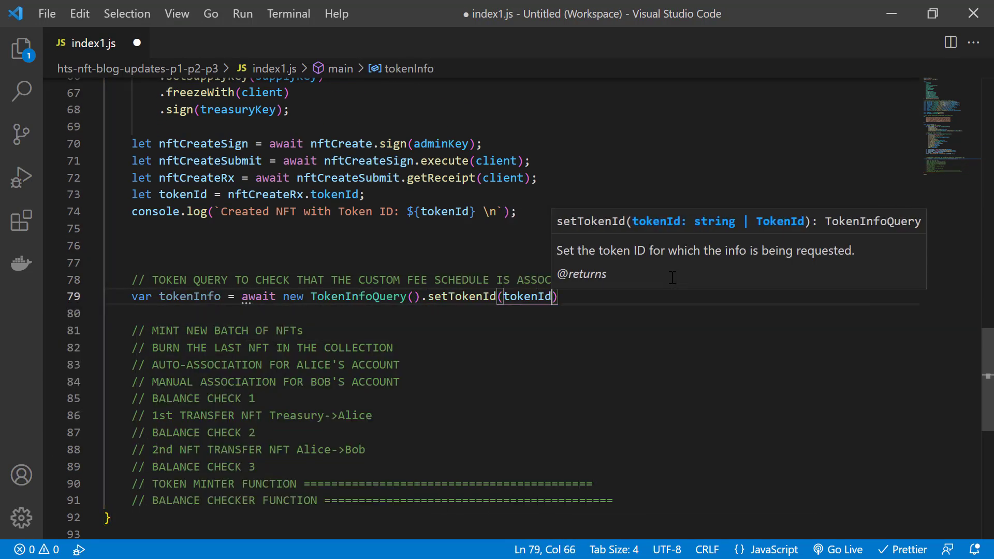
pyautogui.write('.execute(client);')
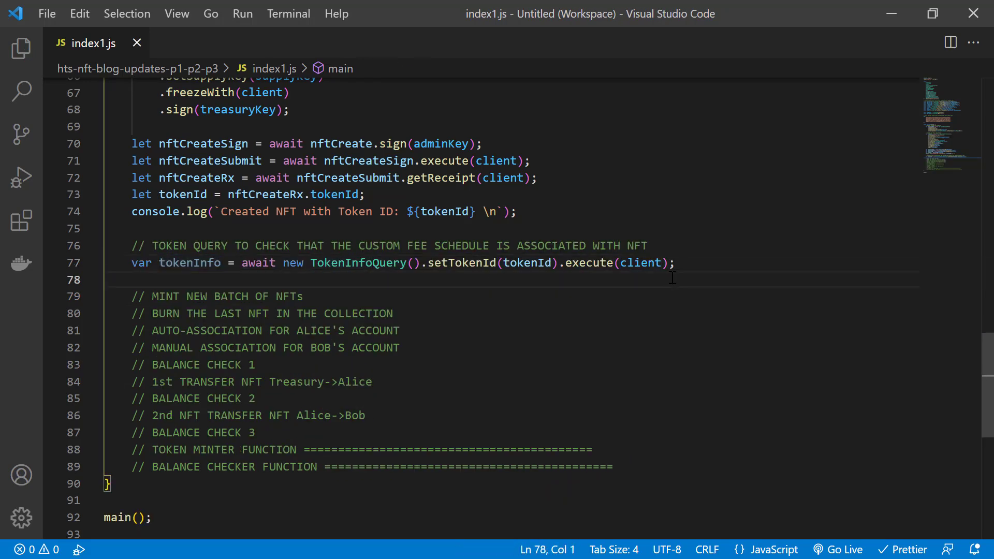
pyautogui.write('console.table(`${tokenInfo}`);')
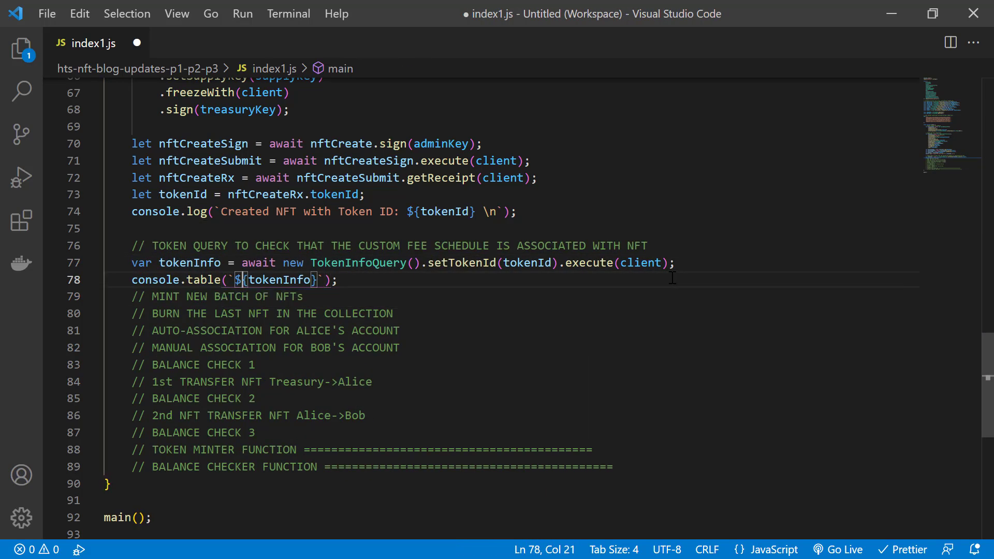
pyautogui.write('tokenInfo.customFees[0]')
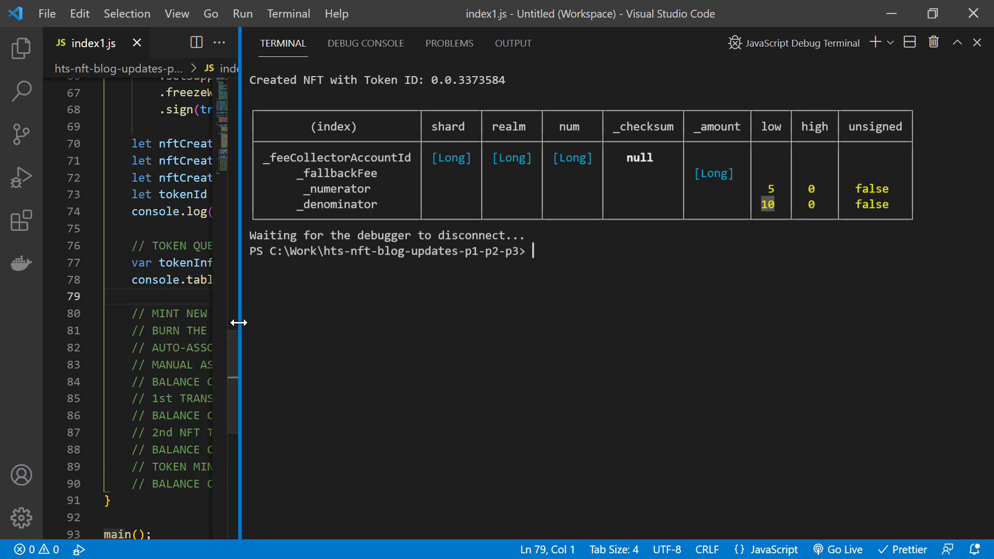
pyautogui.moveTo(241, 323); pyautogui.dragTo(684, 304)
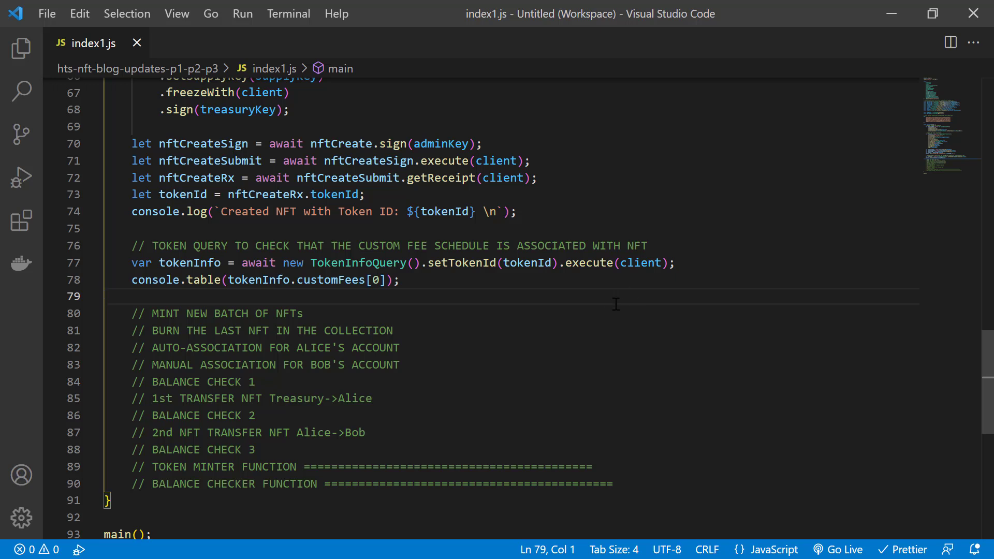
# Declare async tokenMinterFcn(CID) creating a TokenMintTransaction with the token ID.
pyautogui.press('Enter')
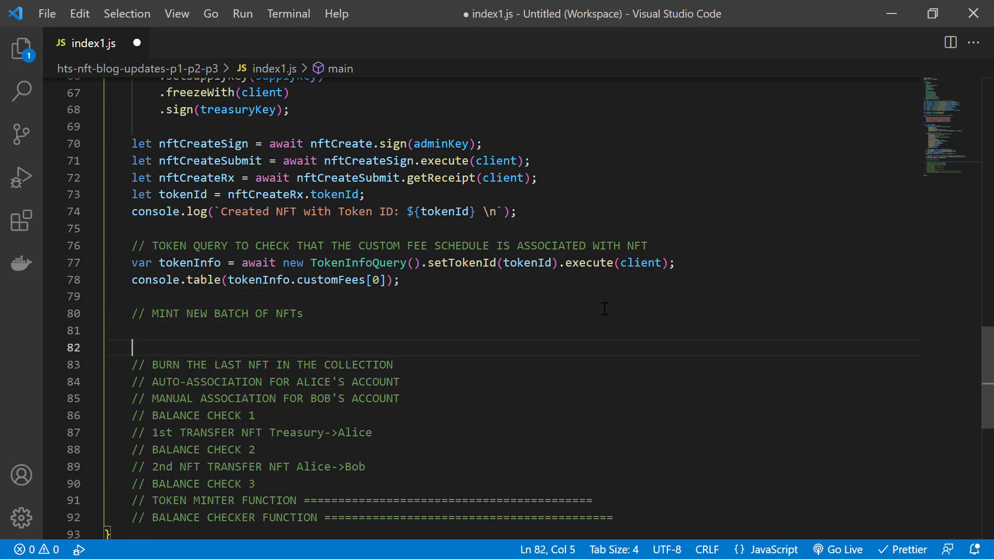
pyautogui.press('Backspace')
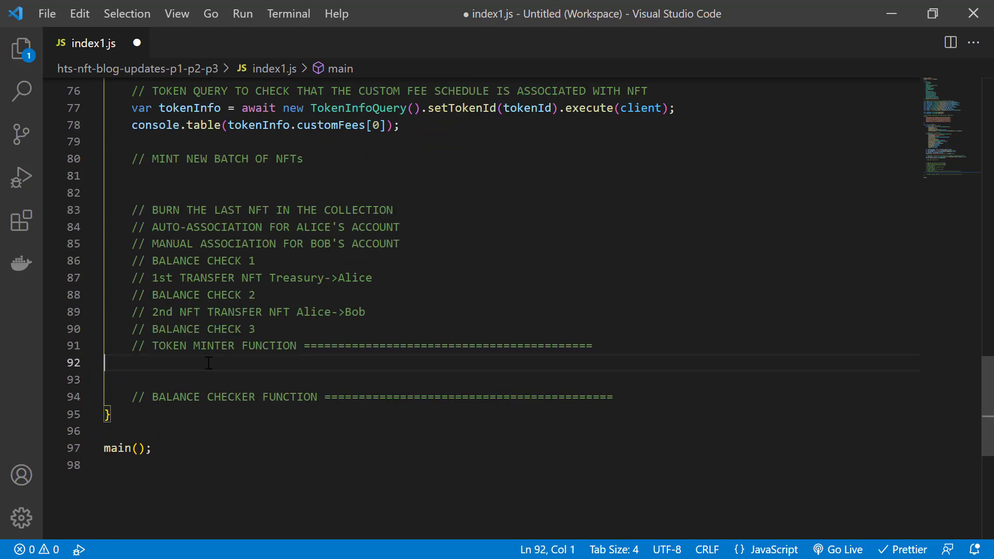
pyautogui.write('asyc')
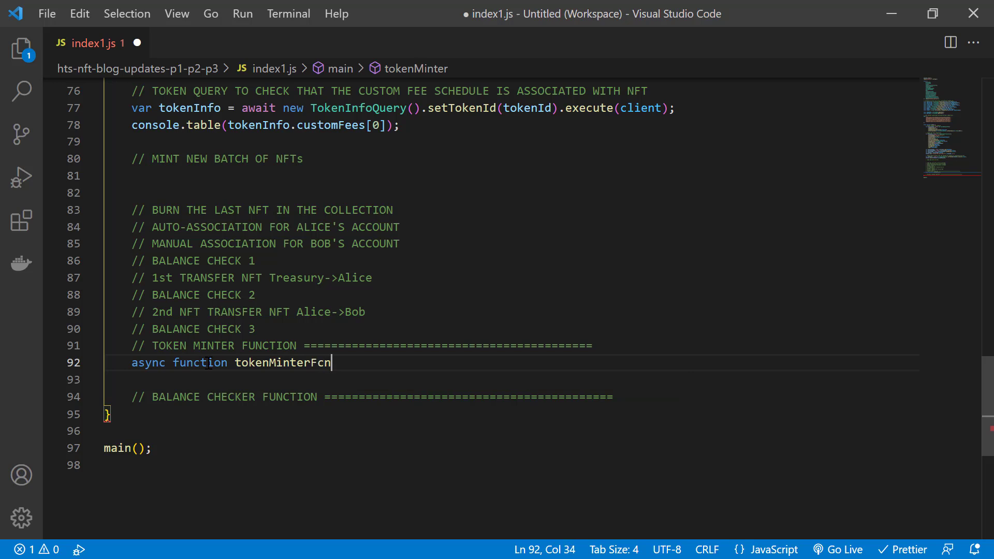
pyautogui.write('(CID){')
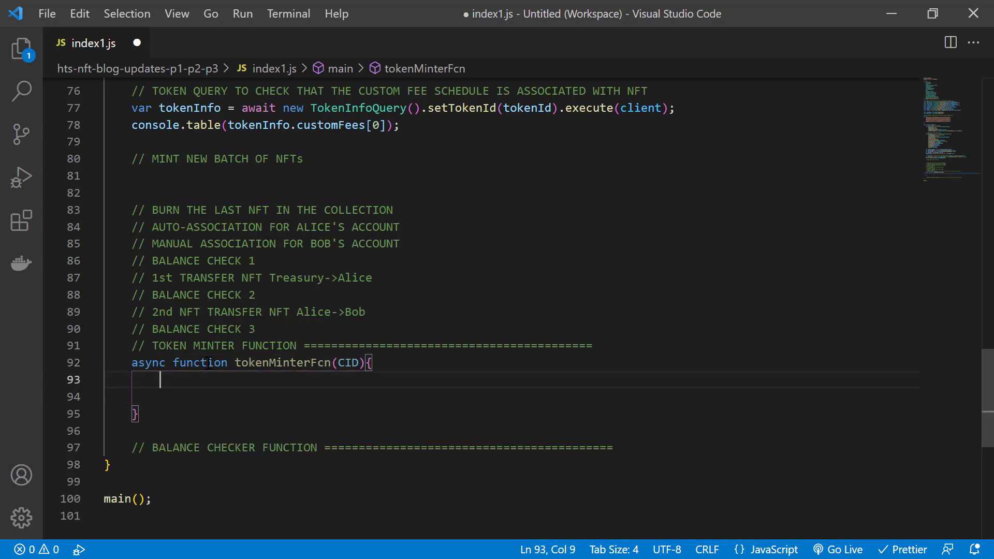
pyautogui.write('mintTx')
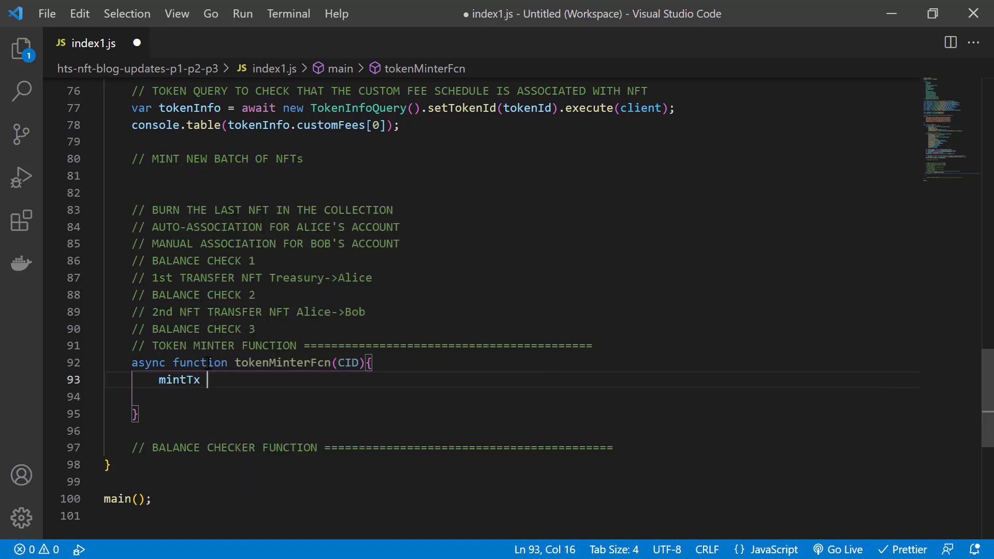
pyautogui.write('= await new TokenMintTransaction(')
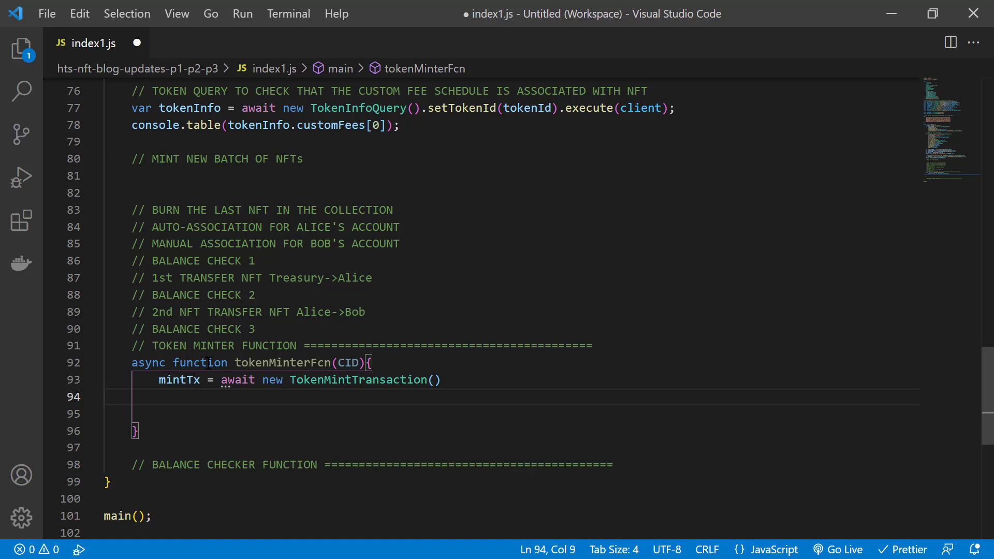
pyautogui.write('.setTokenId()')
pyautogui.click(511, 413)
pyautogui.write('.freezeWith(client);')
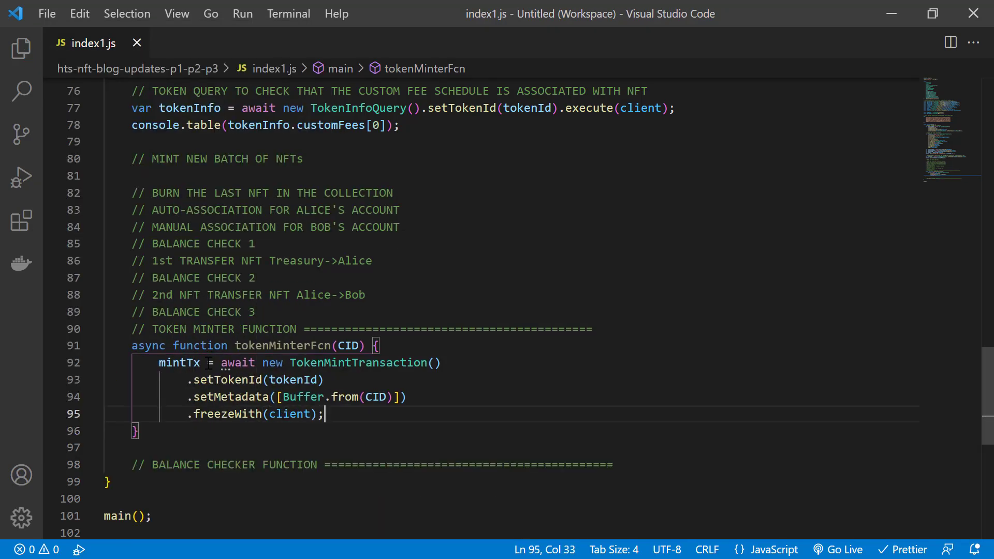
# Sign mintTx with supplyKey, submit it, get the receipt and return mintRx.
pyautogui.write('let mintTx')
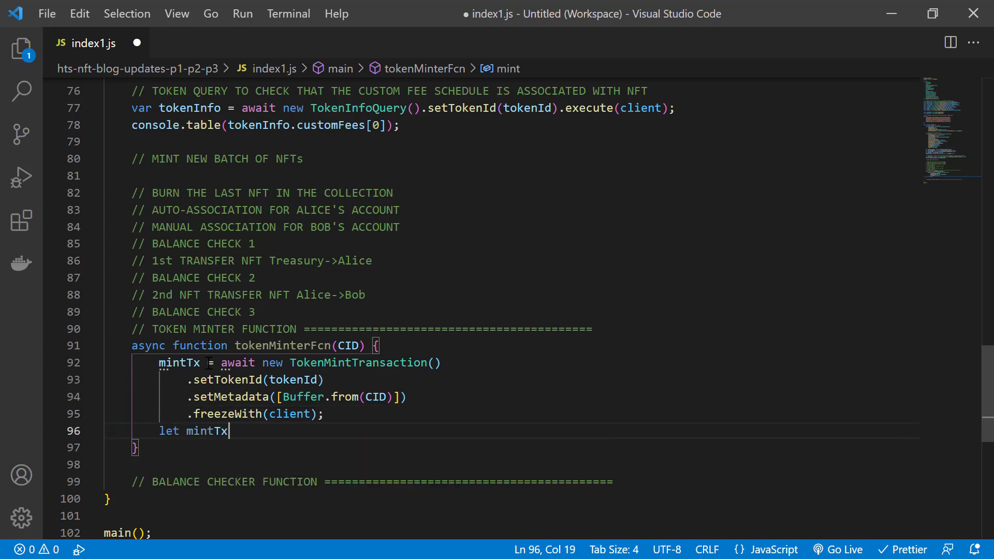
pyautogui.write('Sign = await')
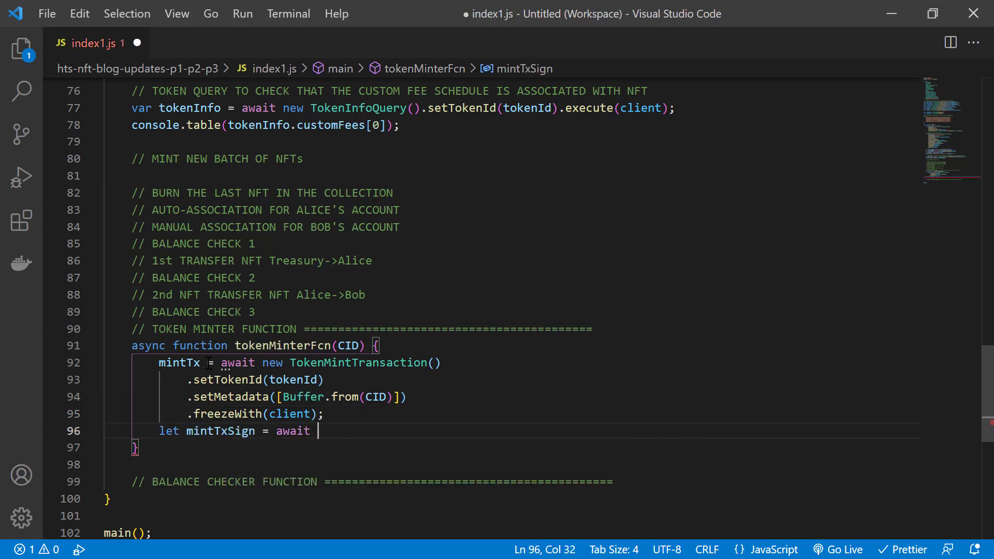
pyautogui.write('mintTx.sign*')
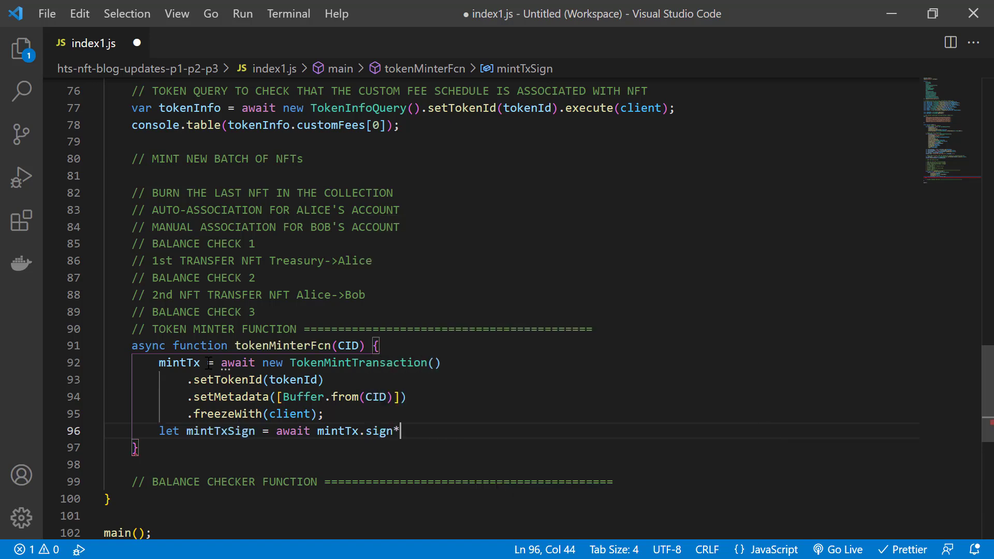
pyautogui.write('(supplyKey);')
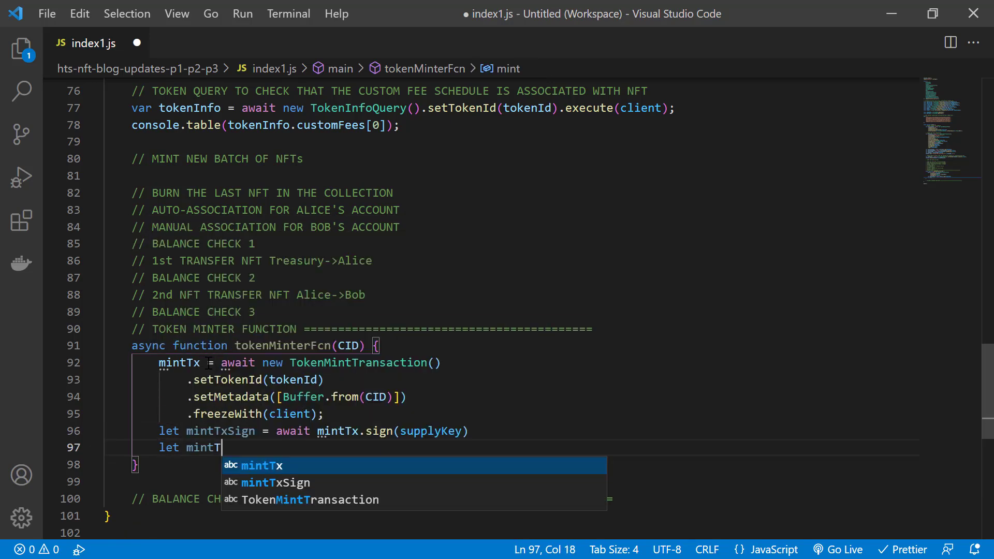
pyautogui.write('xSubmit = await mintTxSign.execute(client')
pyautogui.write('let mintRx = await mintTxSubmit')
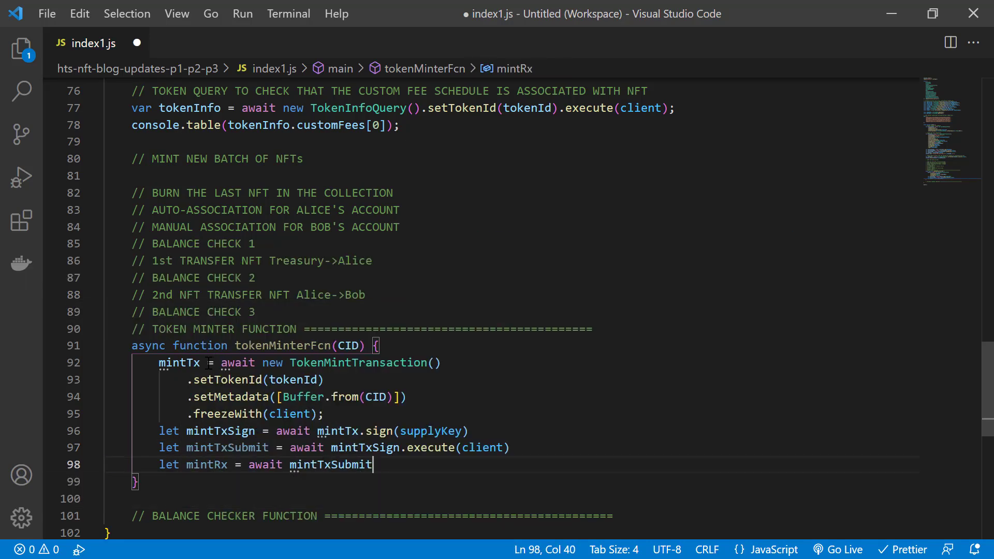
pyautogui.write('.getReceipt(client);')
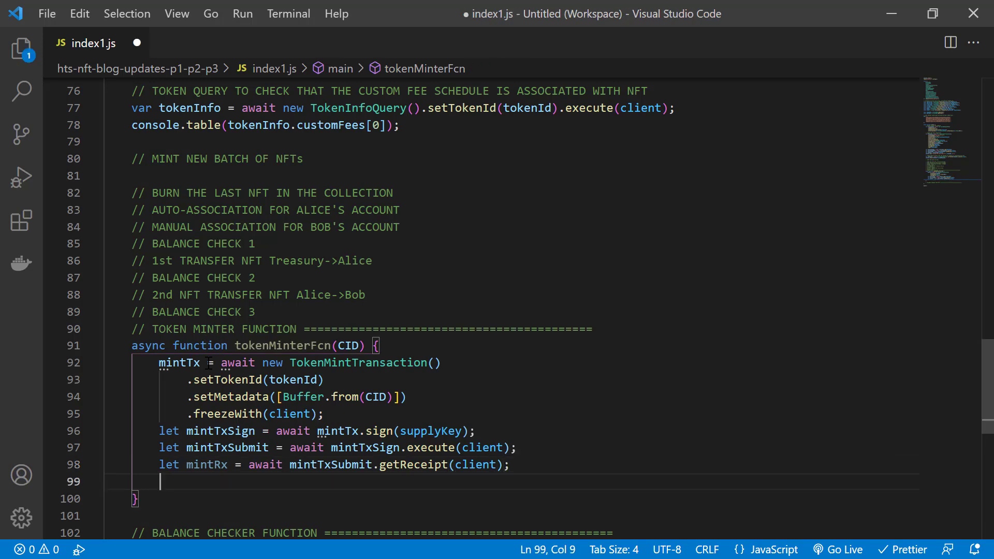
pyautogui.write('return mintRx;')
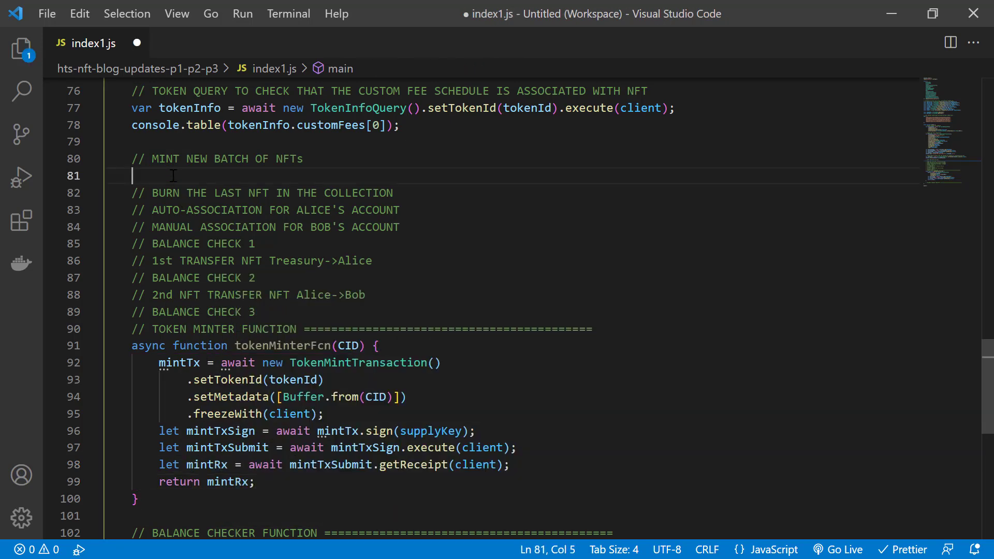
# Create nftLeaf = [] and loop over CID, minting via tokenMinterFcn and logging serials[0].
pyautogui.write('nftLeaf')
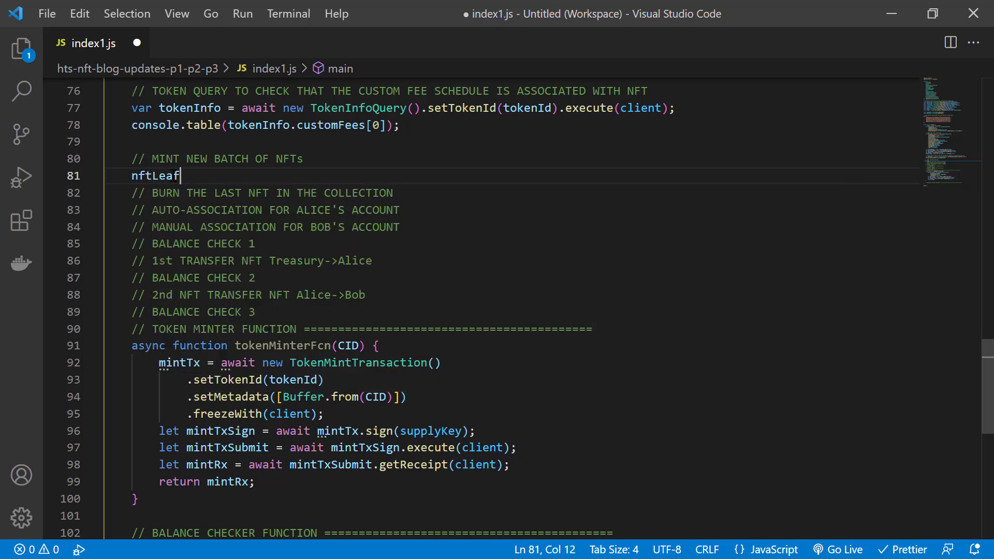
pyautogui.write('= [];')
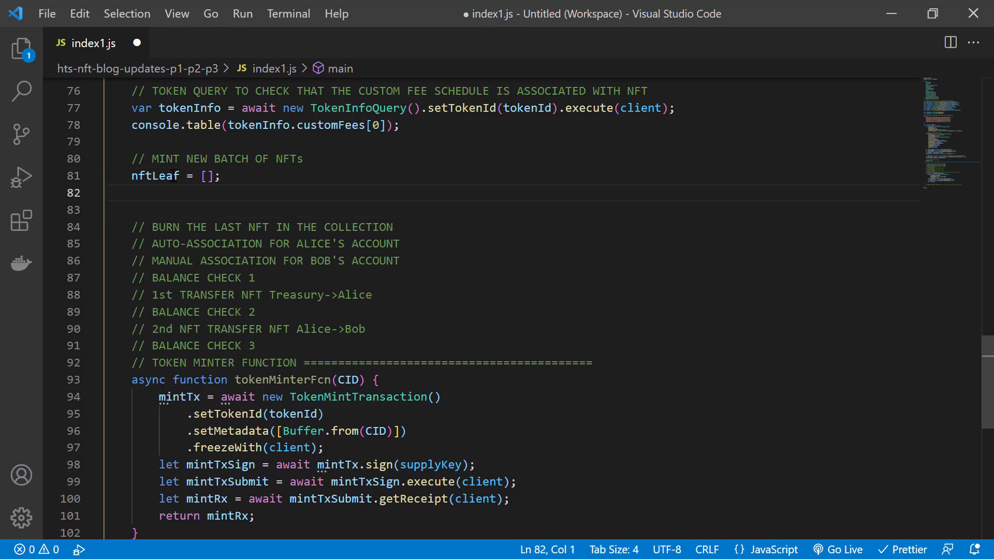
pyautogui.write('for(var i')
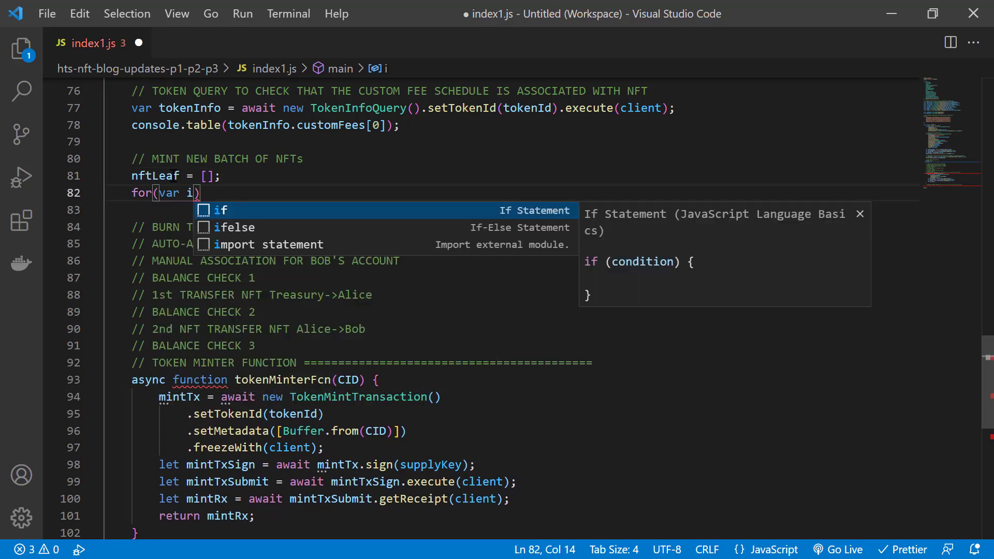
pyautogui.write('= 0; i<')
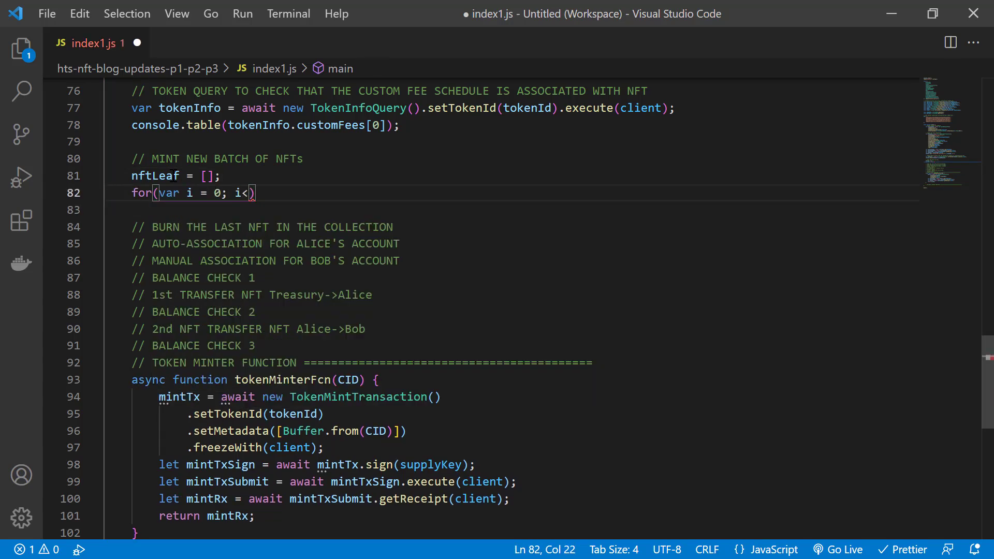
pyautogui.write('CID.length; i++')
pyautogui.write('nftLeaf')
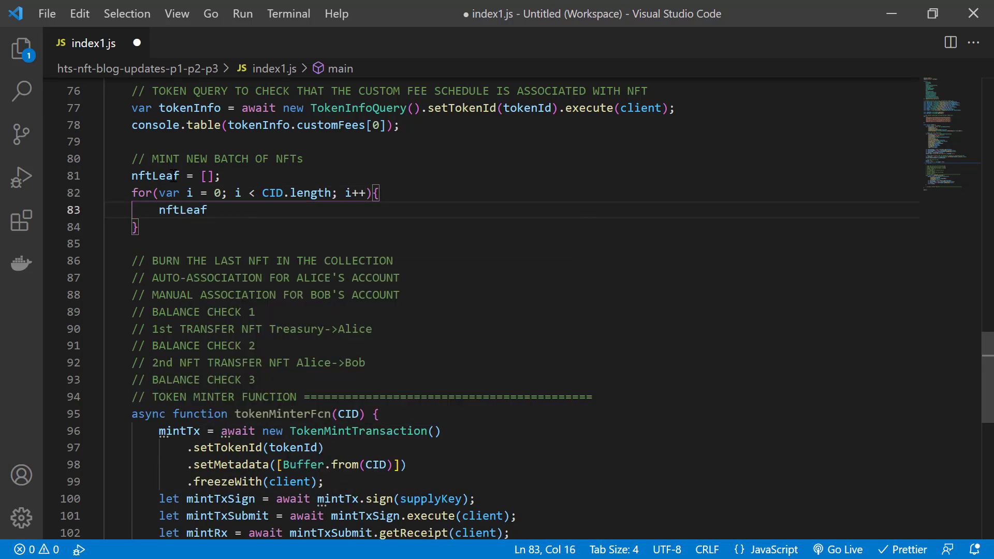
pyautogui.write('[i] = await token')
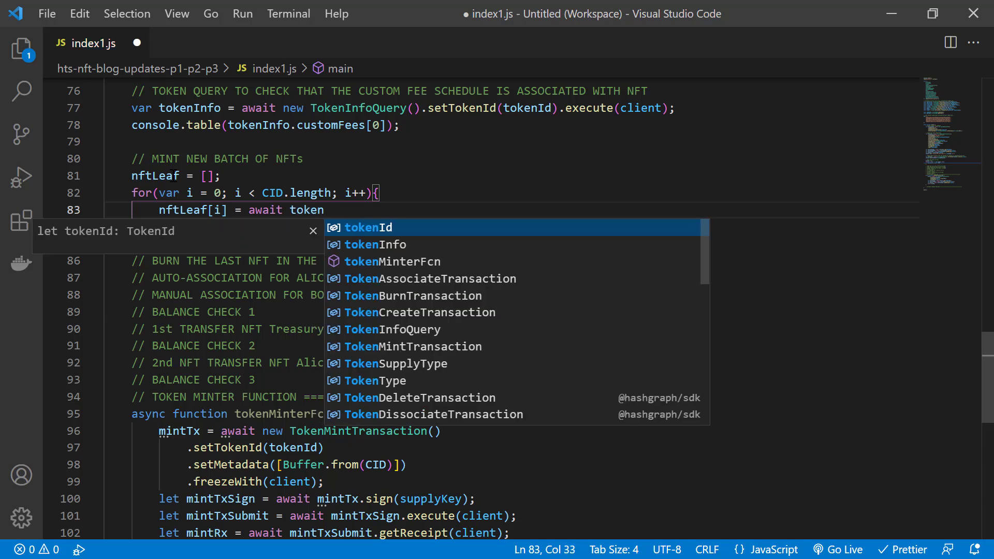
pyautogui.write('MinterFcn(CID[i]')
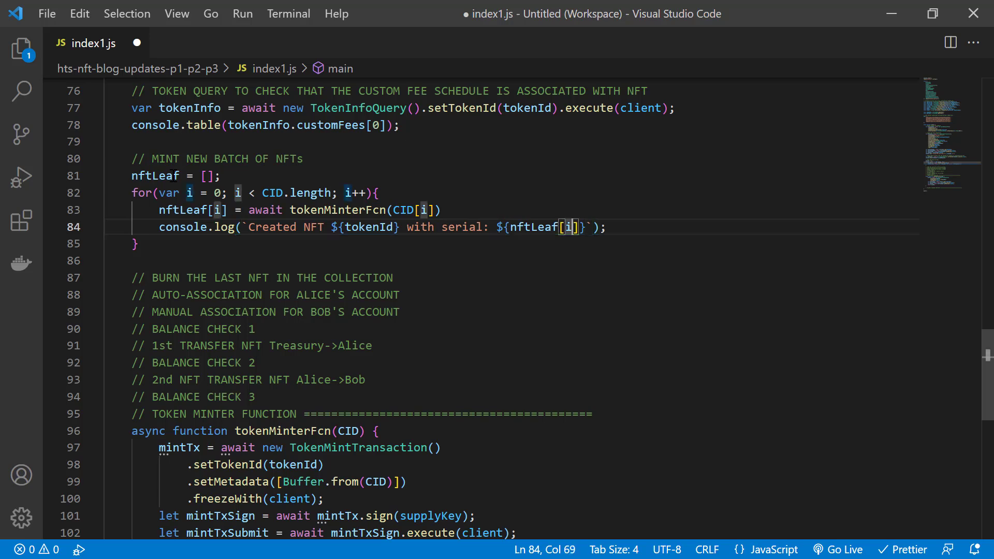
pyautogui.write('.serials[0].low')
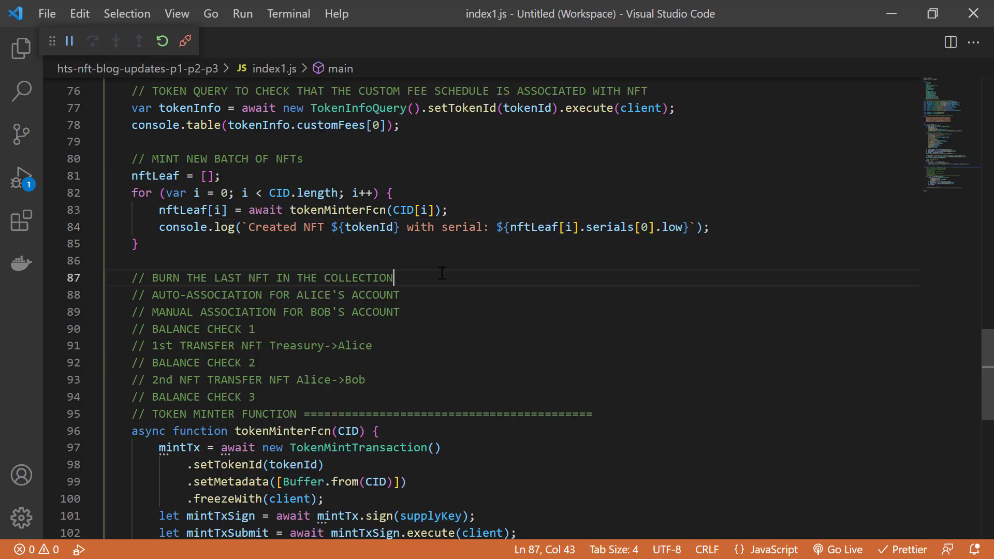
# Create tokenBurnTx, a TokenBurnTransaction for tokenId with serial CID.length.
pyautogui.press('Enter')
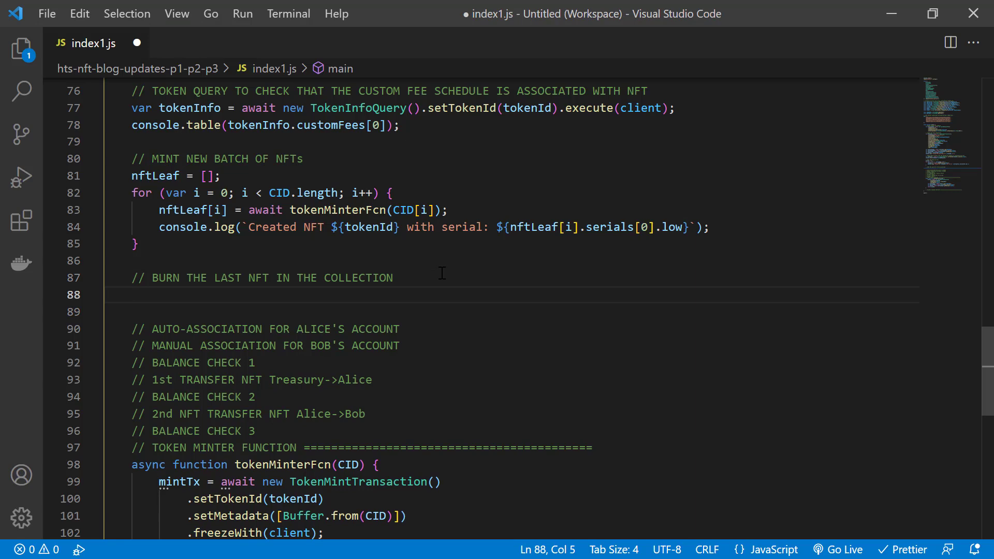
pyautogui.write('let tokenBu')
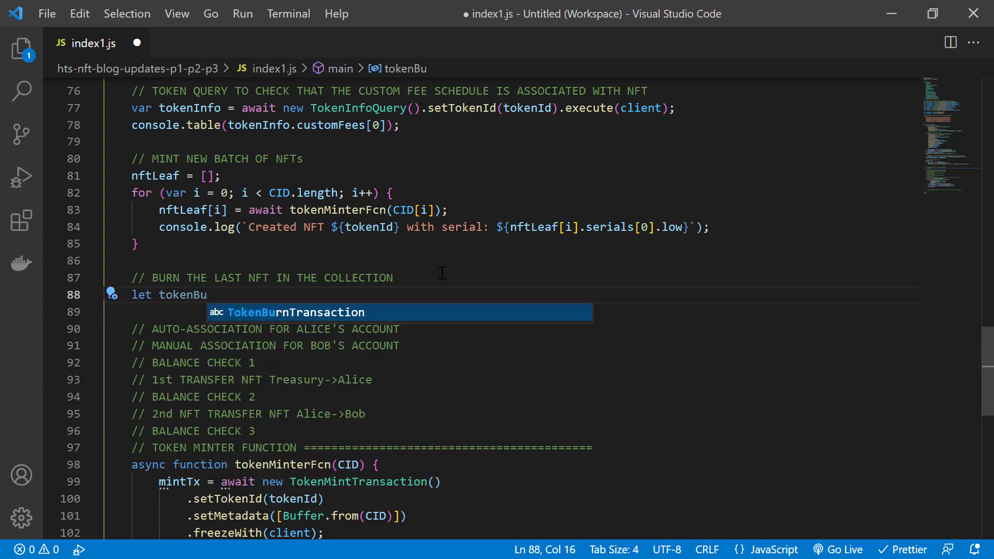
pyautogui.write('rnTx = await new')
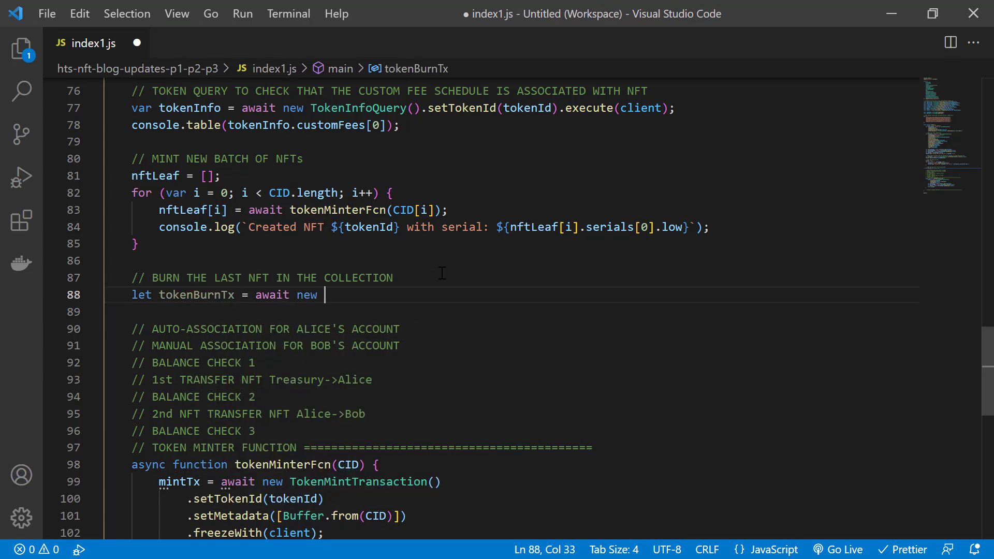
pyautogui.write('TokenBurnTransaction')
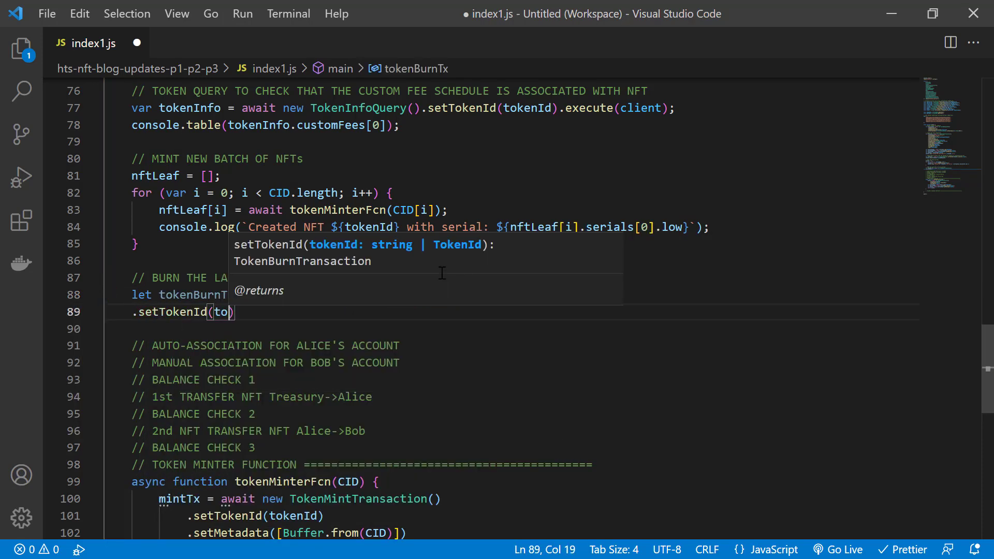
pyautogui.write('kenId')
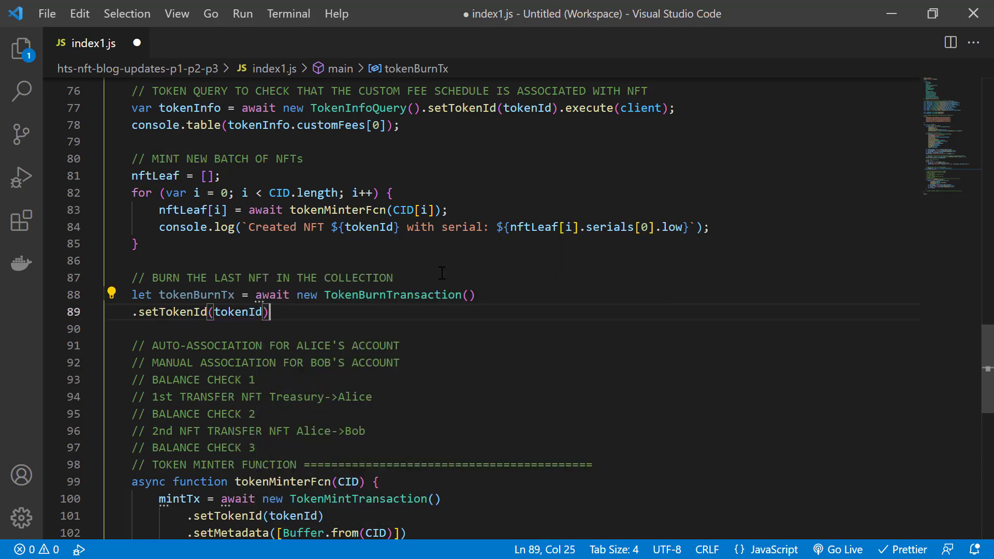
pyautogui.write('.setSerials(')
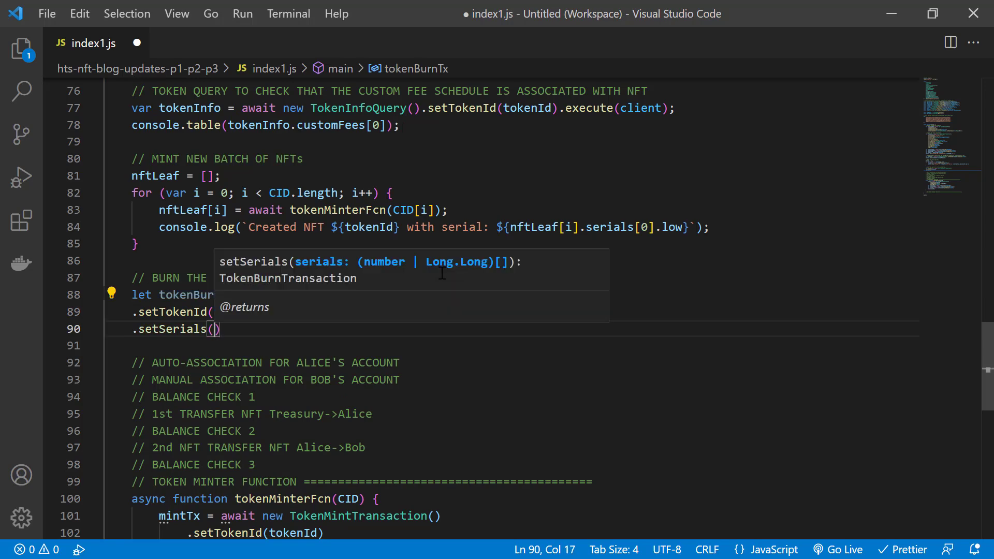
pyautogui.write('[CID.1')
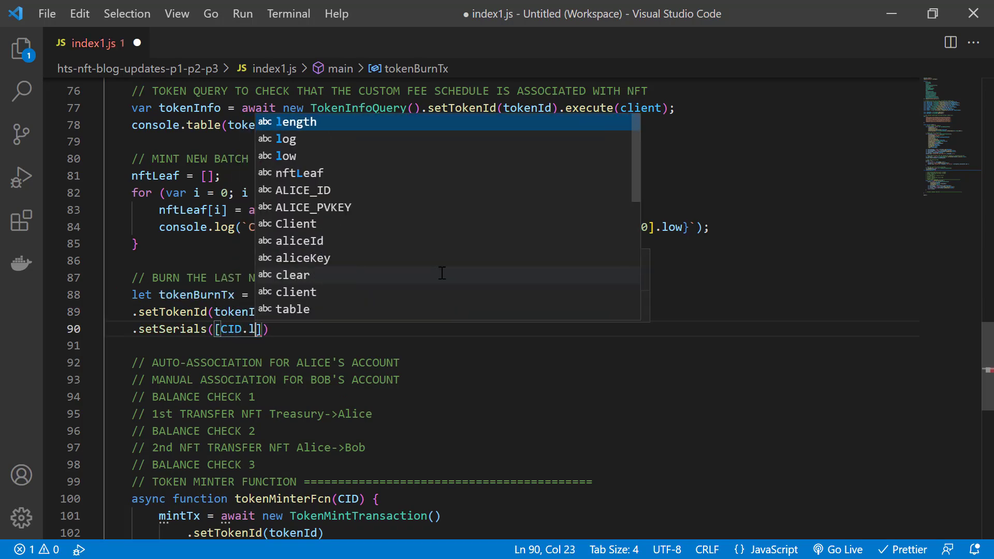
pyautogui.press('Tab')
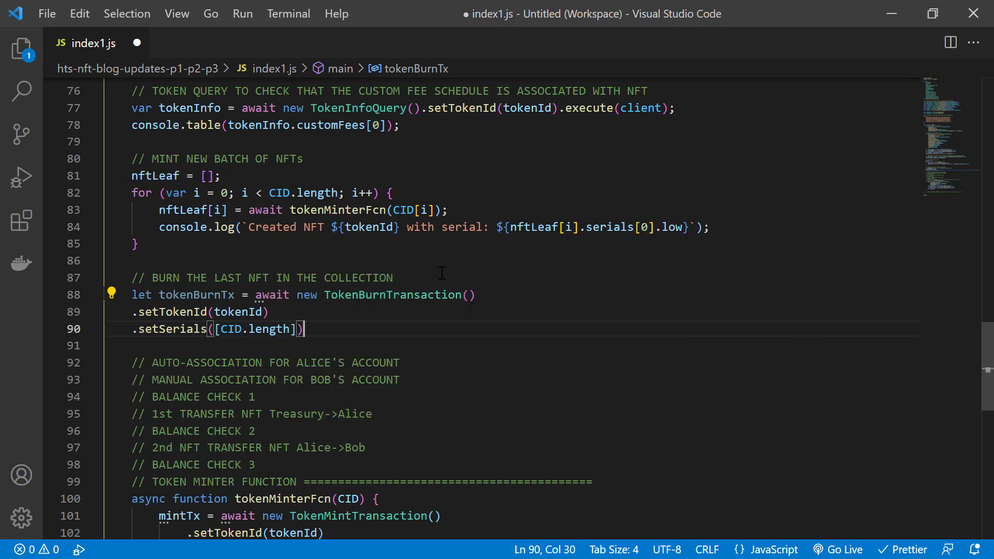
# Freeze and sign with supplyKey, submit, then log the burn status and 'Current NFT supply:'.
pyautogui.write('.freezeWith(client')
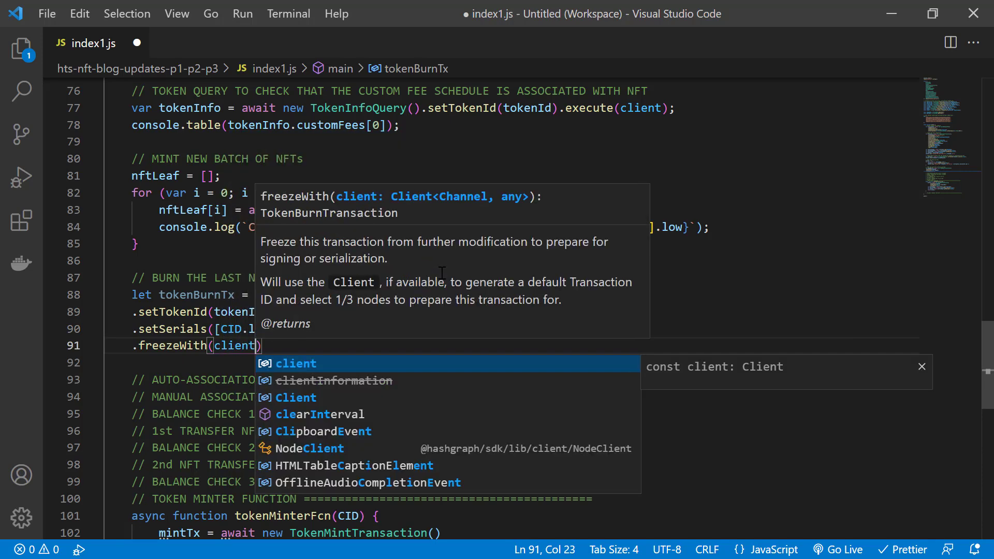
pyautogui.write('.sign')
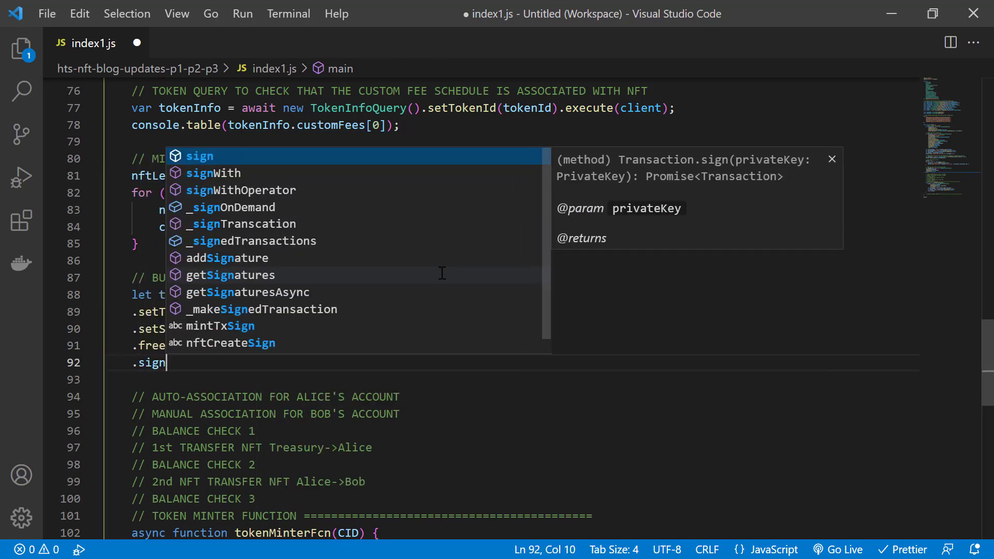
pyautogui.write('(suppl')
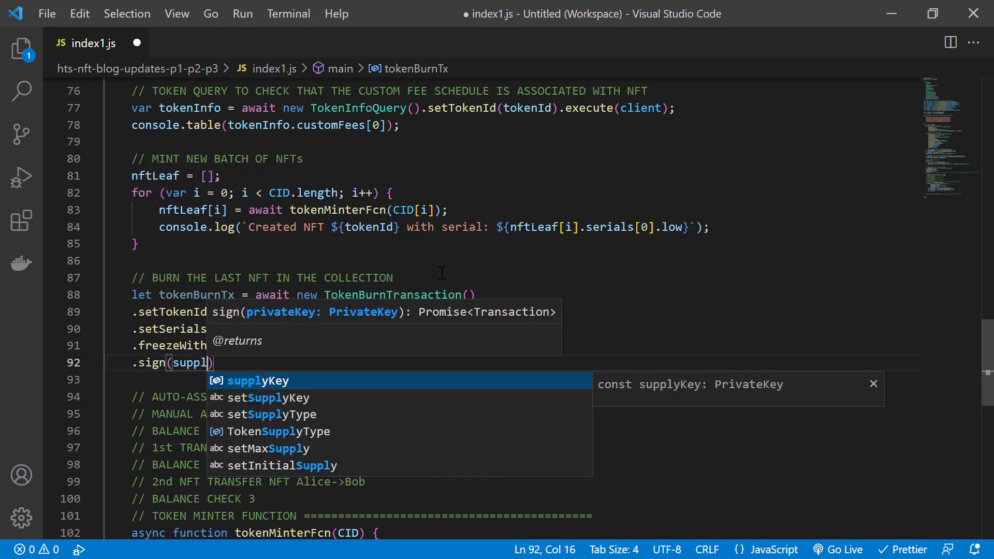
pyautogui.press('Tab')
pyautogui.write('let tokenBurnSubmit = await tokenBurnTx.execute')
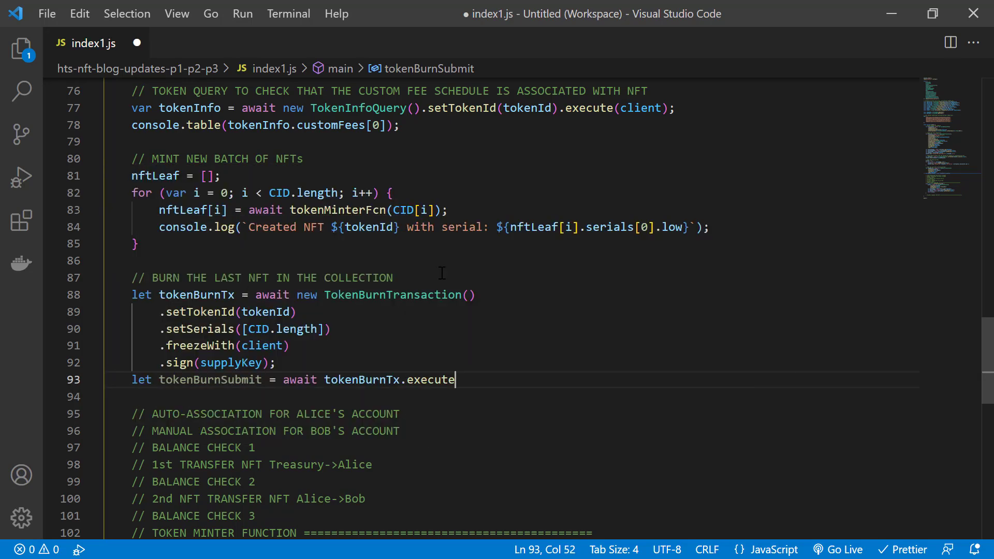
pyautogui.write('let tokenBurnRx = await tokenBurnSubmit.getReceipt(client')
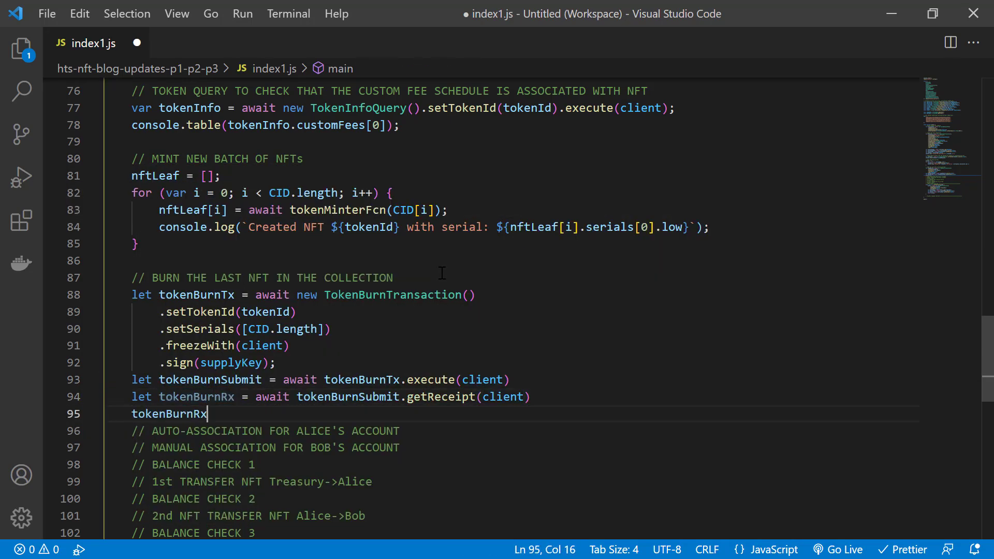
pyautogui.write('console.log(`\\nBurn NFT with seri${tokenBurnRx}`);')
pyautogui.write('console.log(`${}`);')
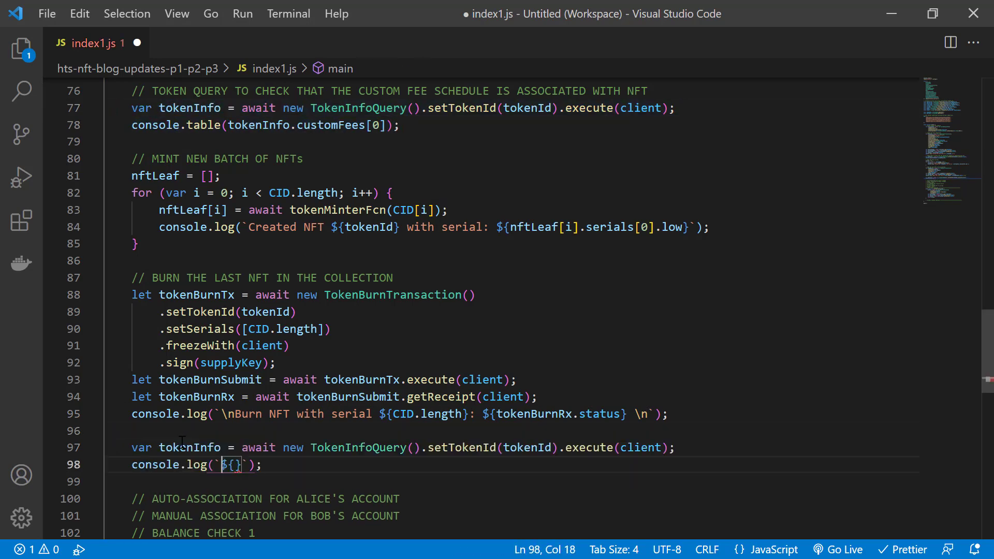
pyautogui.write('Current NFT supply:')
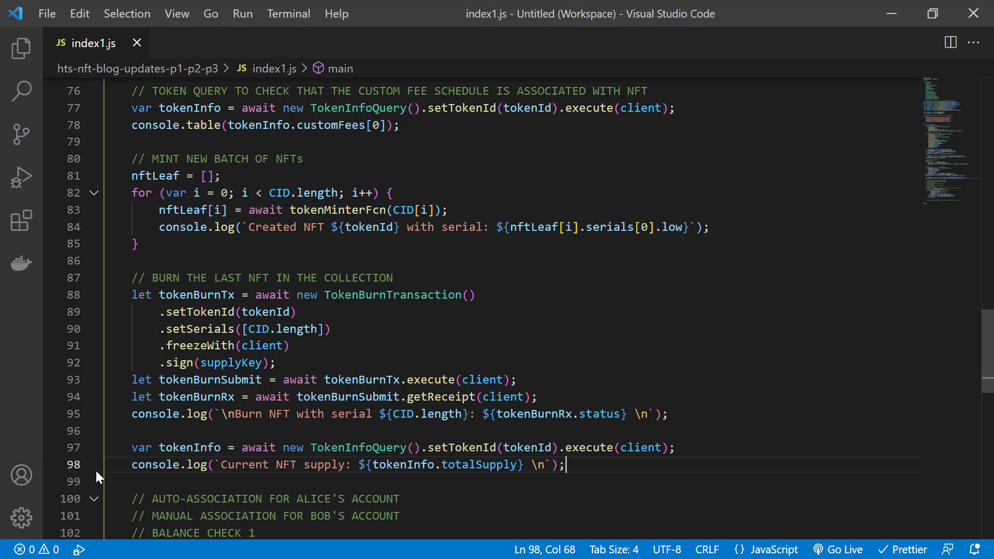
# Build associateTx, an AccountUpdateTransaction with 100 max auto associations, signed with aliceKey.
pyautogui.scroll(-3)
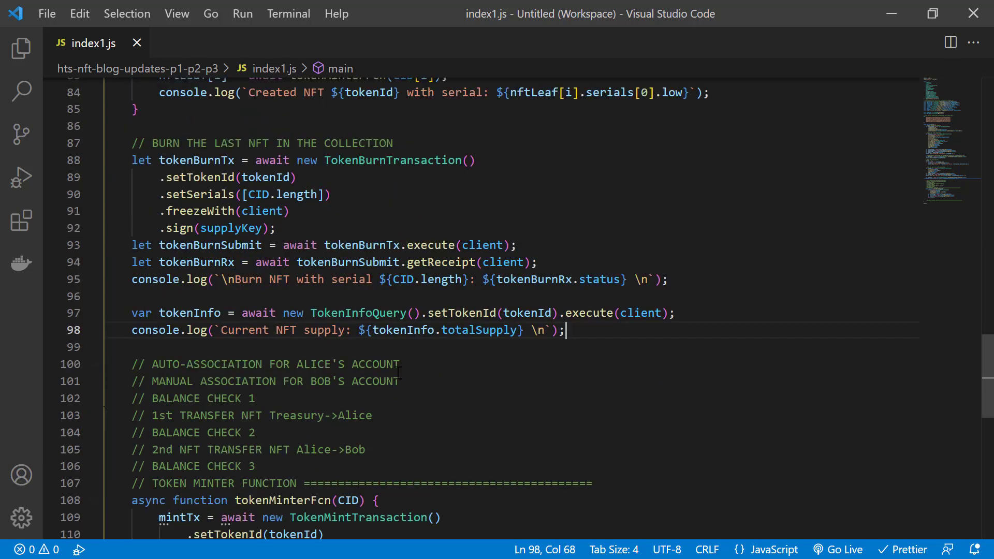
pyautogui.press('Enter')
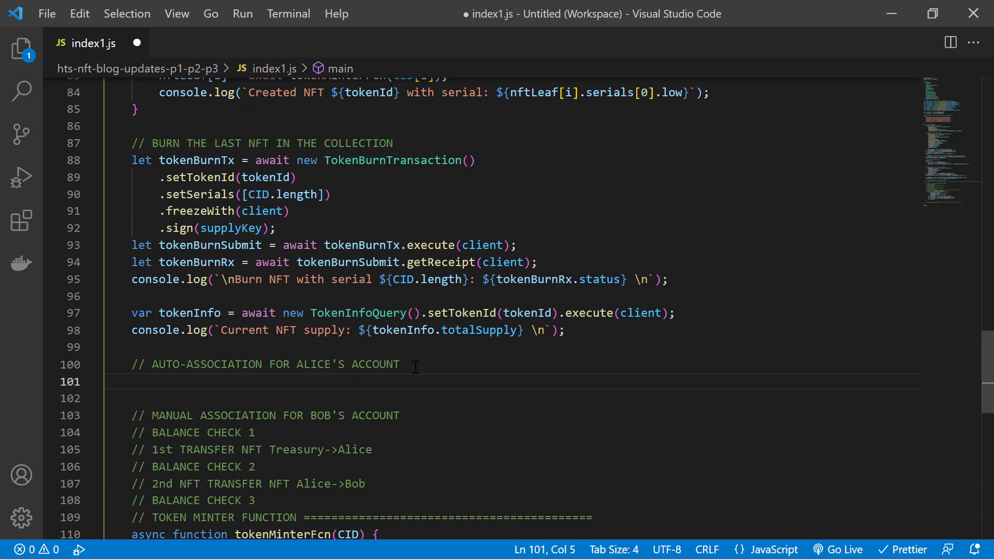
pyautogui.write('let as')
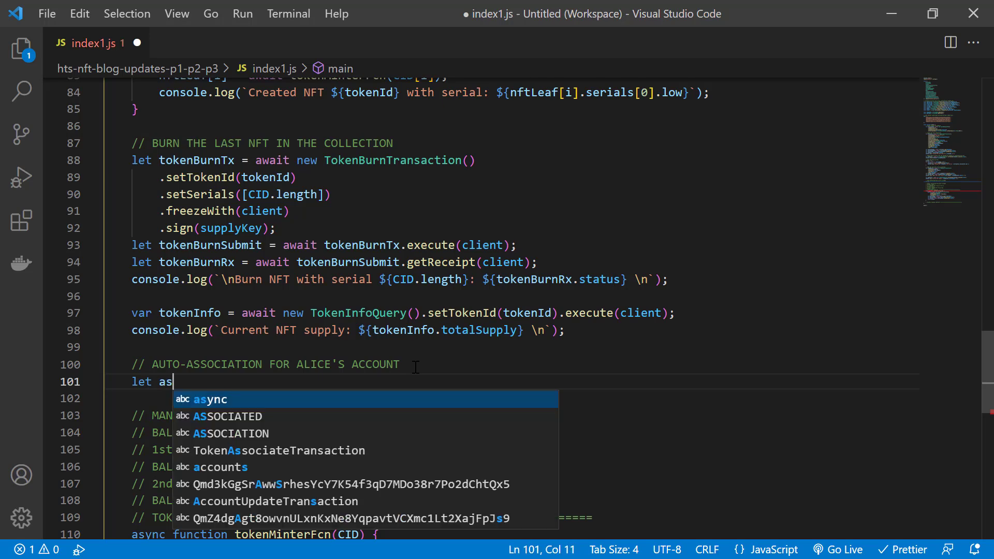
pyautogui.write('sociate')
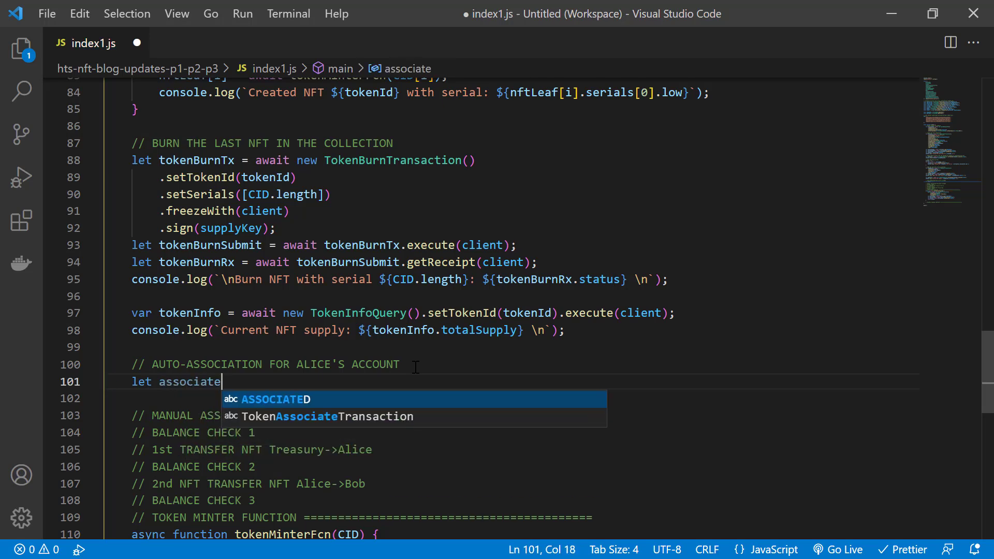
pyautogui.write('Tx = await')
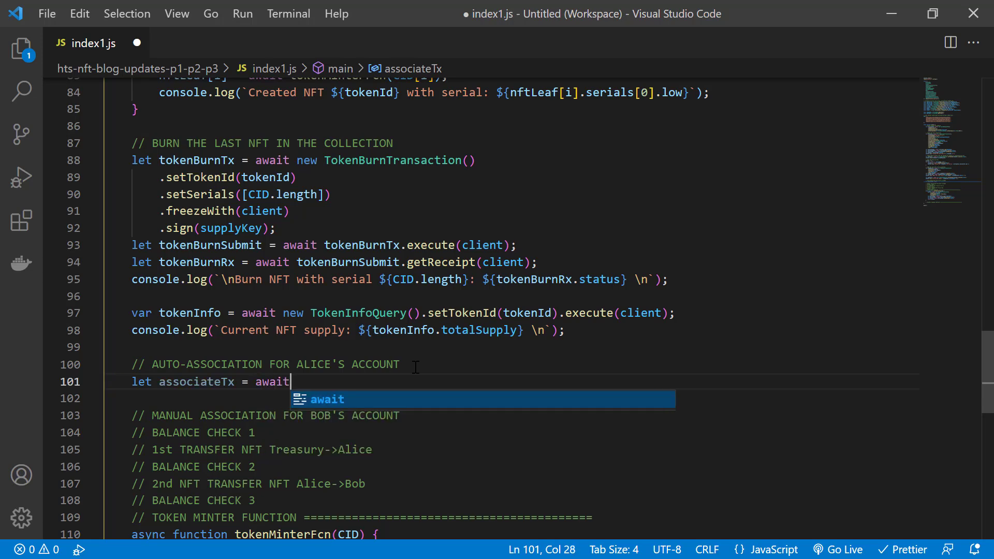
pyautogui.write('new AccountUpdateTransaction(')
pyautogui.write('.setMaxAutomaticTokenAssociations')
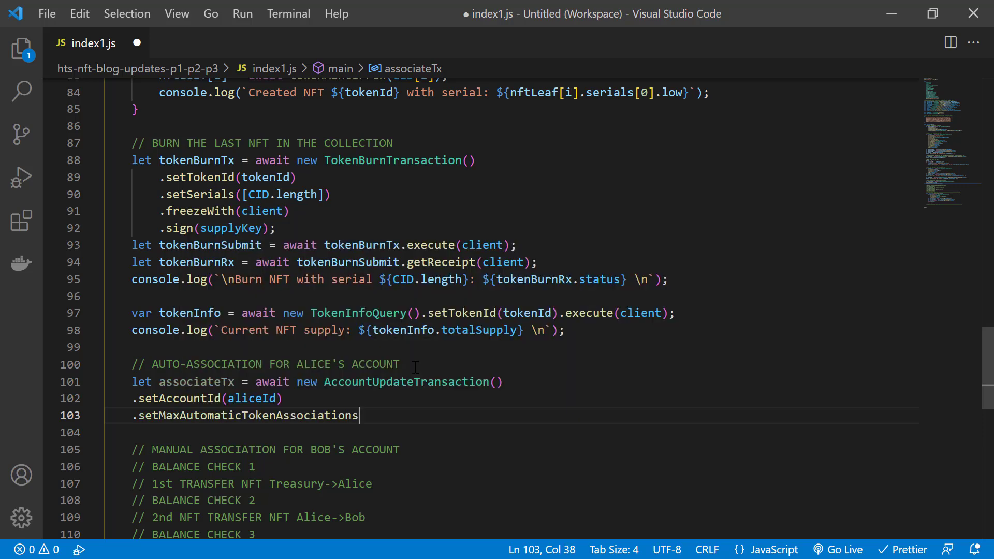
pyautogui.write('(100)')
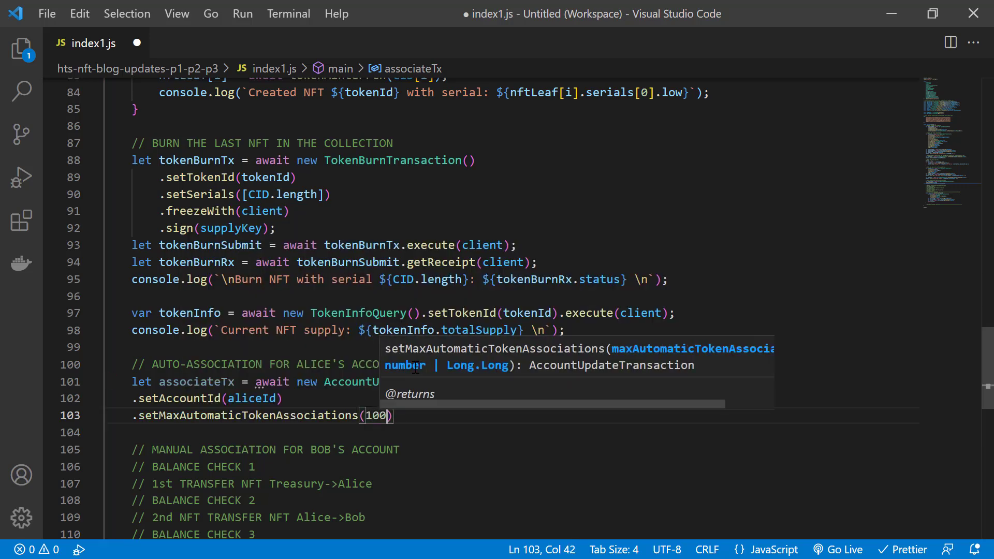
pyautogui.write('.freezeWith(client')
pyautogui.write('.sign(')
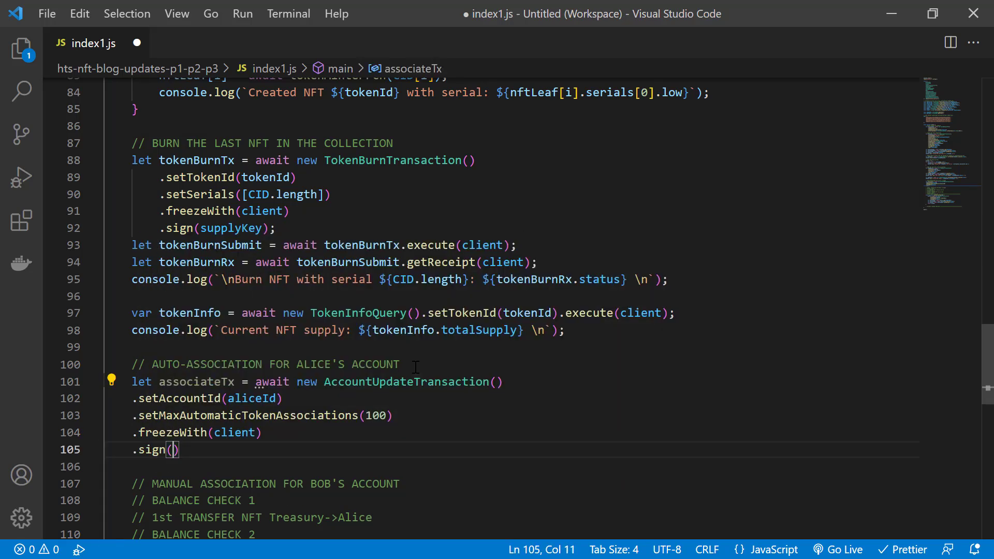
pyautogui.write('aliceKey')
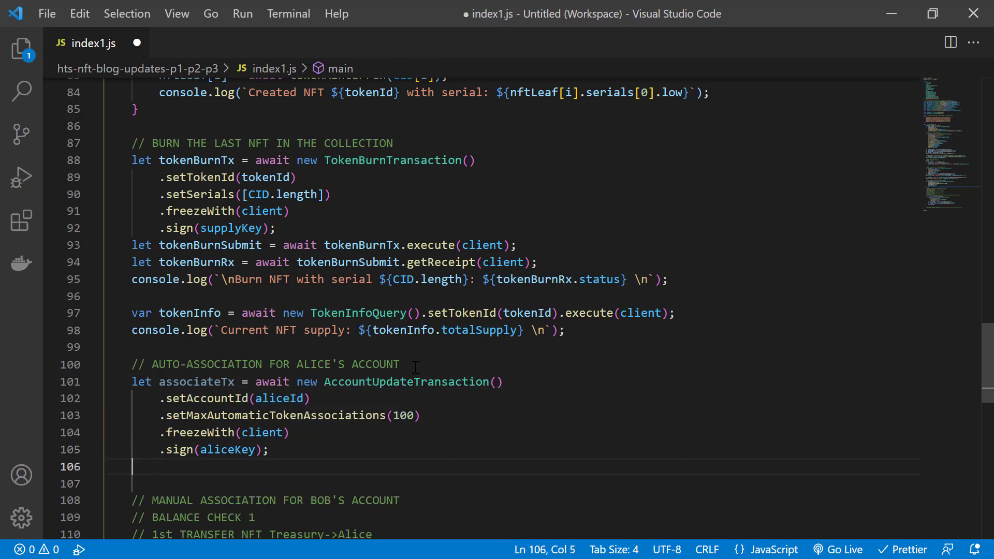
# Submit associateTx and log the 'Alice NFT Auto-association' status.
pyautogui.write('let associateTxSubmit = await associateTx')
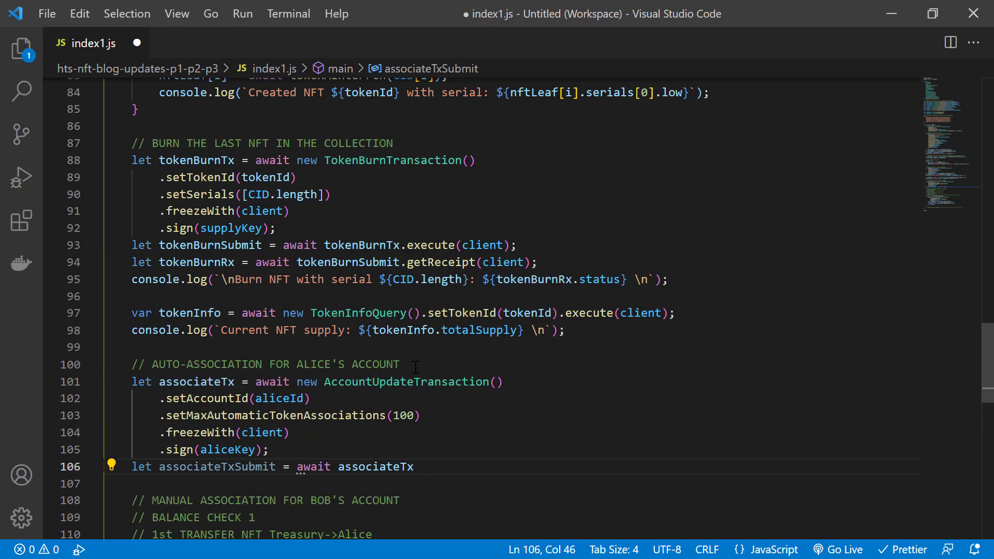
pyautogui.write('.execute(client);')
pyautogui.write('console.log(`${}`);')
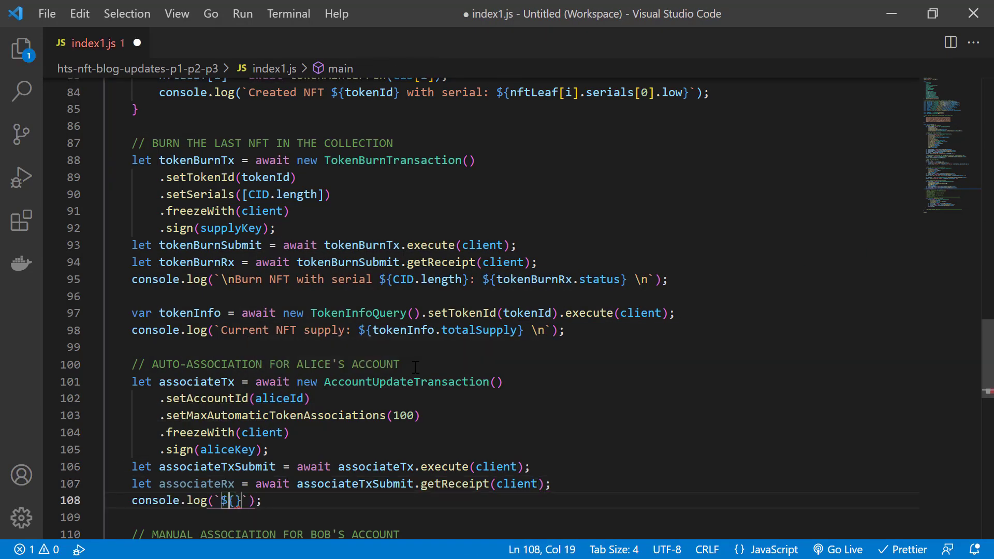
pyautogui.write('Alice NFT Auto-assoc')
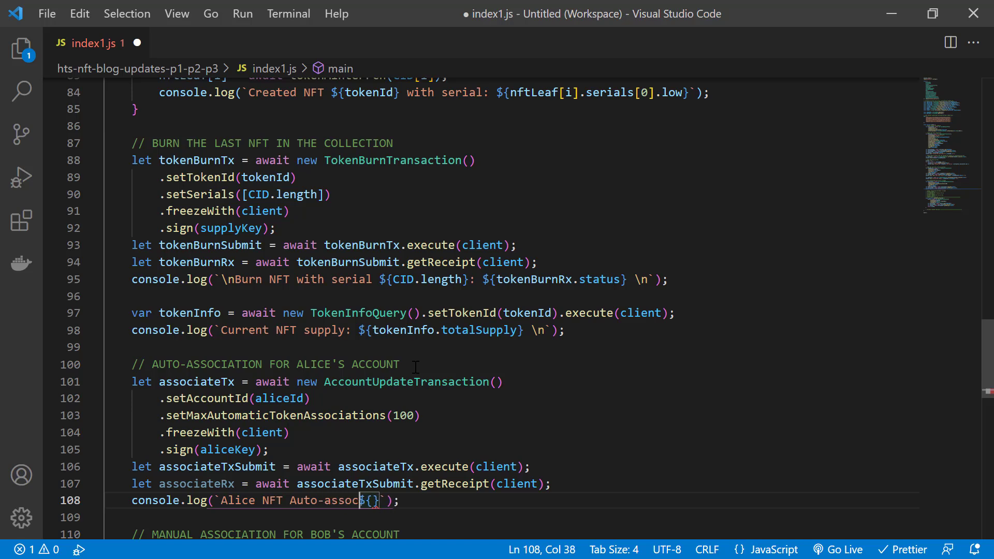
pyautogui.write('associateRx.status')
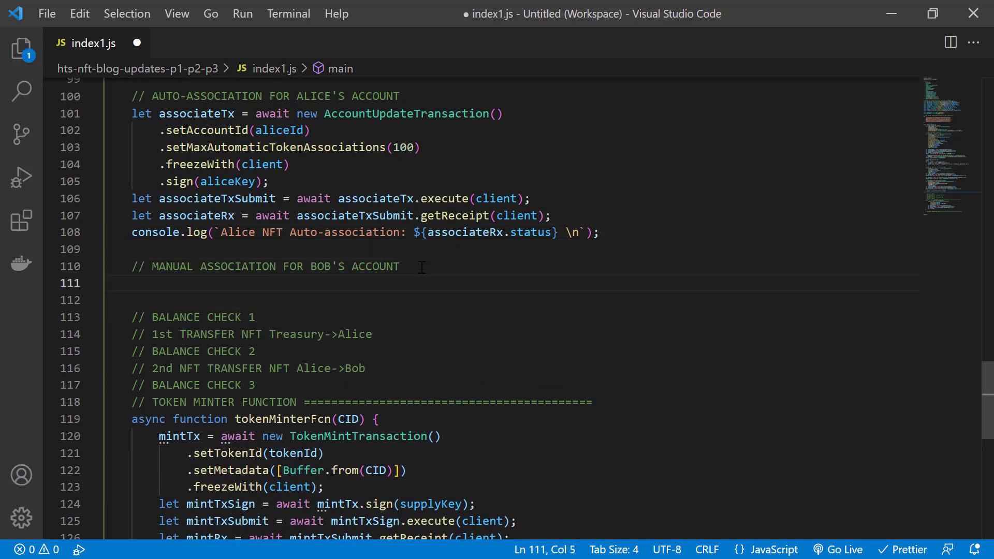
# Build associateBobTx, a TokenAssociateTransaction for bobId with the tokenId, frozen with the client.
pyautogui.write('let associateBobTx =')
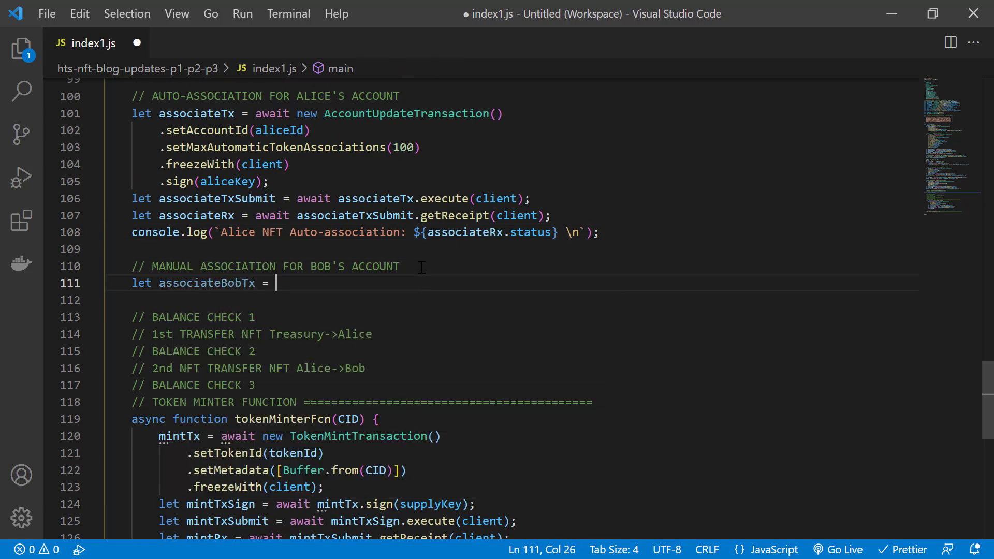
pyautogui.write('await new')
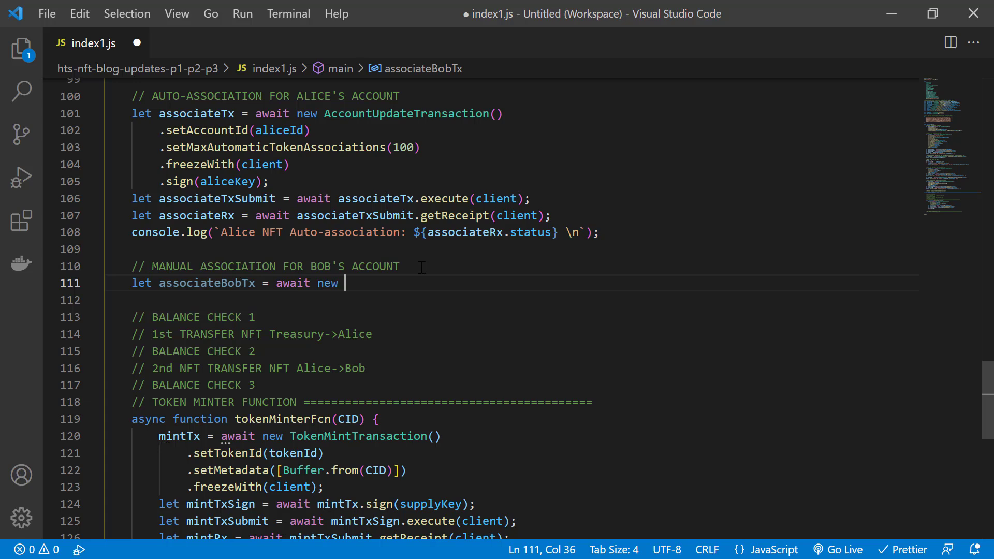
pyautogui.write('TokenAssociateTransaction()')
pyautogui.click(523, 300)
pyautogui.write('.setAccountId')
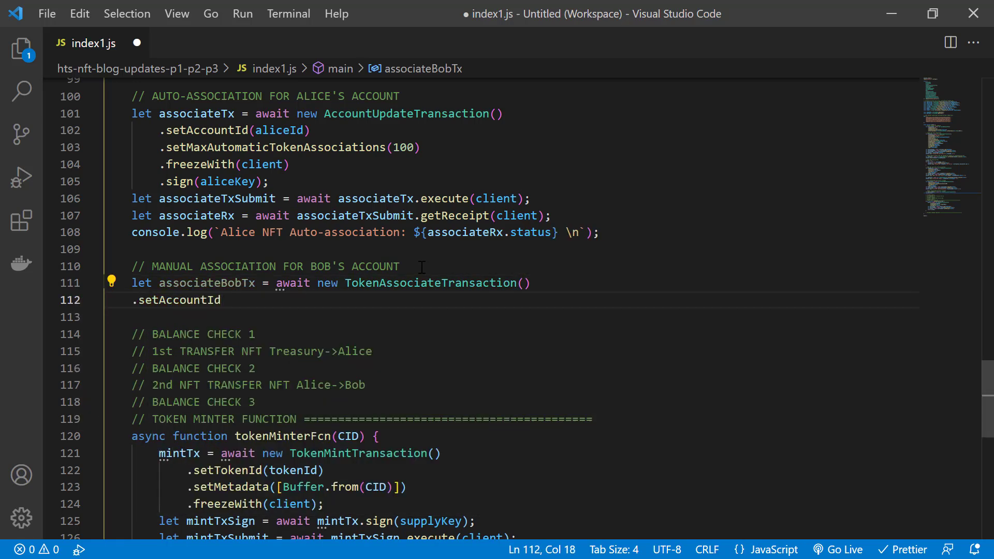
pyautogui.write('(bobId')
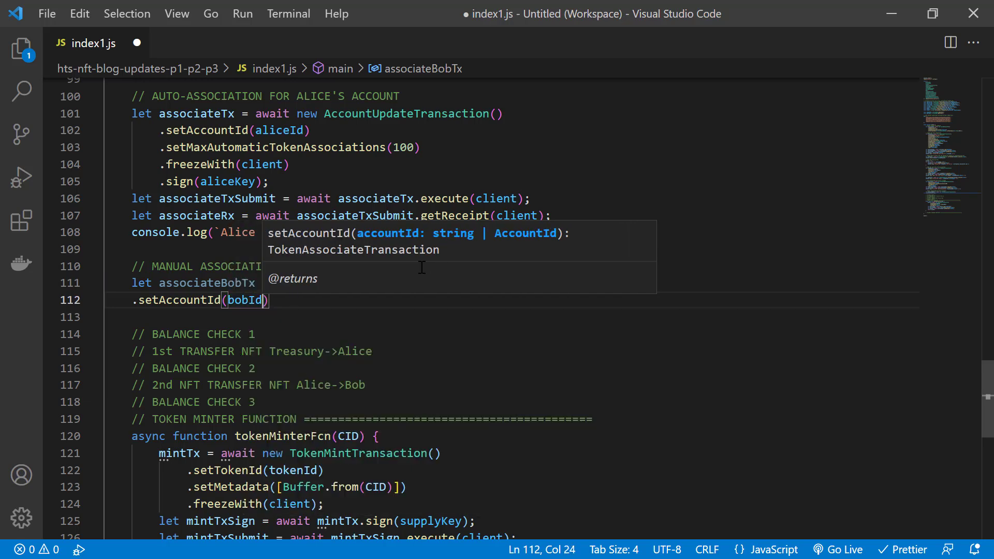
pyautogui.write('.setTokenIds({')
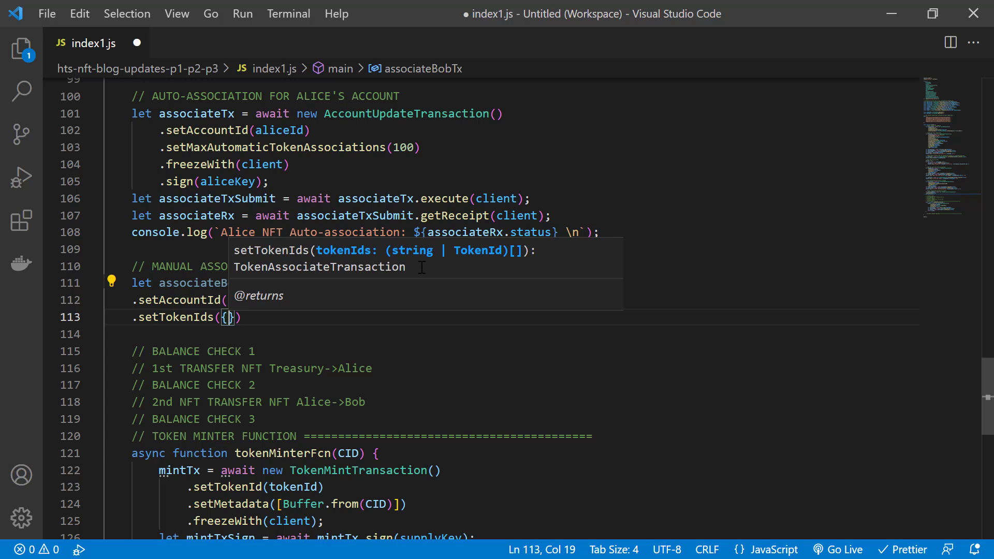
pyautogui.write('token')
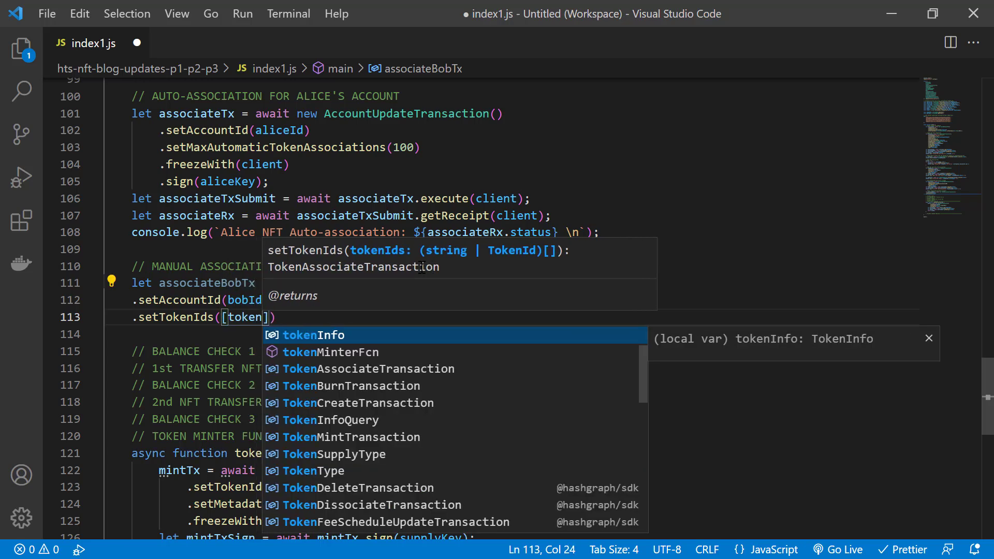
pyautogui.write('.F')
pyautogui.write('let associateBobTxSubmit =')
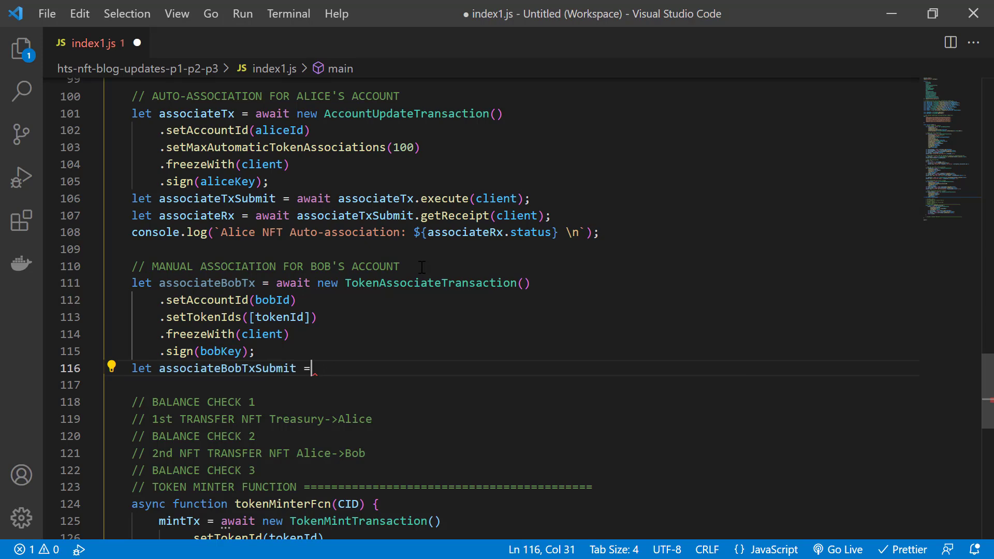
# Submit the association, get associateBobRx and log 'Bob NFT Manual Association' status.
pyautogui.write('await associateTx.execute(client)')
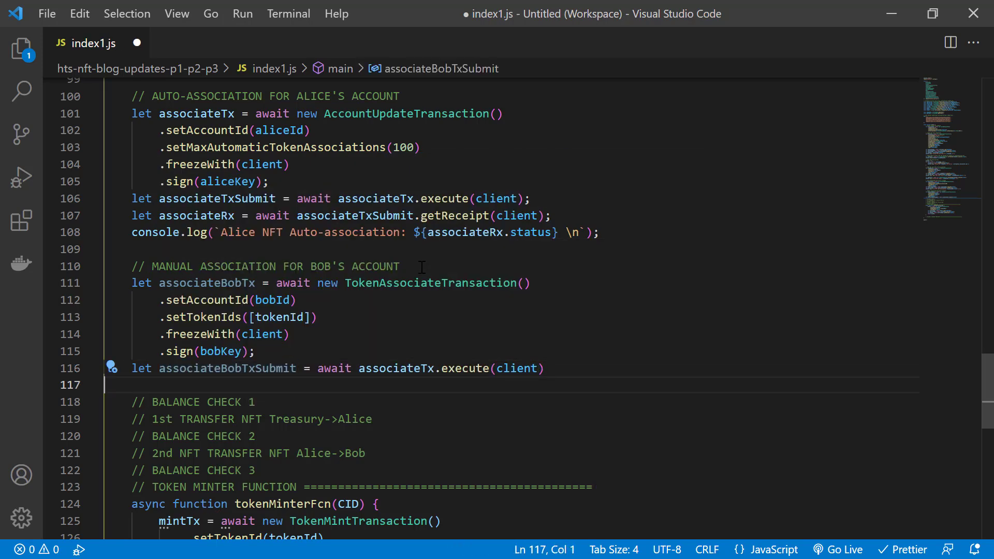
pyautogui.write('let associateBobRx = await associateBobTxSubmit.getReceipt(client);')
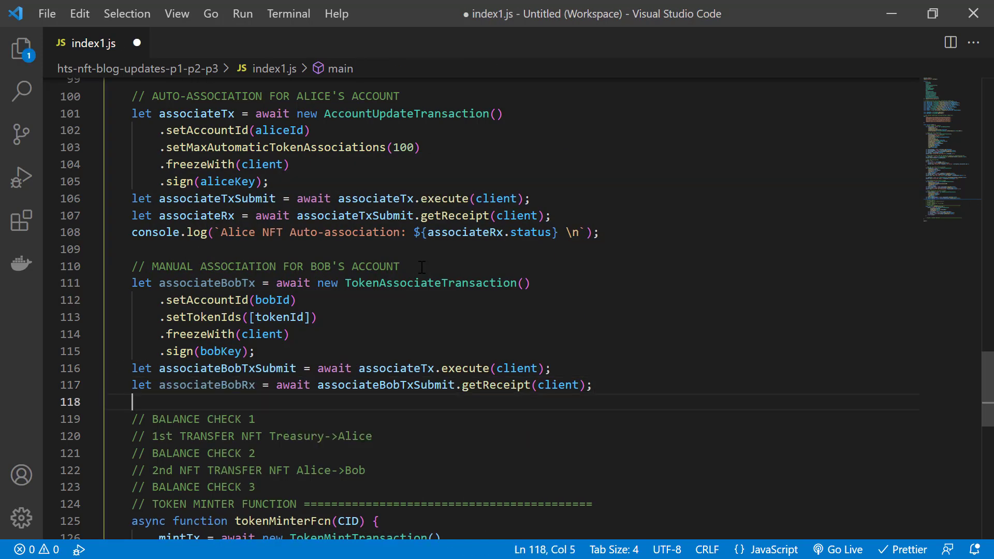
pyautogui.write('console.log(`${associateBobRx}`);')
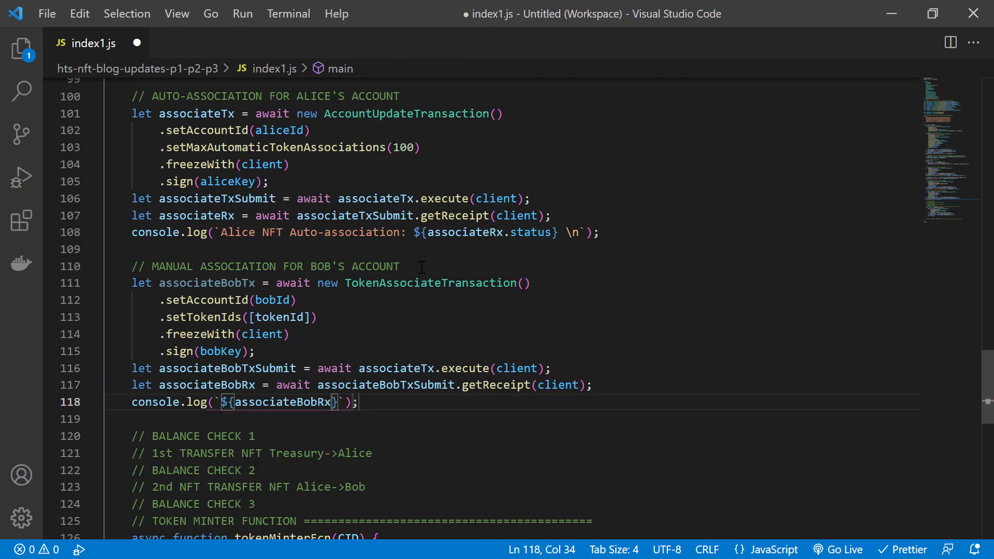
pyautogui.write('Bob NFT Manua')
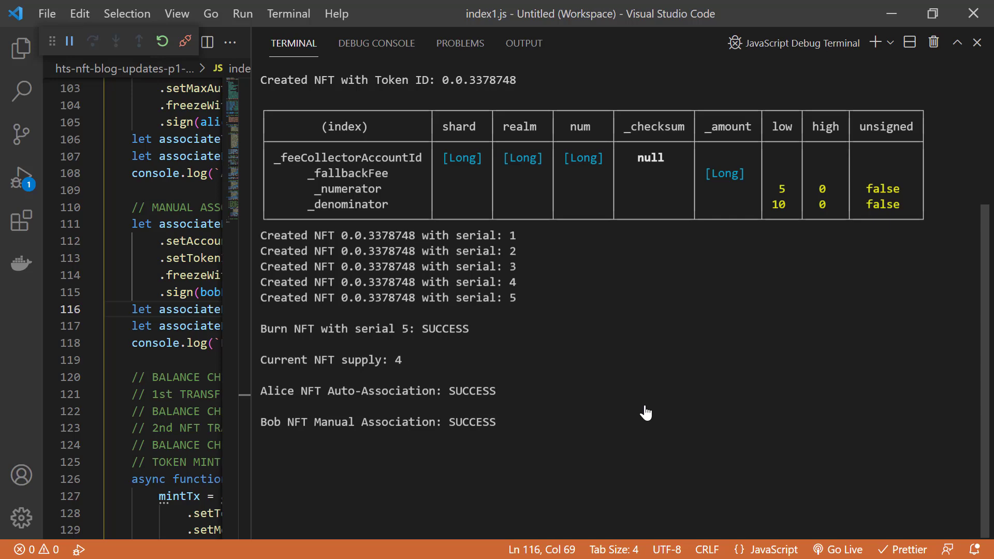
# Close the run output and open a line below the first balance check comment.
pyautogui.click(977, 42)
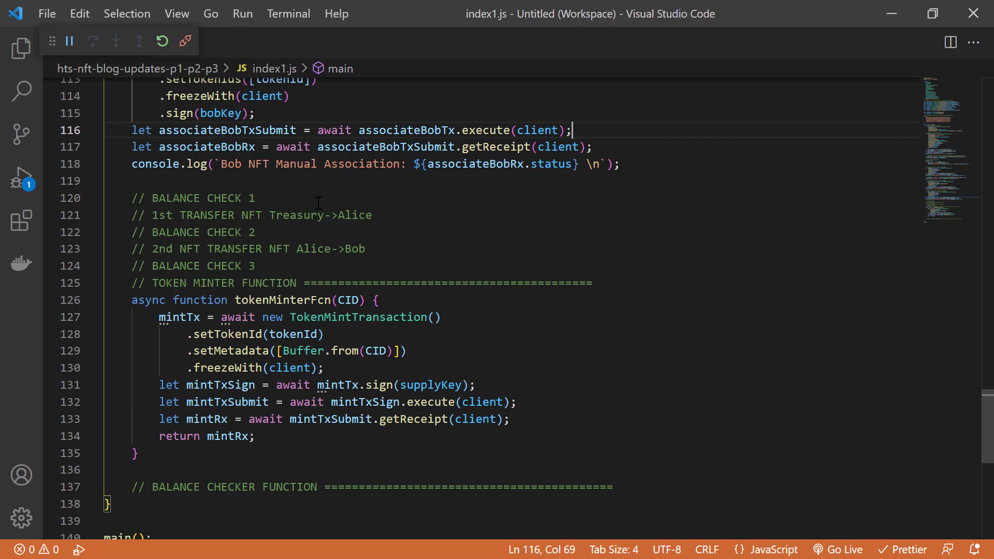
pyautogui.press('Enter')
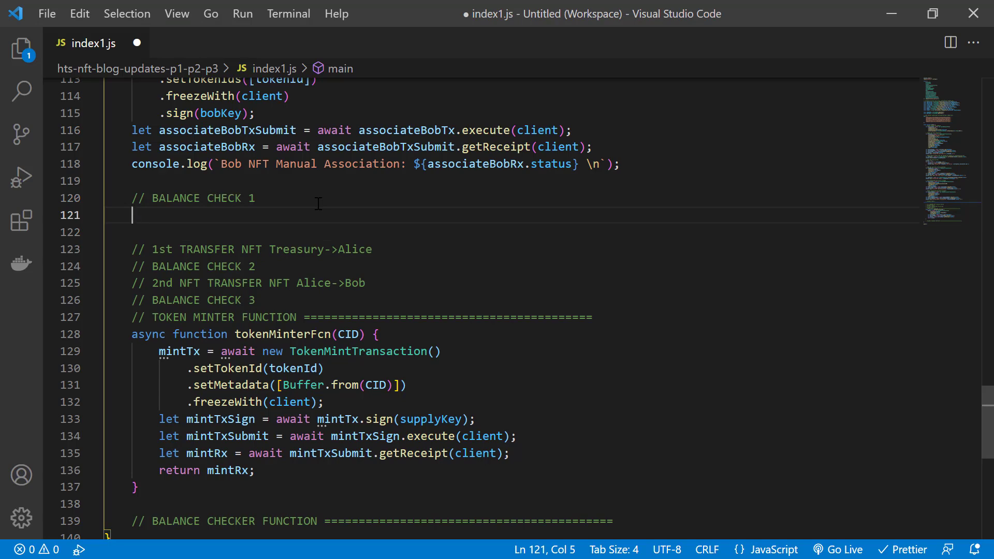
# Write async bCheckerFcn(id) that runs an AccountBalanceQuery on the given account ID.
pyautogui.scroll(-3)
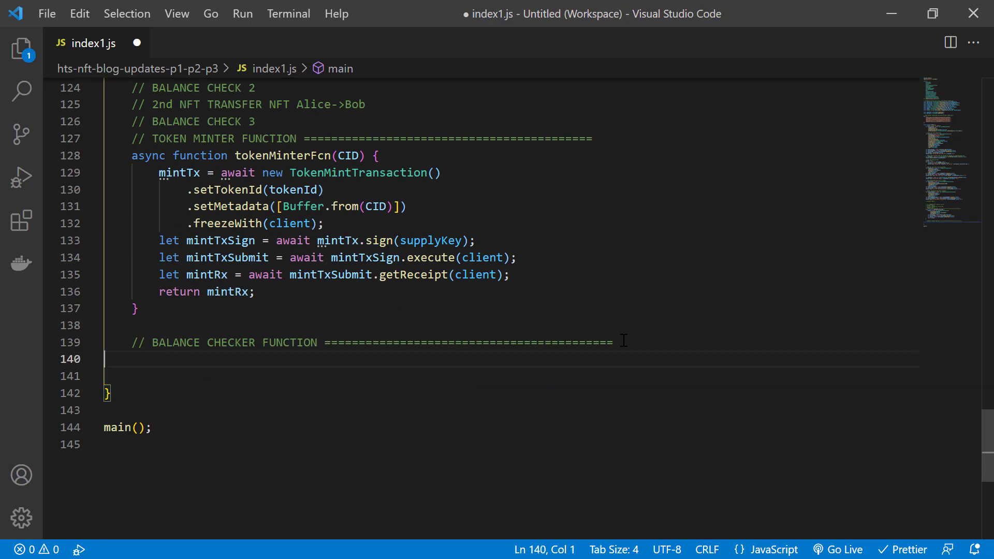
pyautogui.write('async')
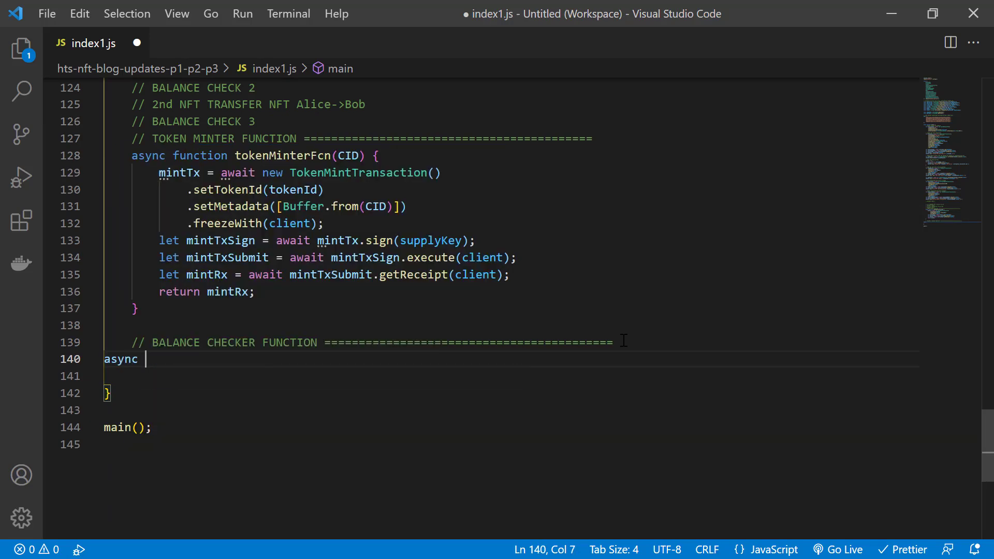
pyautogui.write('function bChe')
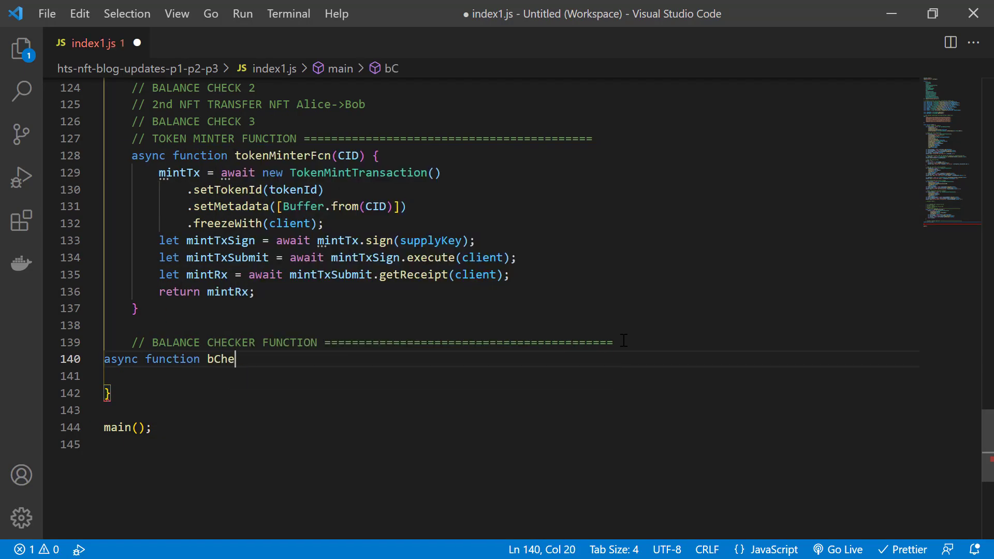
pyautogui.write('ckerFcn(')
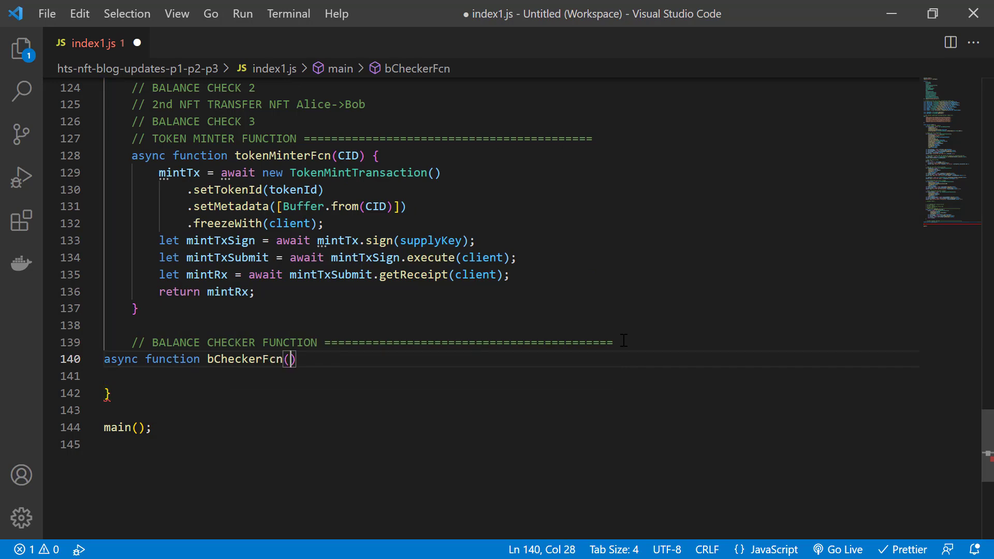
pyautogui.write('id')
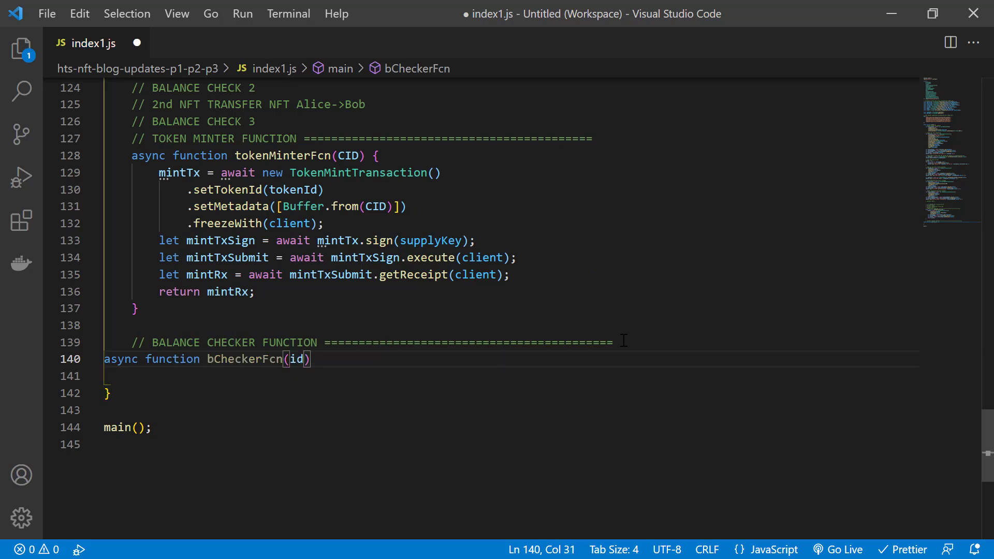
pyautogui.write('{')
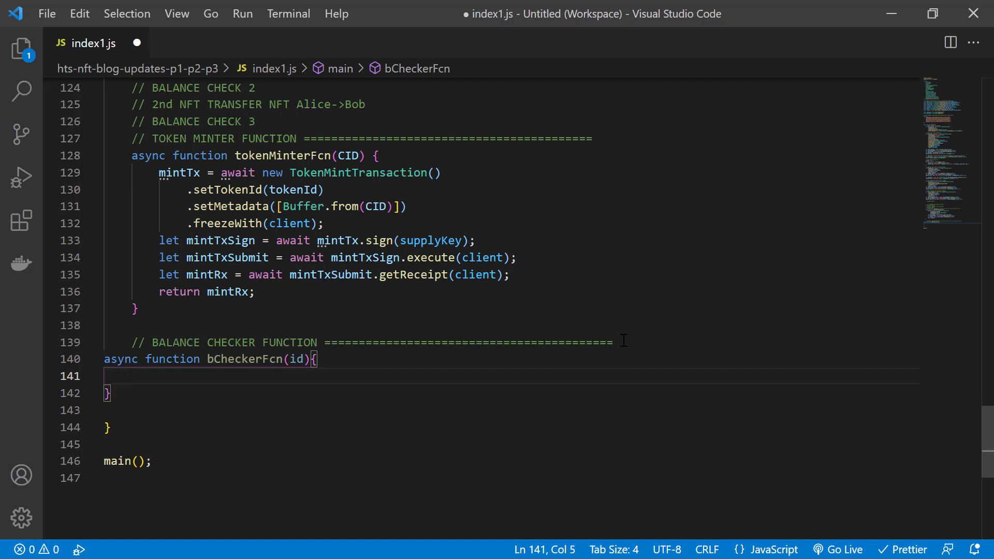
pyautogui.write('balanceCheckTx = await')
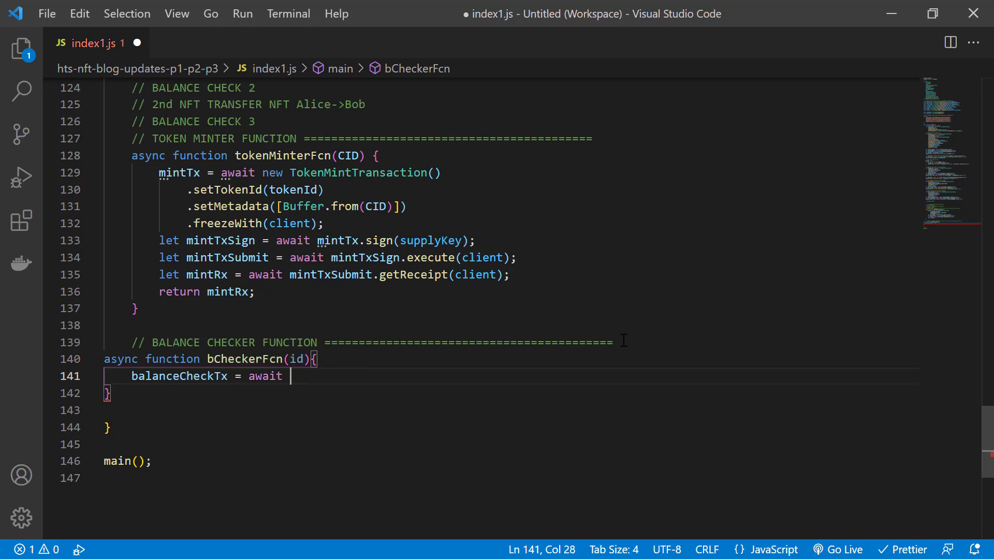
pyautogui.write('new AccountBalanceQuery()')
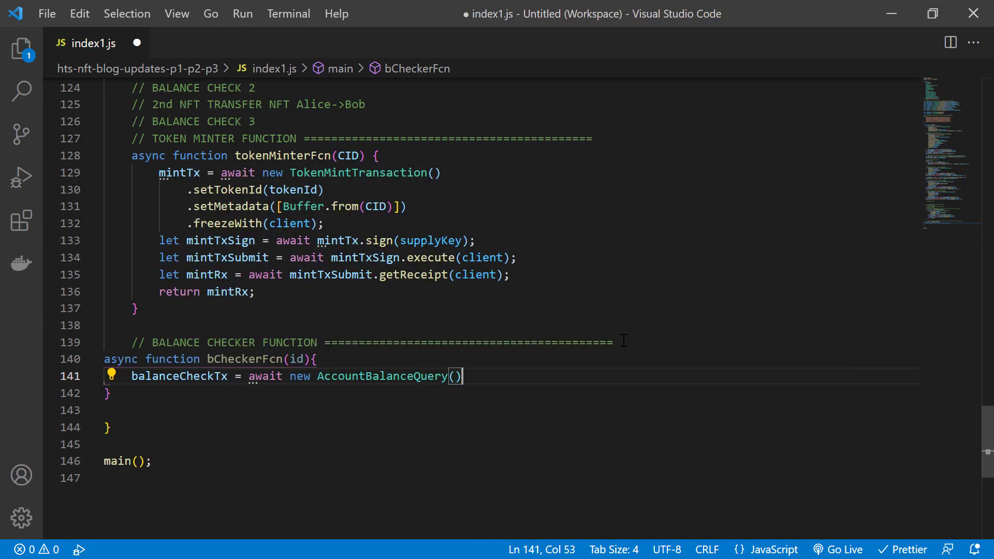
pyautogui.write('.setAccountId(id')
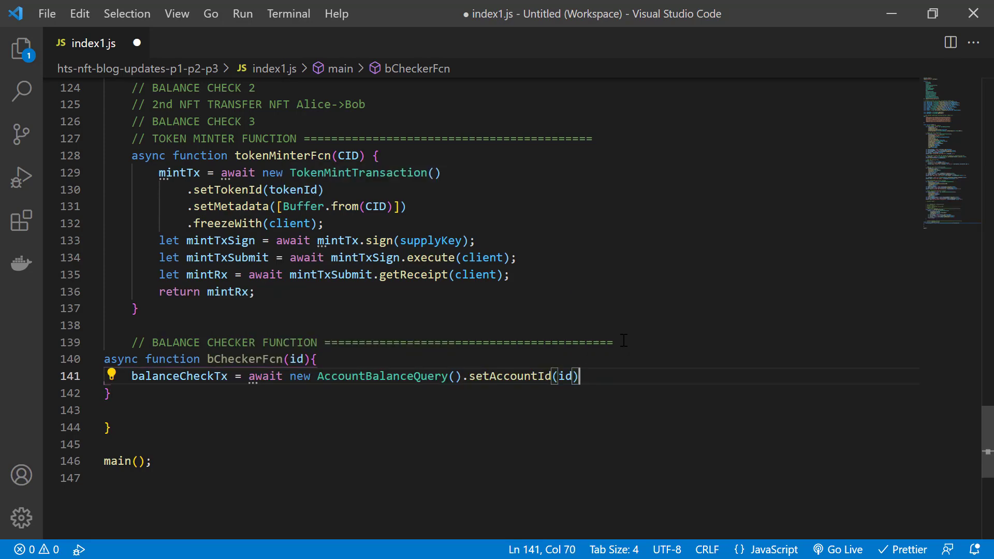
pyautogui.write('.execute()')
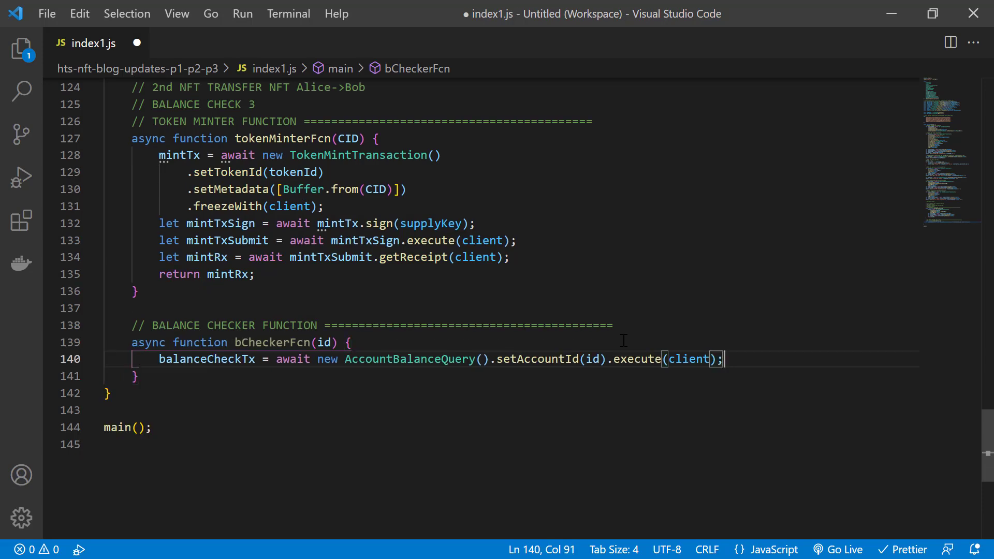
# Make bCheckerFcn return the account's minted-token count and its hbar balance.
pyautogui.write('return [balanceCheckTx]')
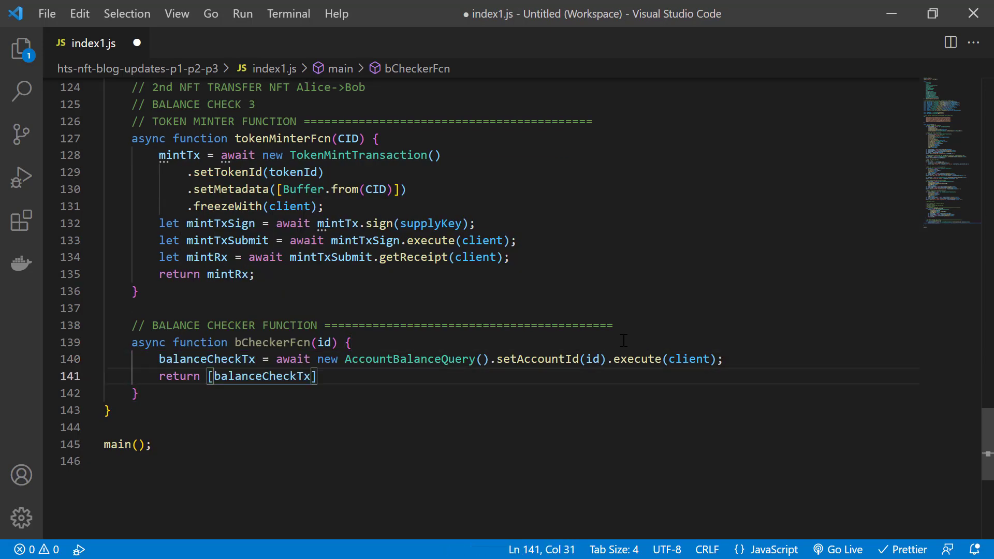
pyautogui.write('.tokens._map.get(tokenId.toString(')
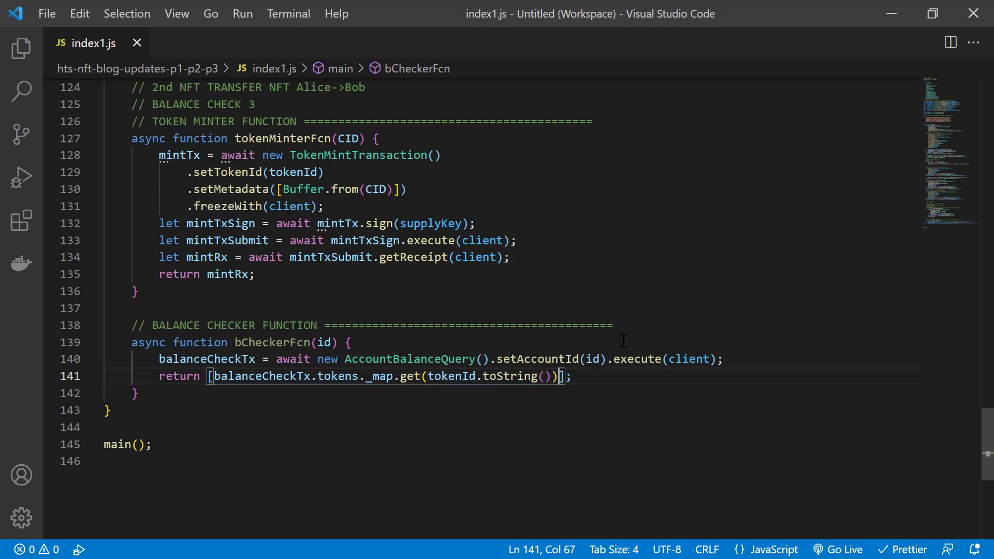
pyautogui.write(', balanceCheckTx.hbars')
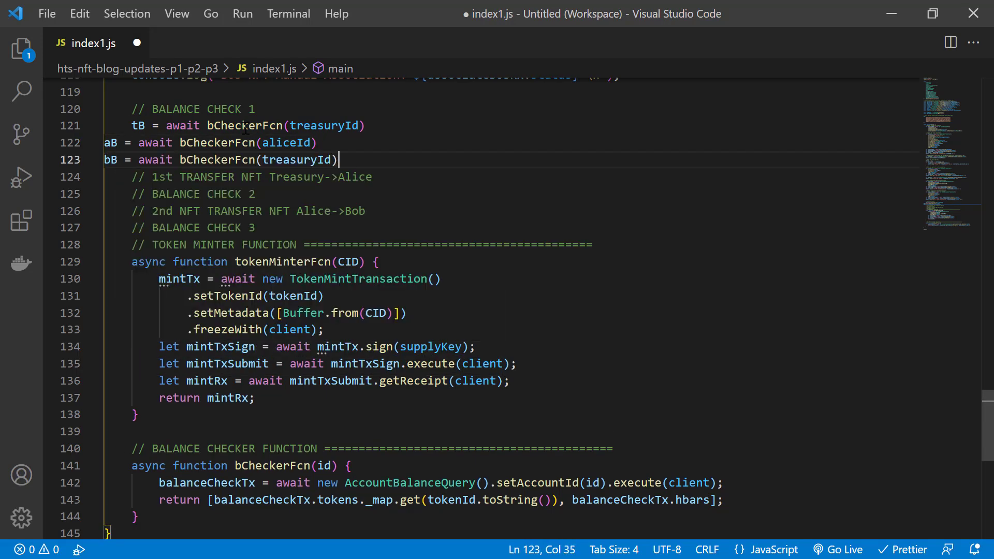
# Add the Treasury balance log line showing its ${tokenId} NFT count and ${tB[1]} hbars.
pyautogui.write('console.log(`- Tr${}`);')
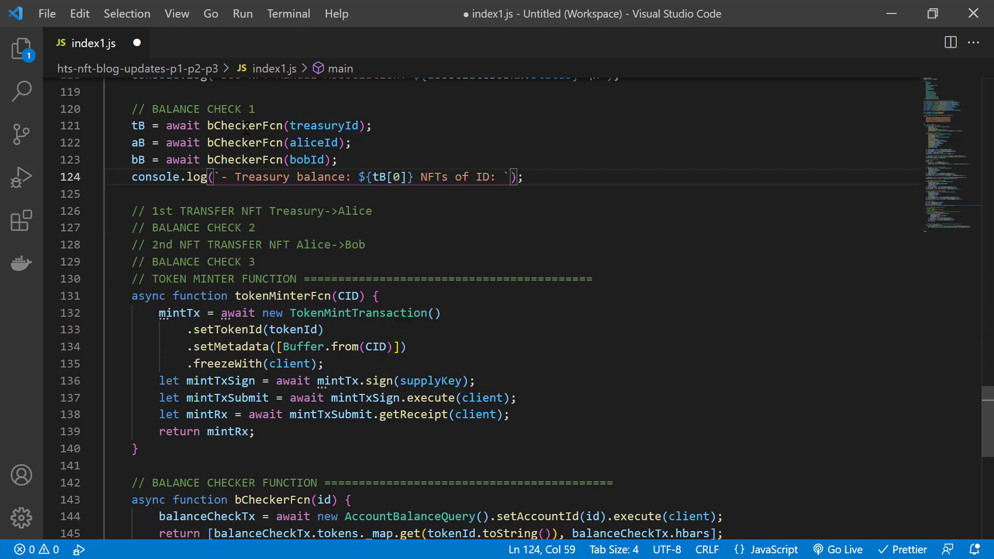
pyautogui.write('${tokenId} and ${tB[1]}')
pyautogui.write('let tokenTransfer')
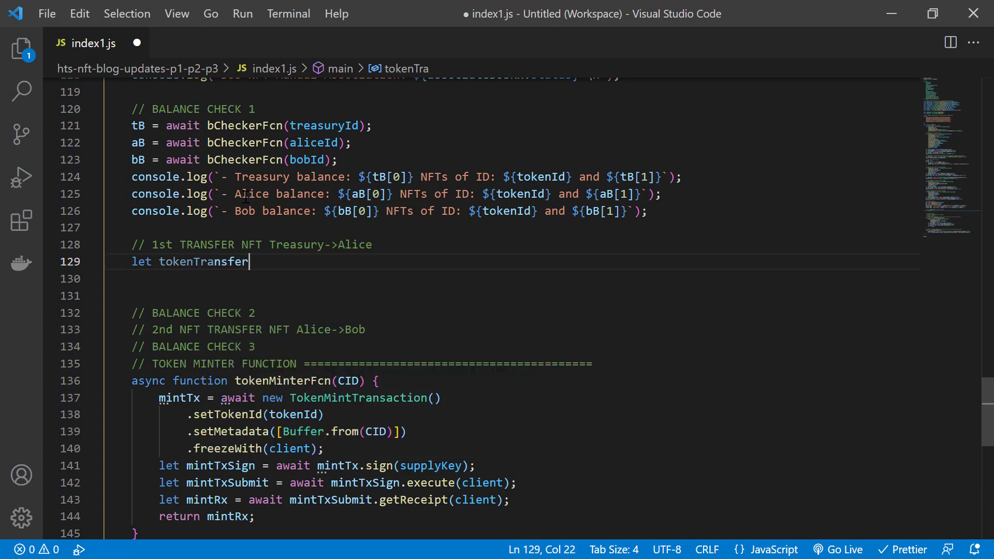
# Type the TransferTransaction moving NFT serial 2 from treasury to aliceId, with a 'Treasury -> Alice status' log.
pyautogui.write('Tx = await new TransferTransaction')
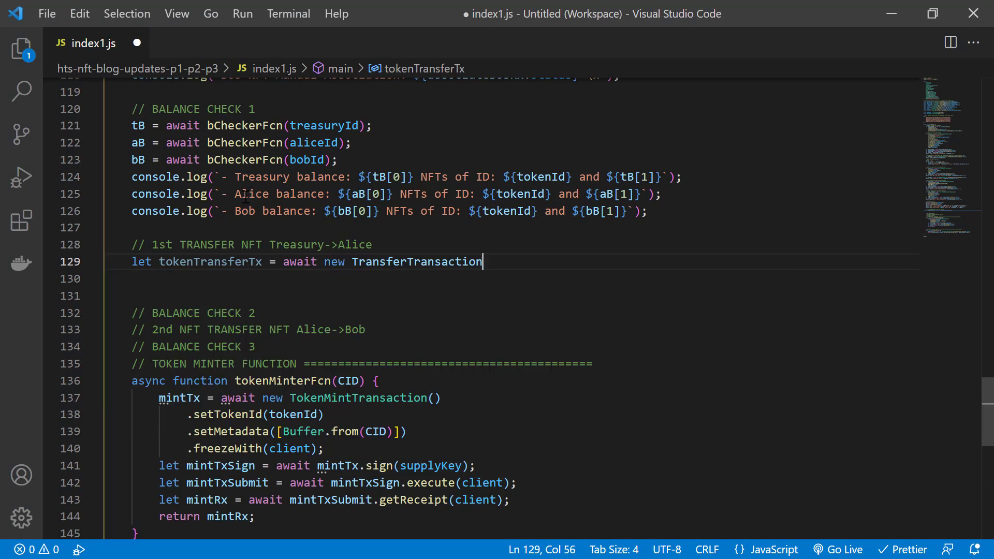
pyautogui.write('()')
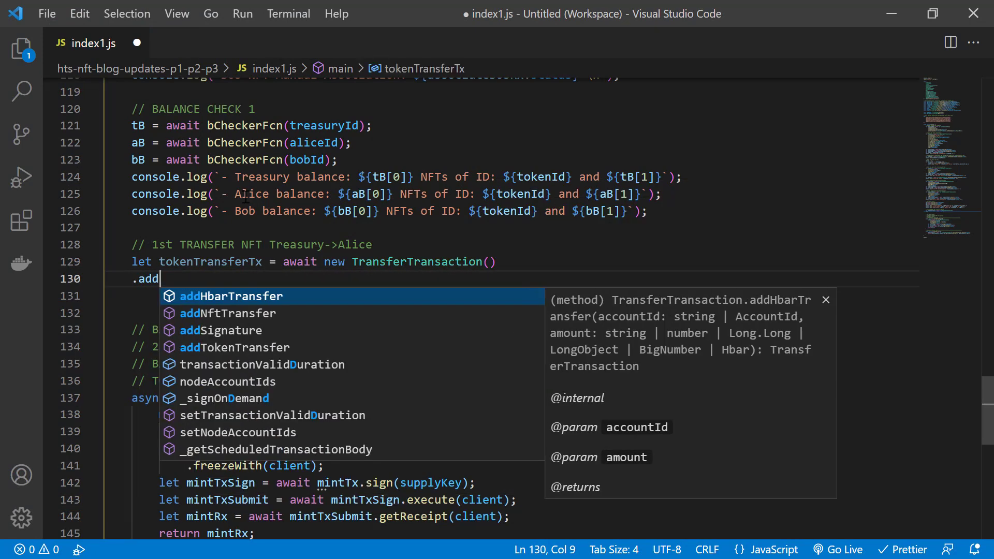
pyautogui.write('NftTransfer(toke')
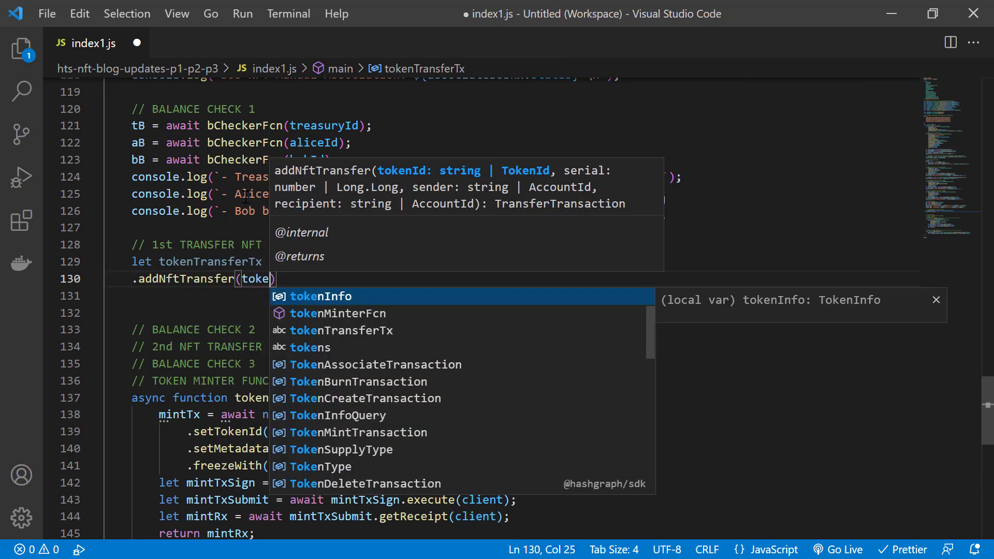
pyautogui.write('nI')
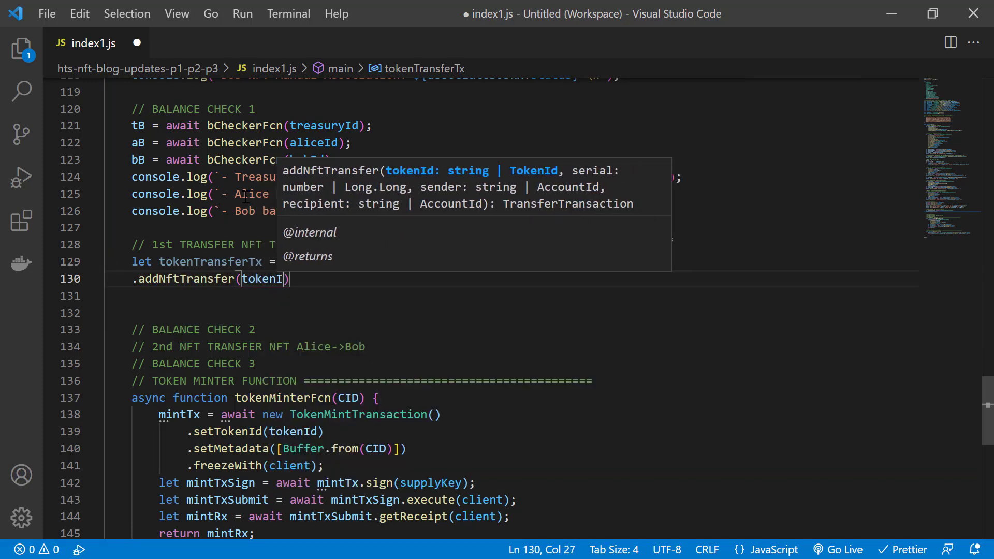
pyautogui.write('d,')
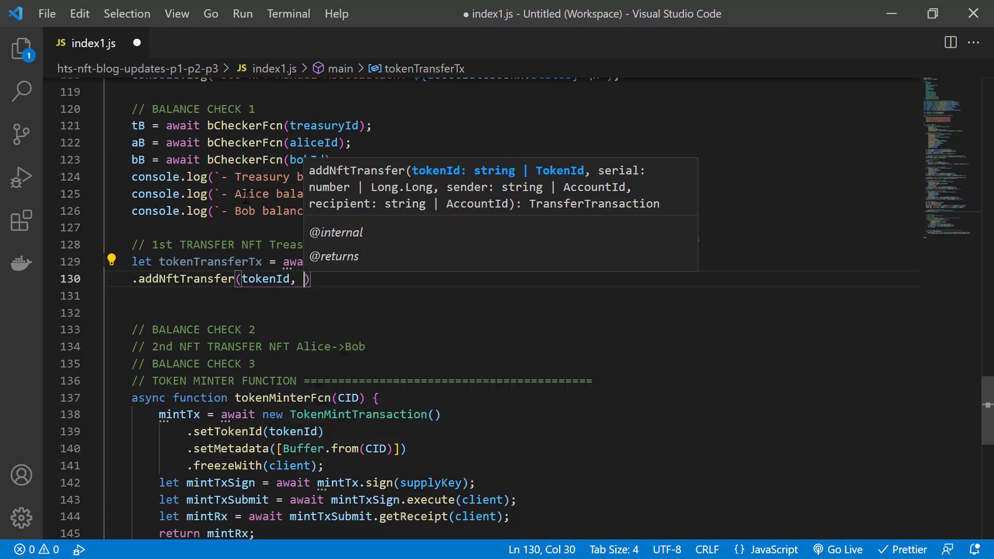
pyautogui.write('2')
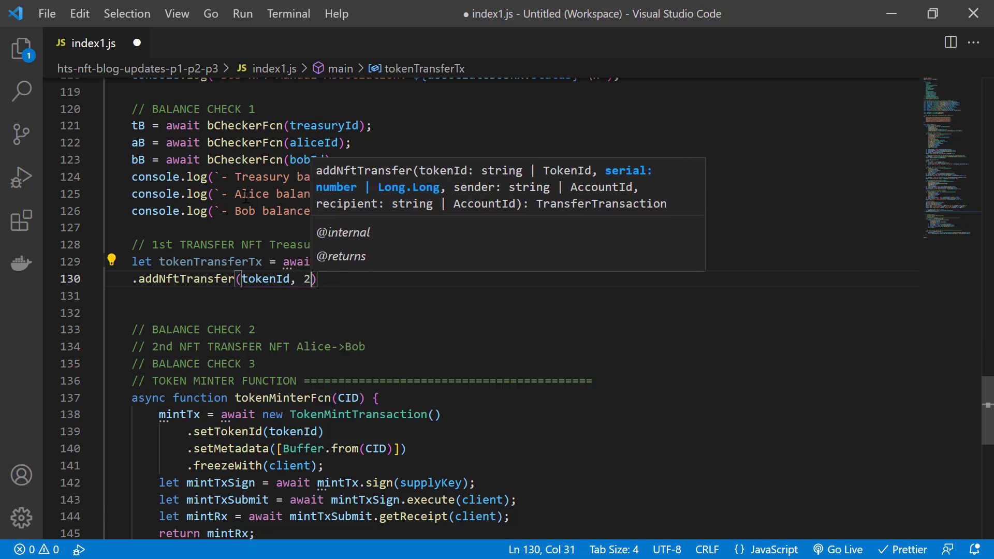
pyautogui.write(', treasuryId,')
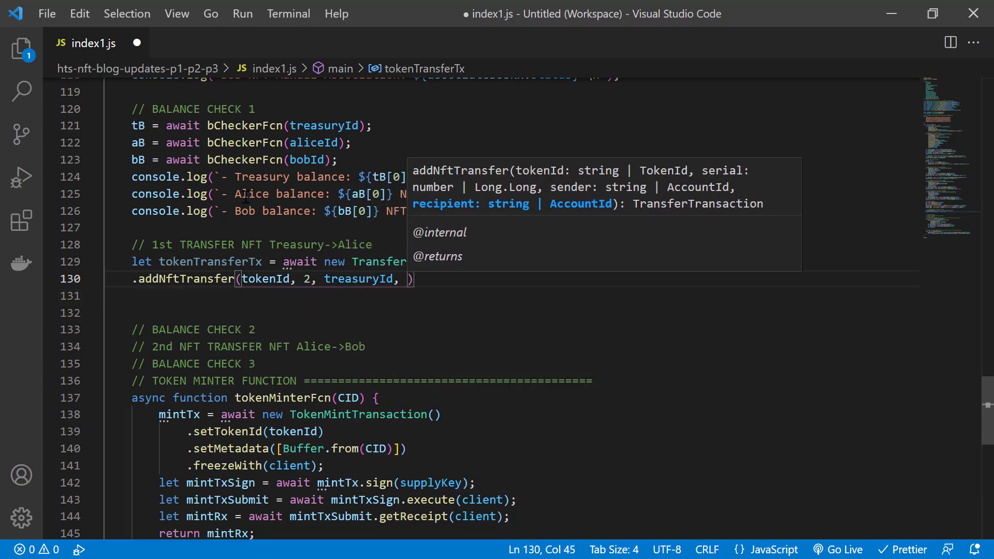
pyautogui.write('aliceId)')
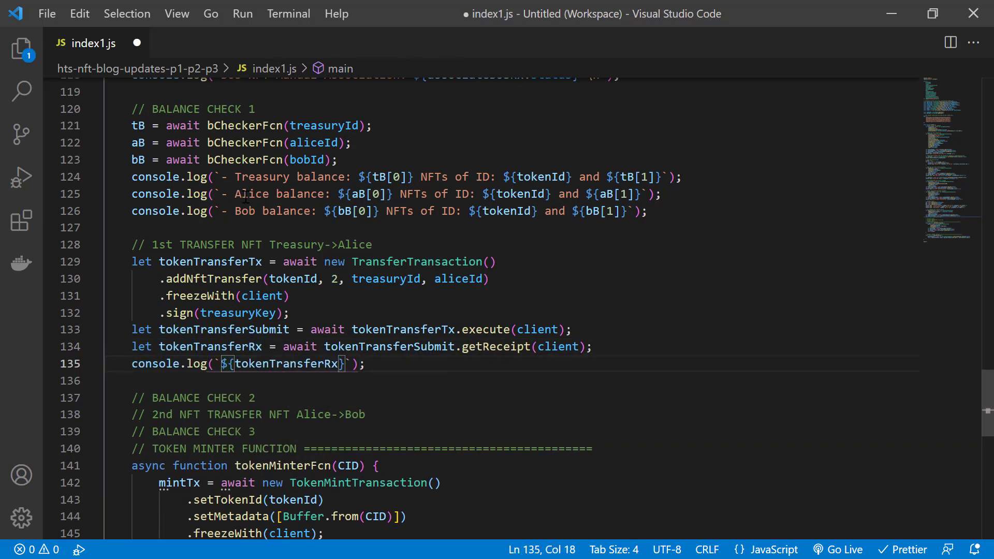
pyautogui.write('\\n NFT transfer Treasury -> Alice status')
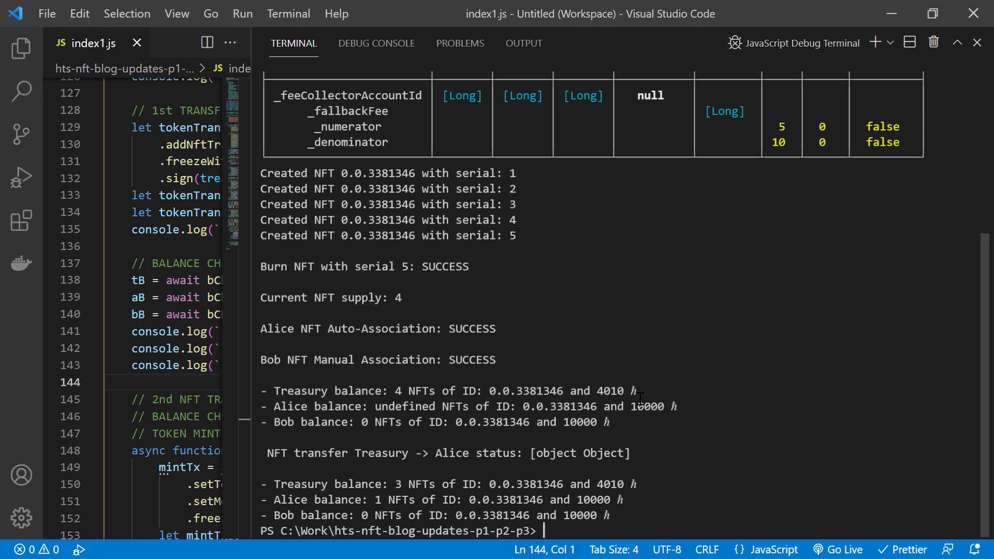
# Select a word in the editor near the Treasury-to-Alice transfer log line.
pyautogui.doubleClick(584, 452)
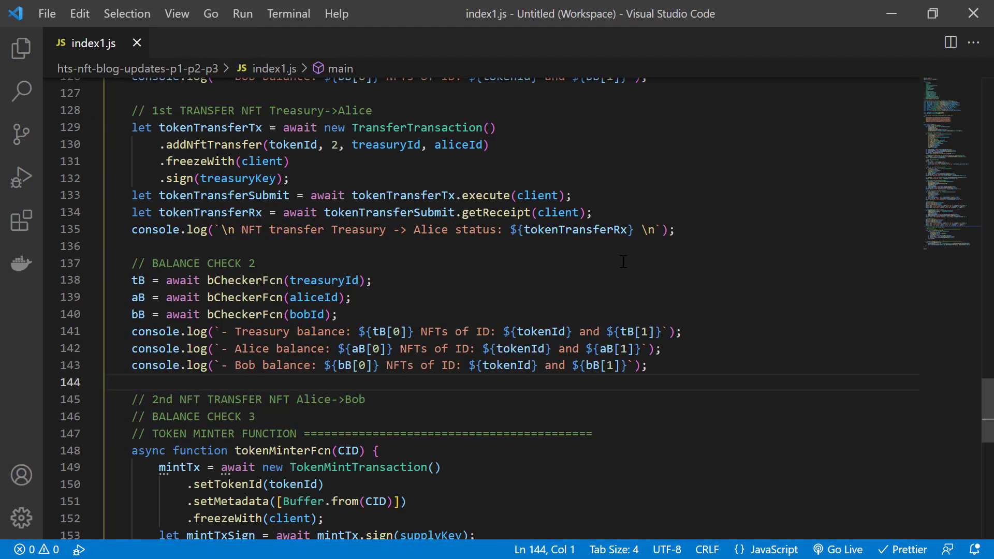
# Log tokenTransferRx.status and place the cursor after the 2nd NFT TRANSFER comment.
pyautogui.write('.status')
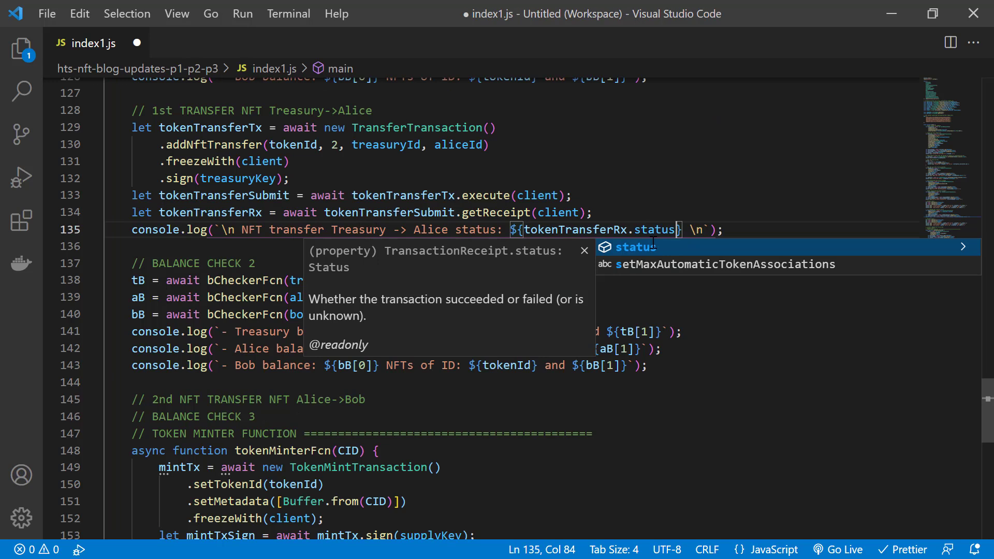
pyautogui.click(365, 399)
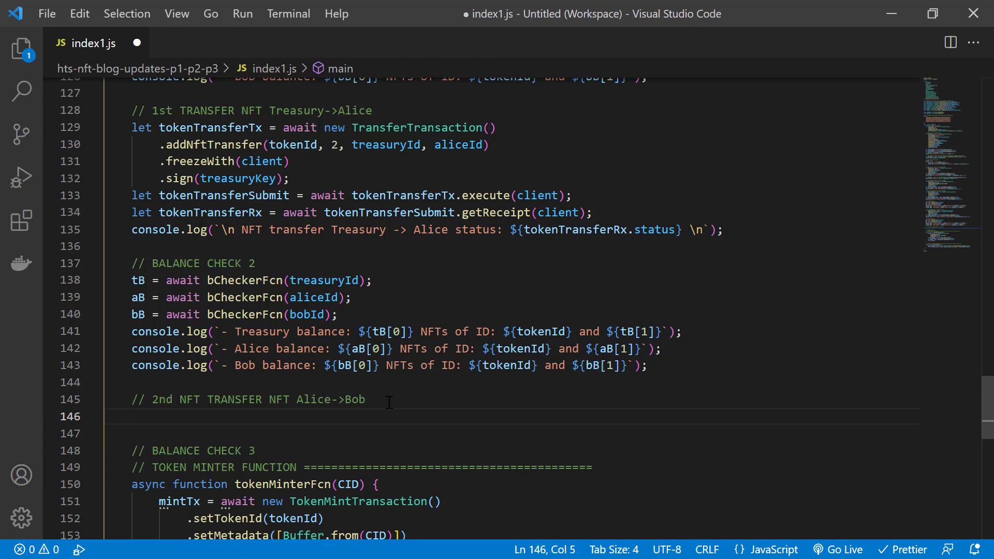
# Build tokenTransferTx2: NFT serial 2 from Alice to Bob plus hbar transfers, frozen with client.
pyautogui.write('let tokenTransferTx2 = await')
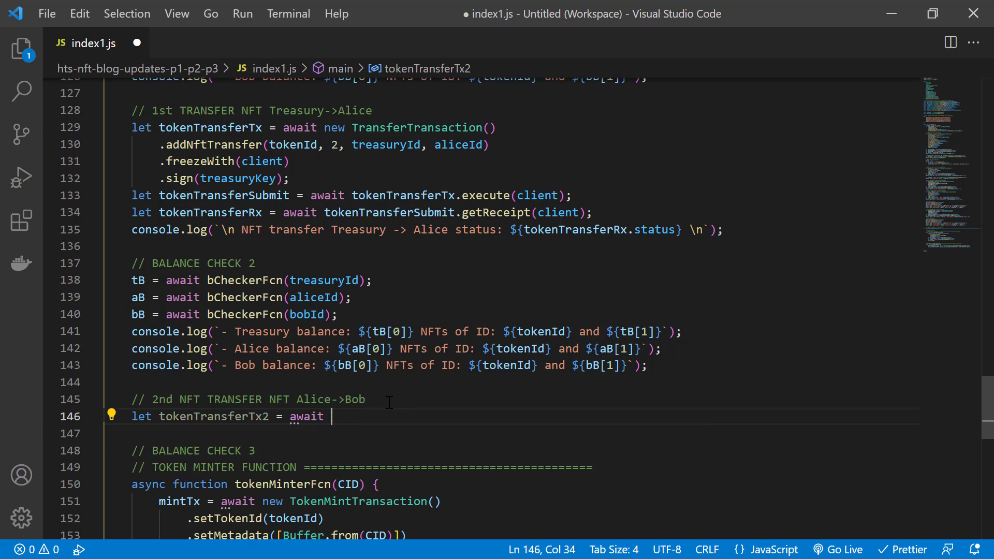
pyautogui.write('new TransferTransaction()')
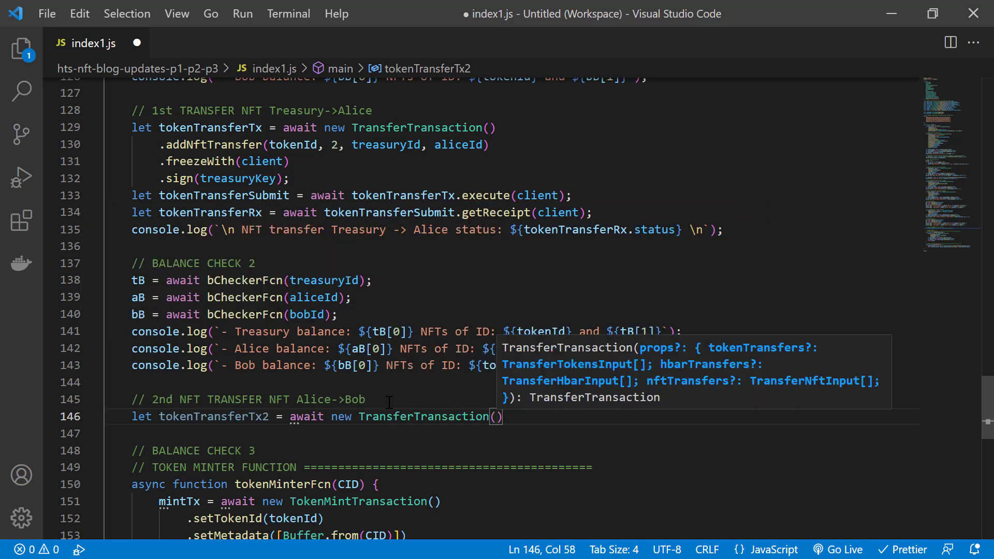
pyautogui.write('.')
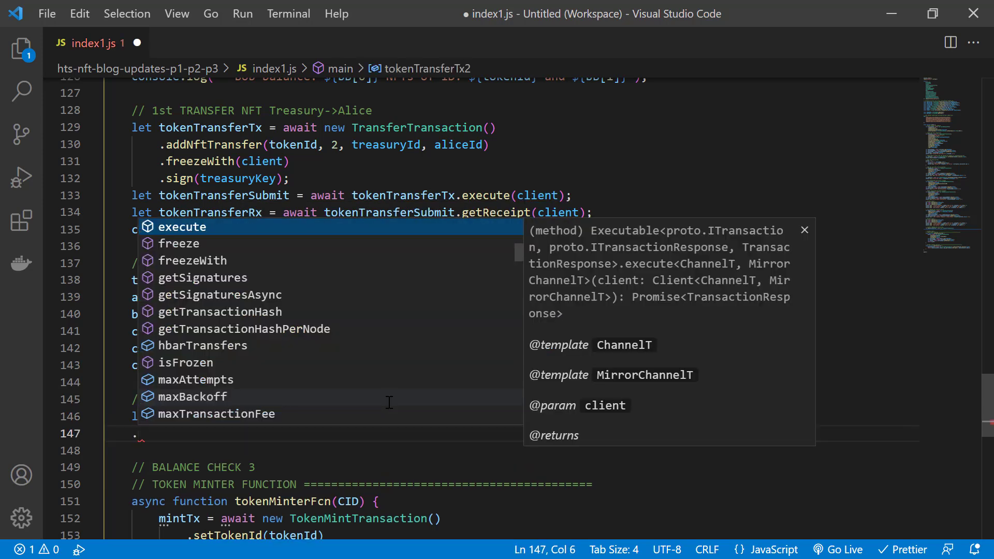
pyautogui.write('addNftTransfer(')
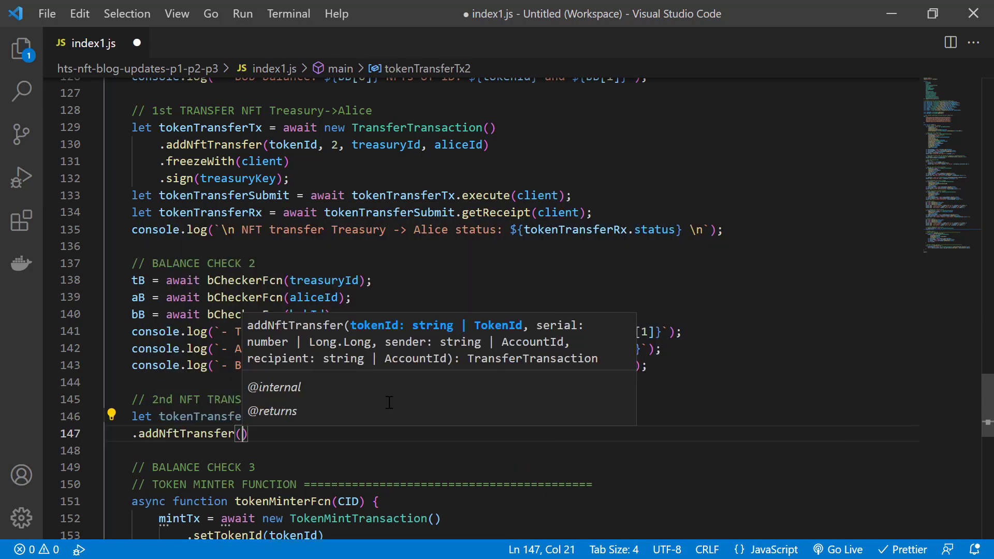
pyautogui.write('tokenId')
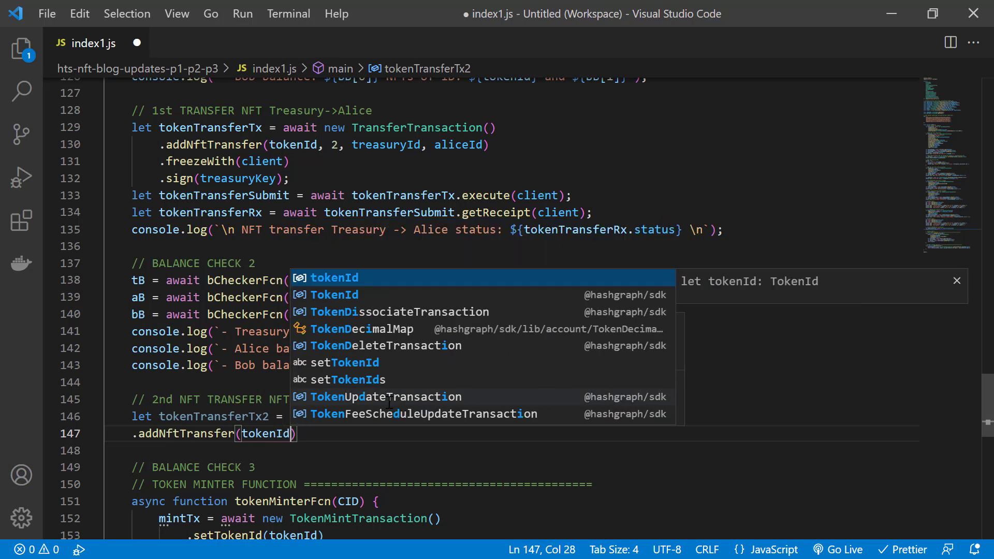
pyautogui.write(', 2, aliceId, bobId')
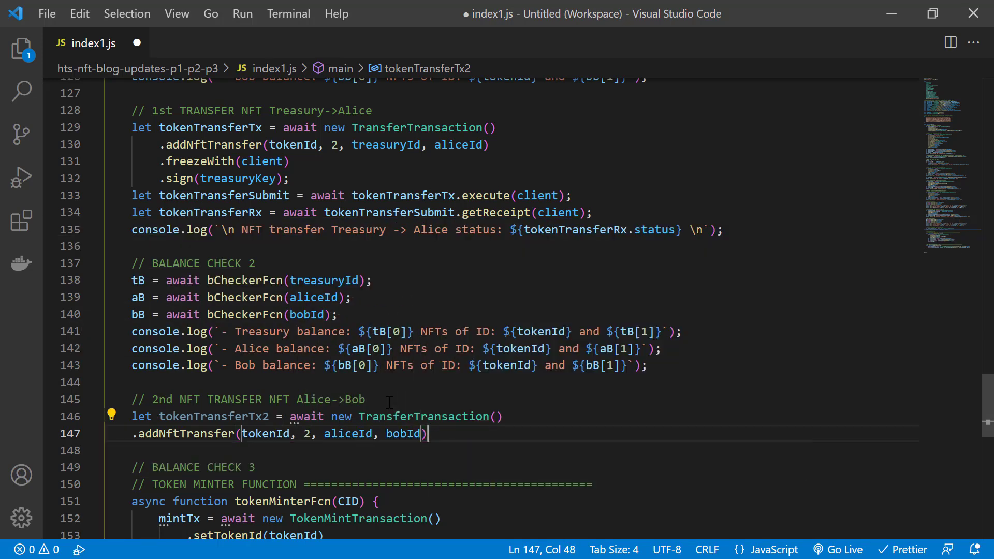
pyautogui.write('.addHbarTransfer')
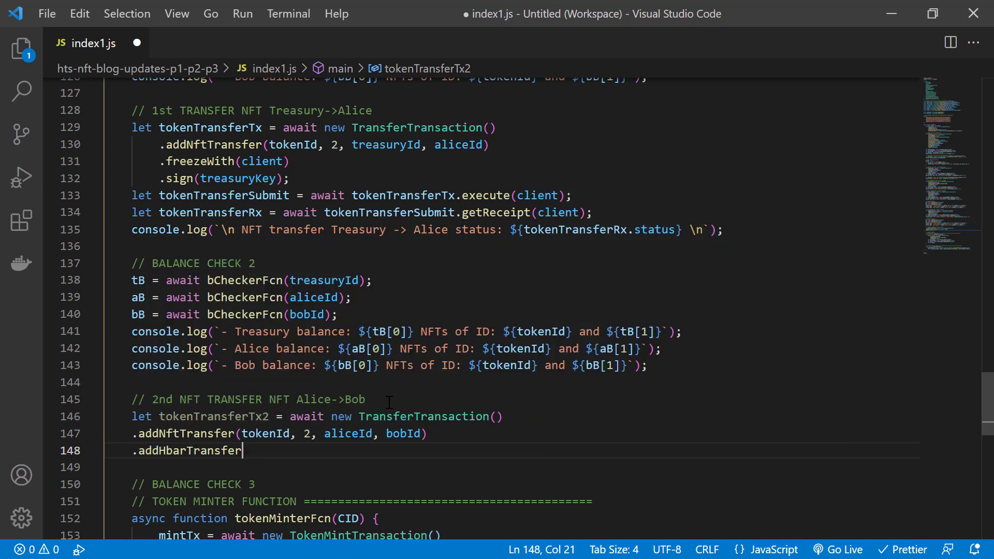
pyautogui.write('(aliceId, 100')
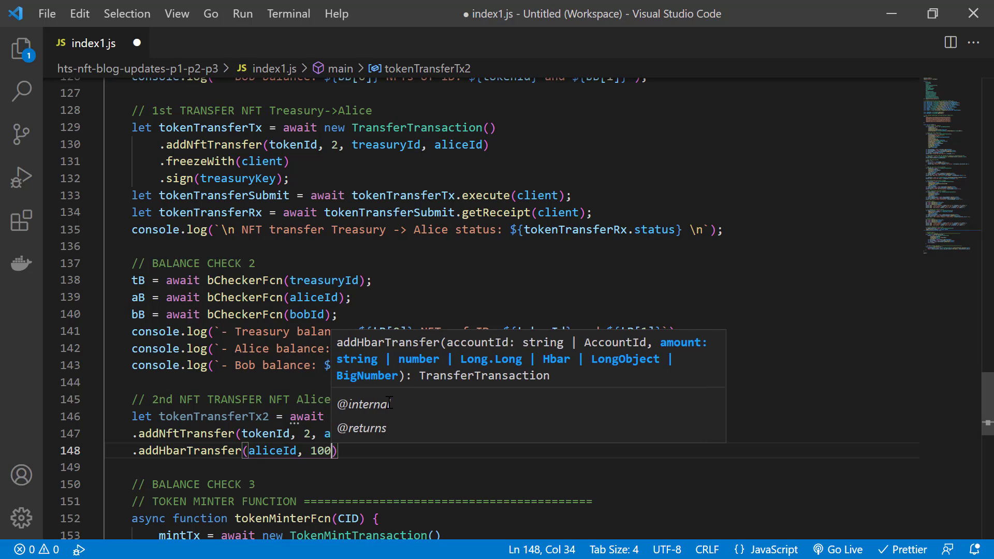
pyautogui.write('.addh')
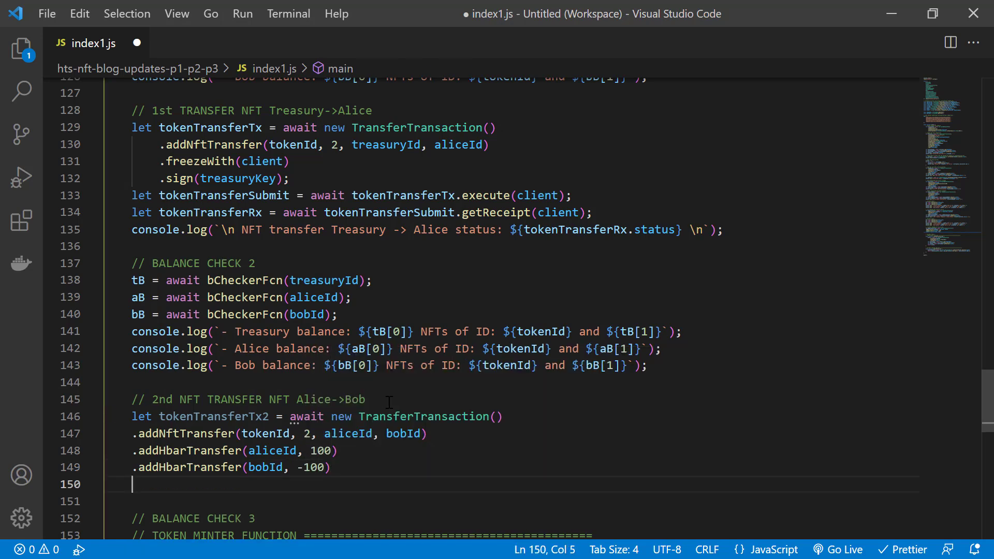
pyautogui.write('.freezeWith(clien')
pyautogui.write('let token')
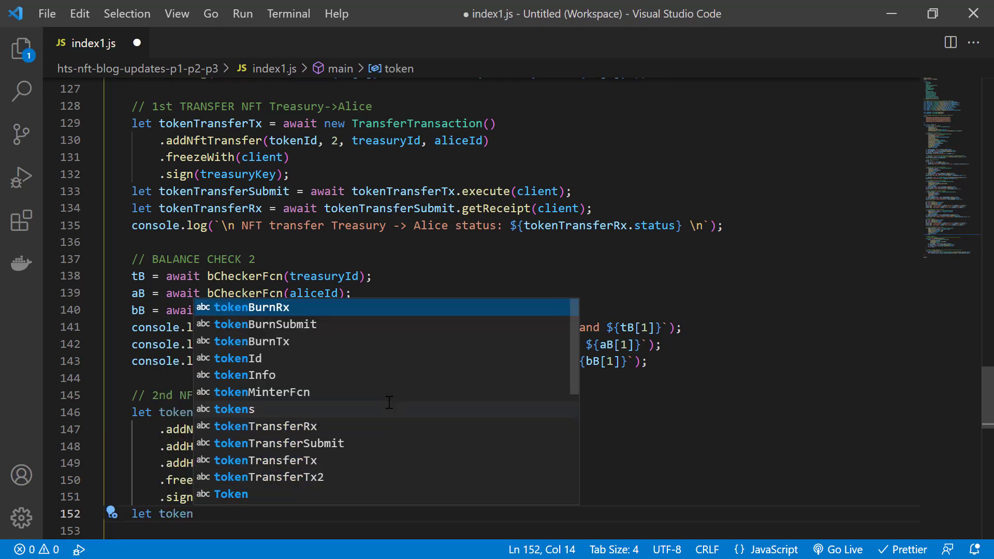
# Sign tokenTransferTx2 with Alice's and Bob's keys, execute and log, then mark the balance-check spot.
pyautogui.write('TransferTx')
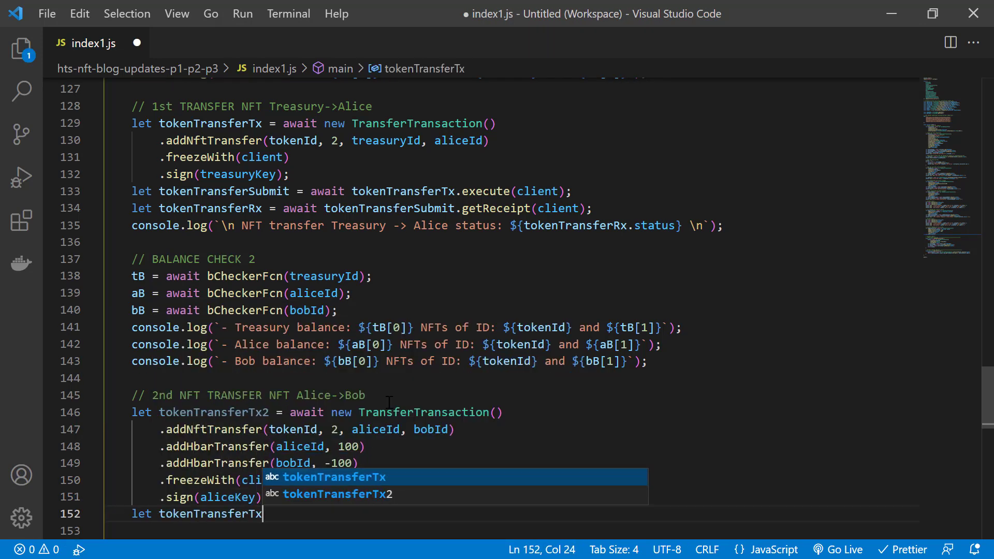
pyautogui.write('2Sign = await')
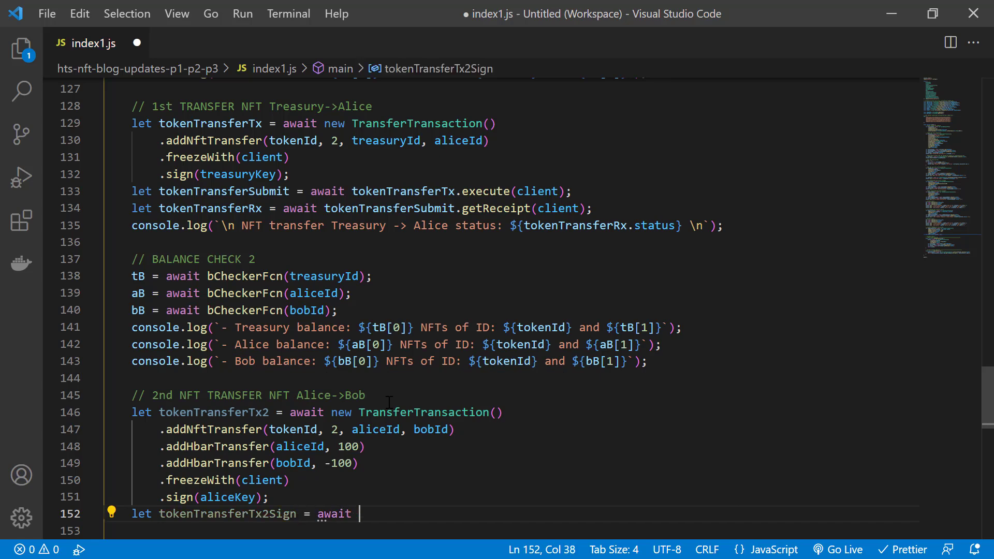
pyautogui.write('tokenTransferTx2.sign(bobk')
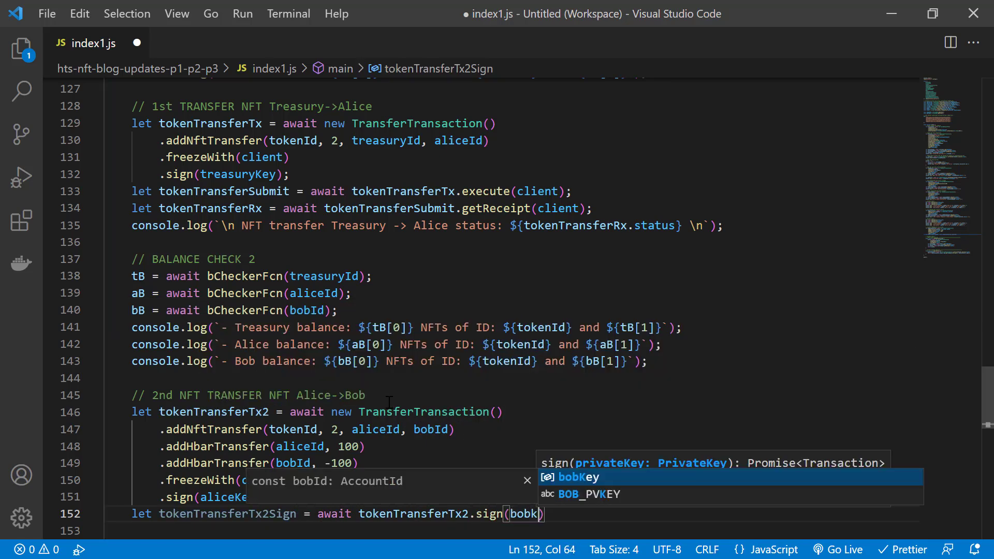
pyautogui.write('let tokenTransferSubmit2 = await tokenTransferTx2Sign.execute(client);')
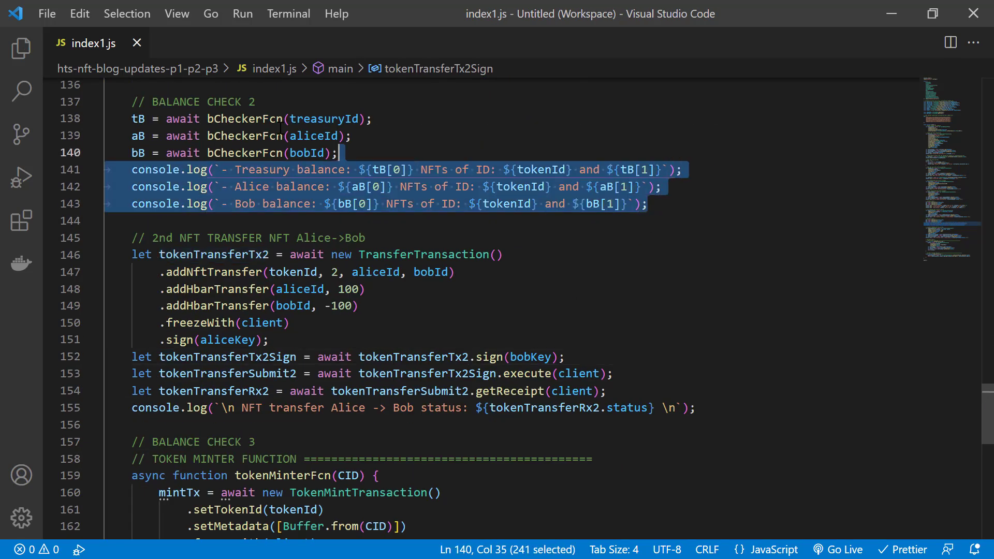
pyautogui.click(299, 441)
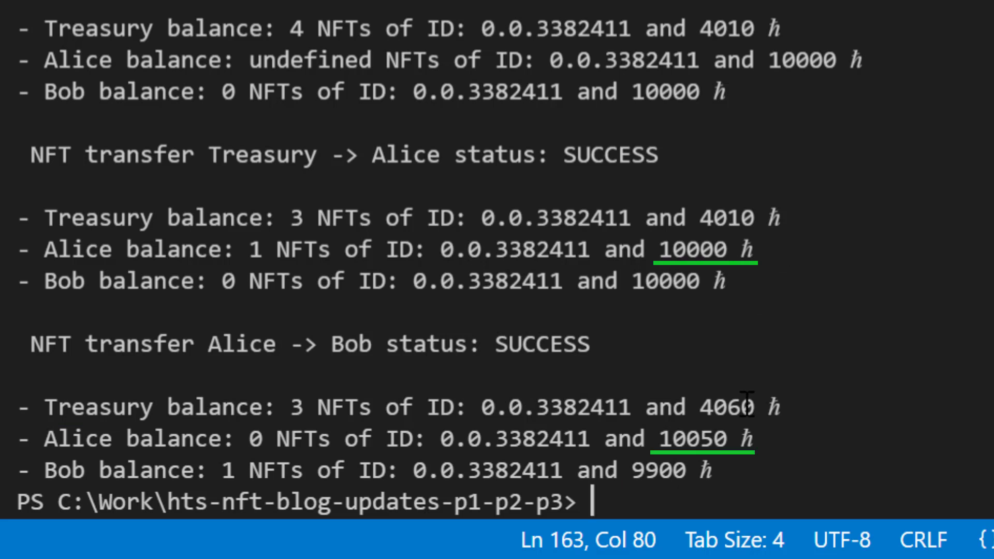
# Select text in the run output and scroll through the final balances.
pyautogui.doubleClick(723, 406)
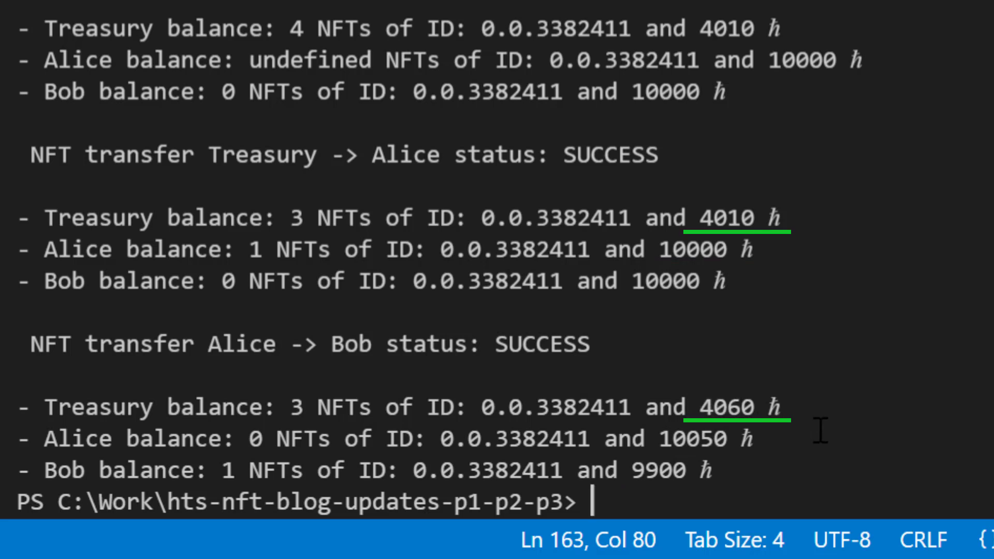
pyautogui.scroll(-3)
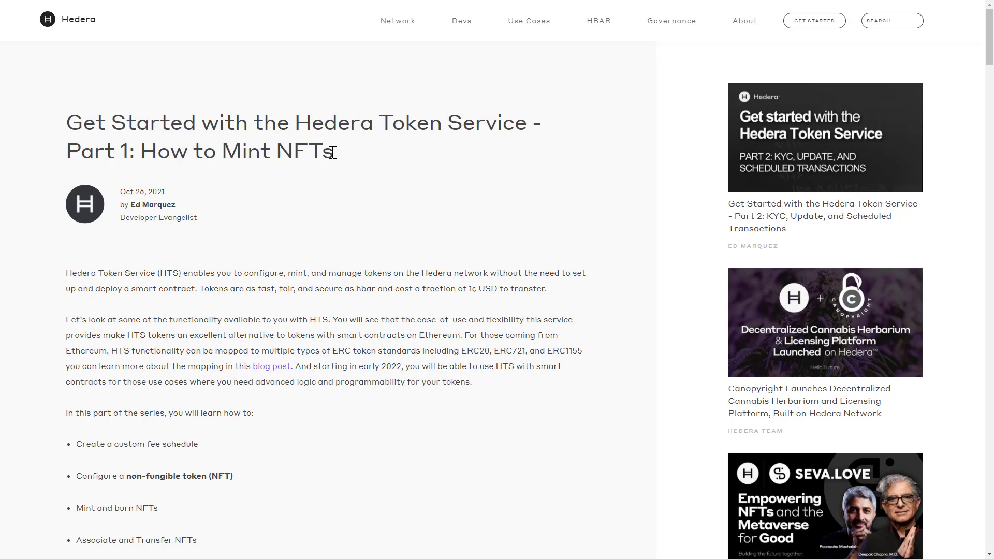
# Highlight the article title, follow its Code Check GitHub link, and scroll the example code.
pyautogui.moveTo(67, 122); pyautogui.dragTo(335, 153)
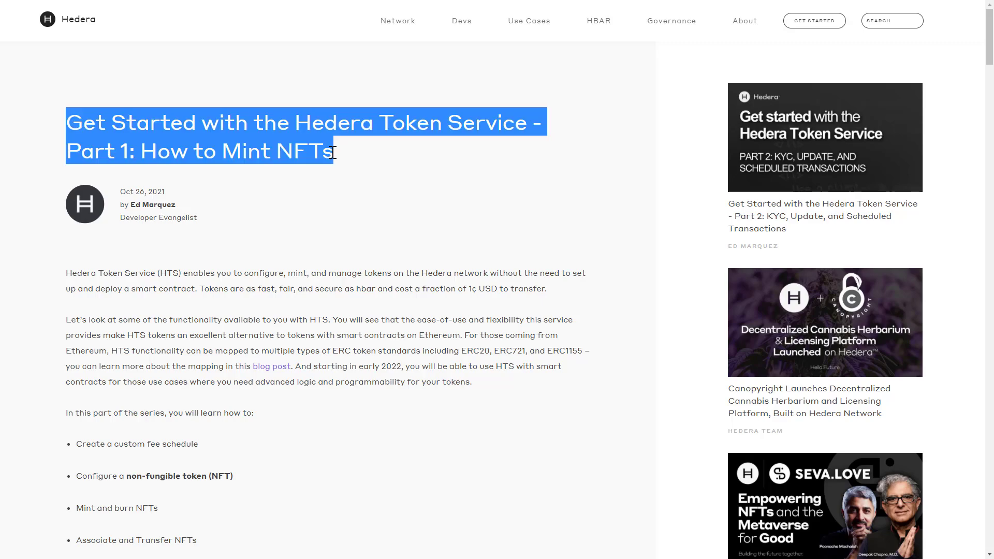
pyautogui.scroll(-3)
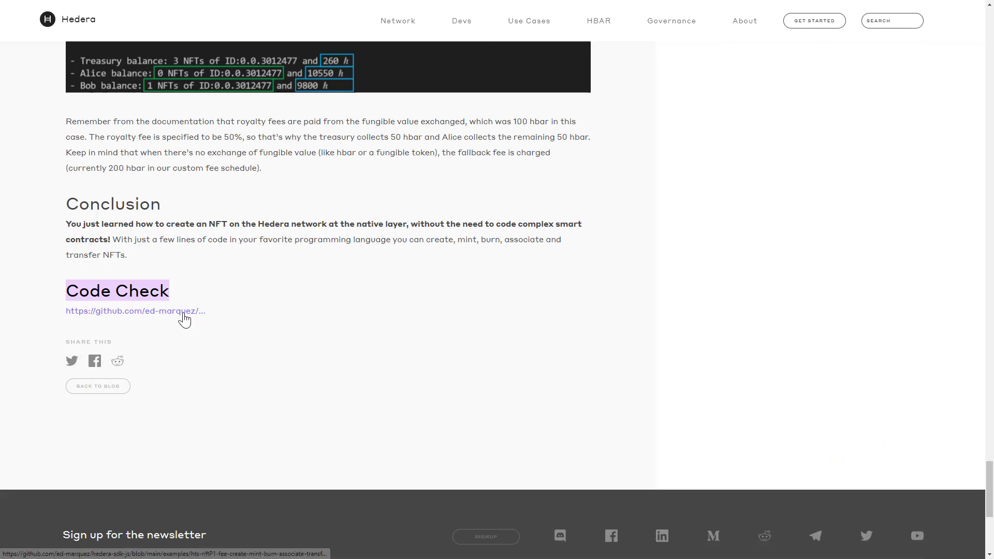
pyautogui.click(135, 311)
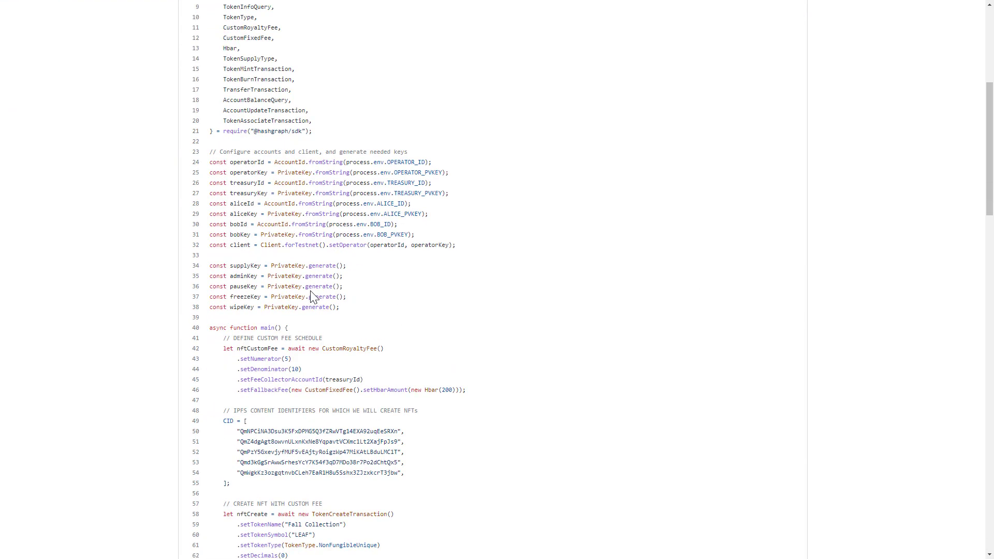
pyautogui.scroll(-3)
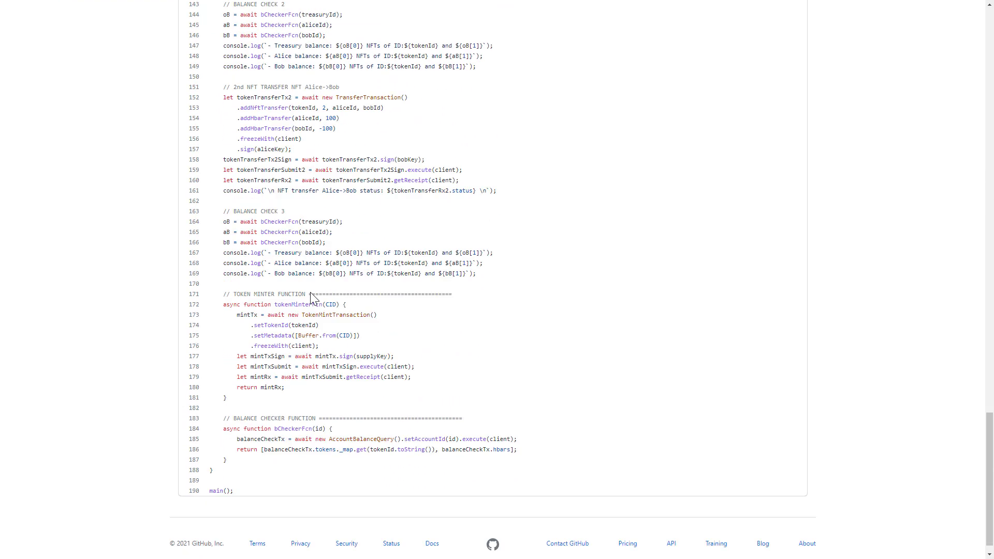